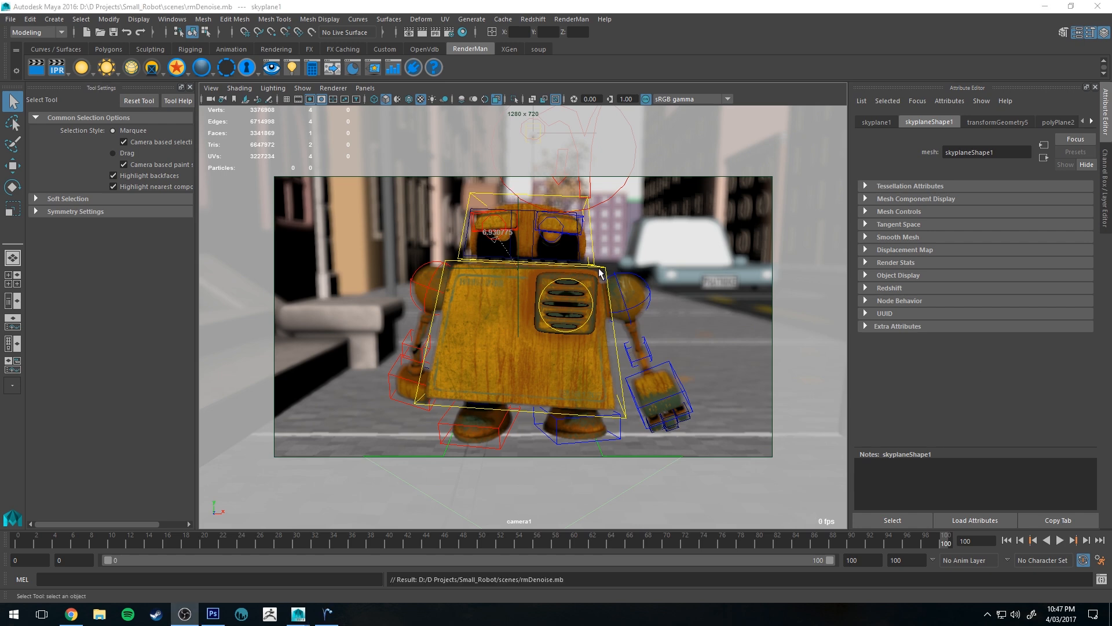
mouse_move(585, 244)
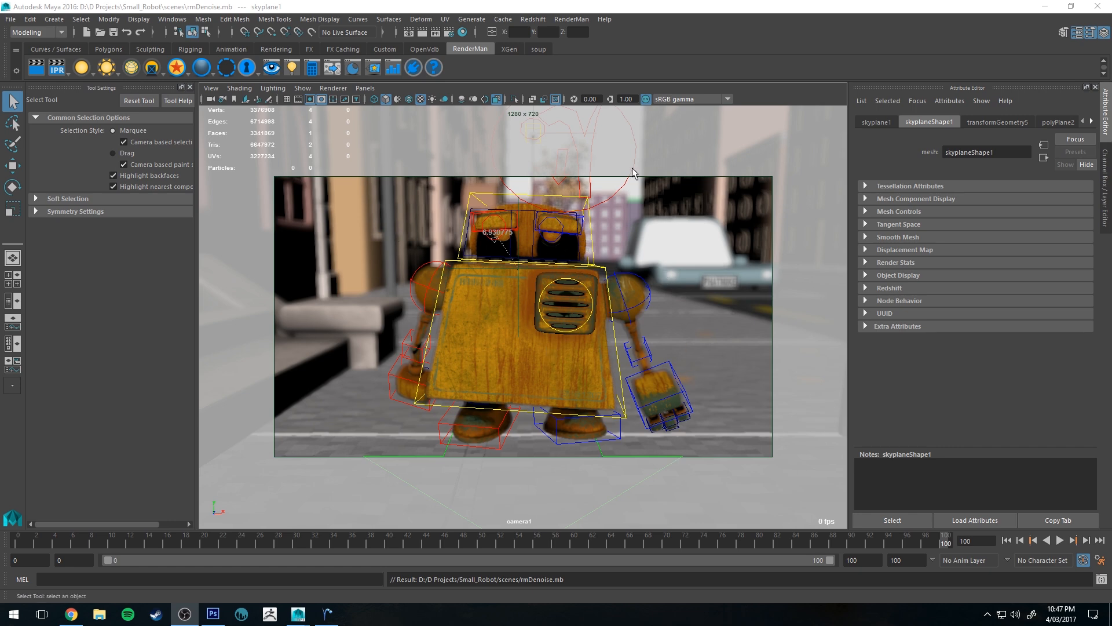
mouse_move(543, 276)
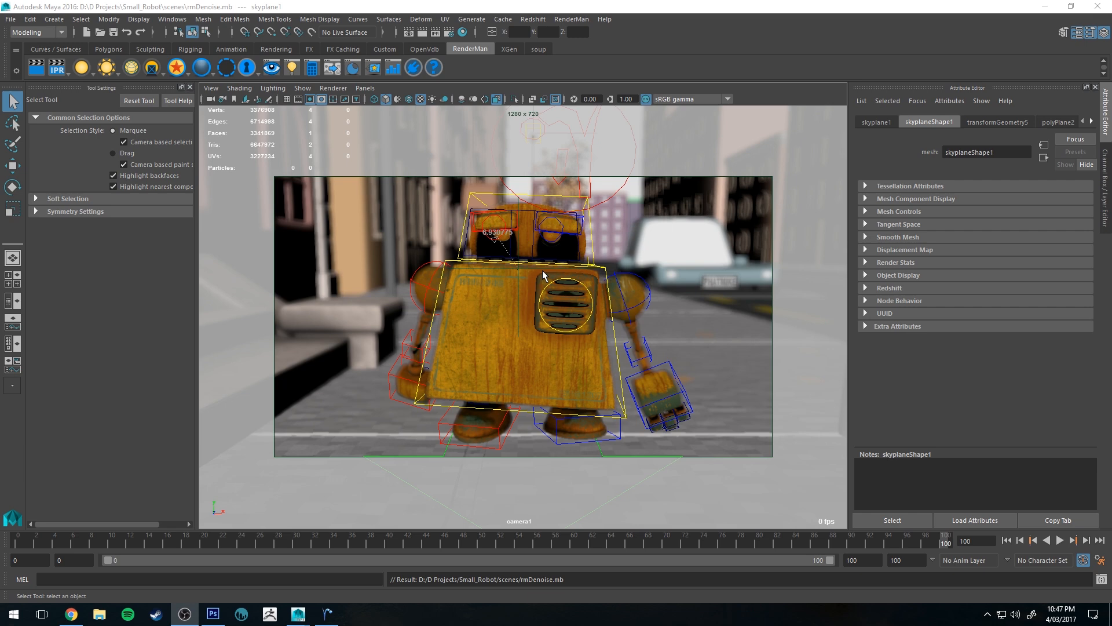
mouse_move(511, 461)
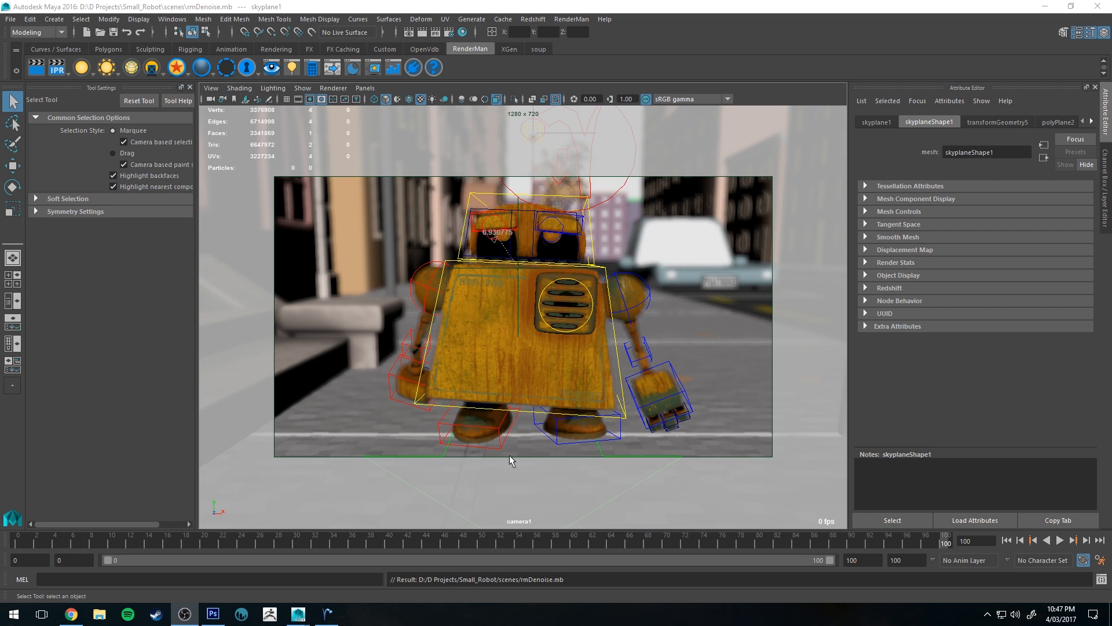
mouse_move(583, 338)
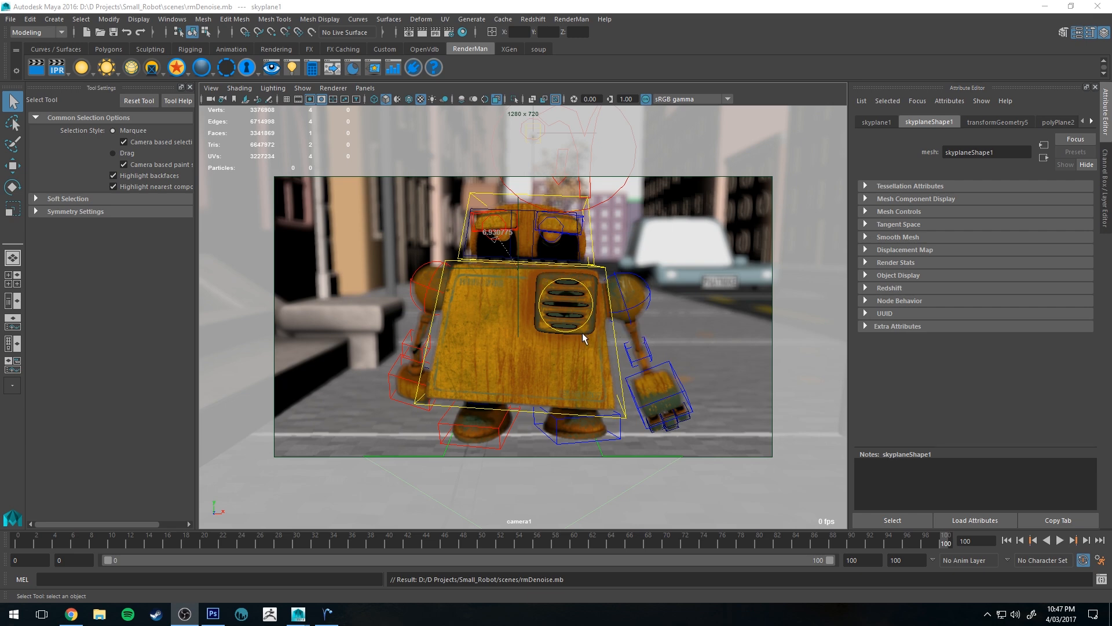
mouse_move(724, 282)
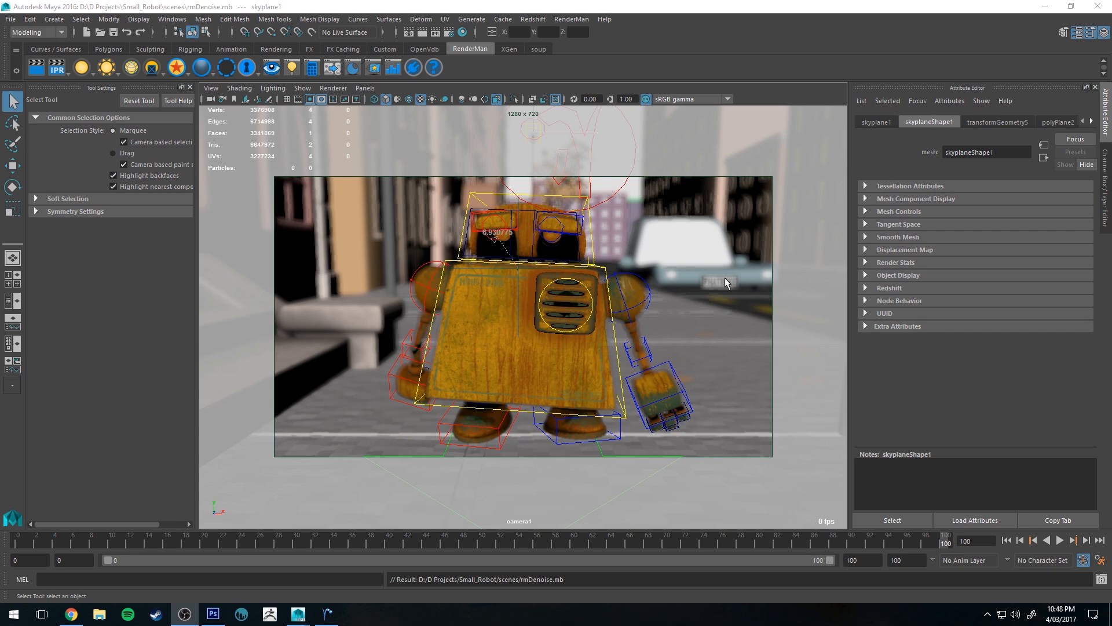
mouse_move(530, 227)
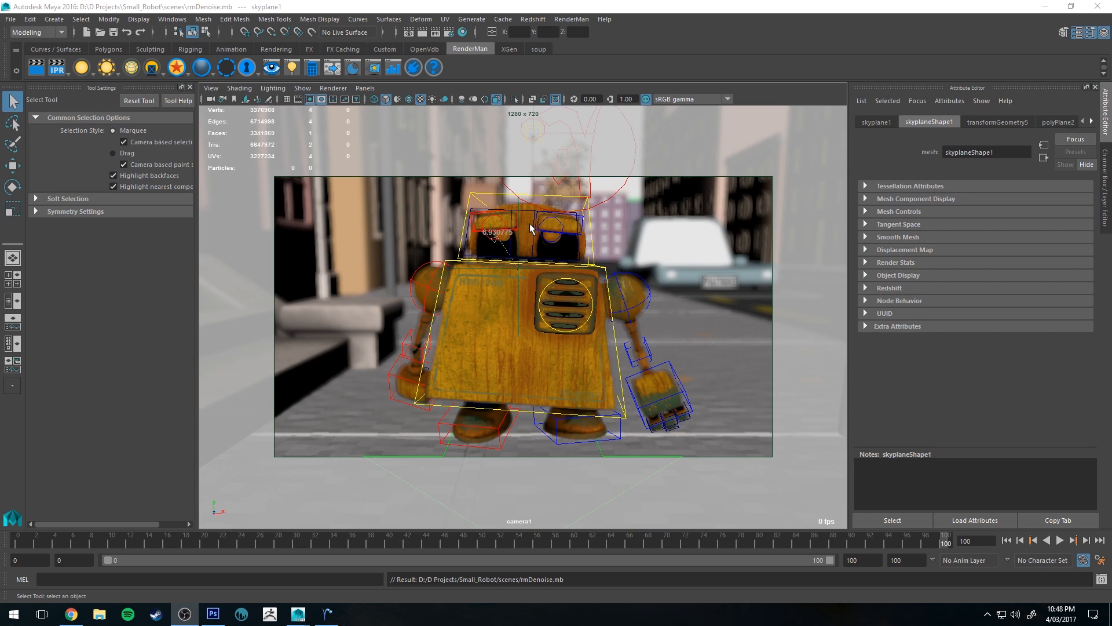
mouse_move(38, 67)
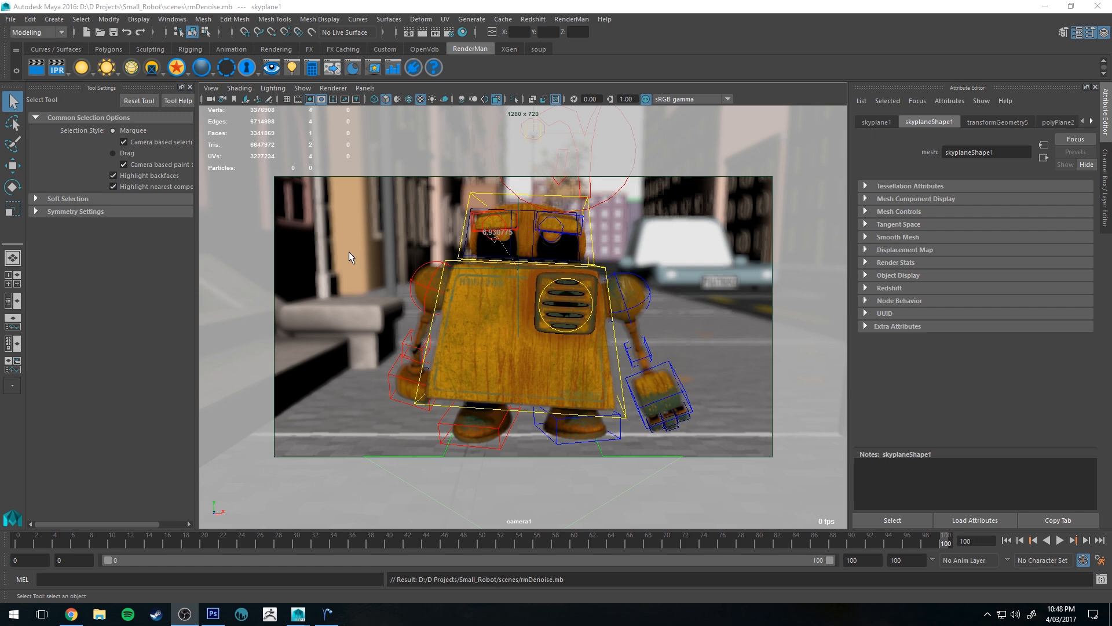
mouse_move(464, 300)
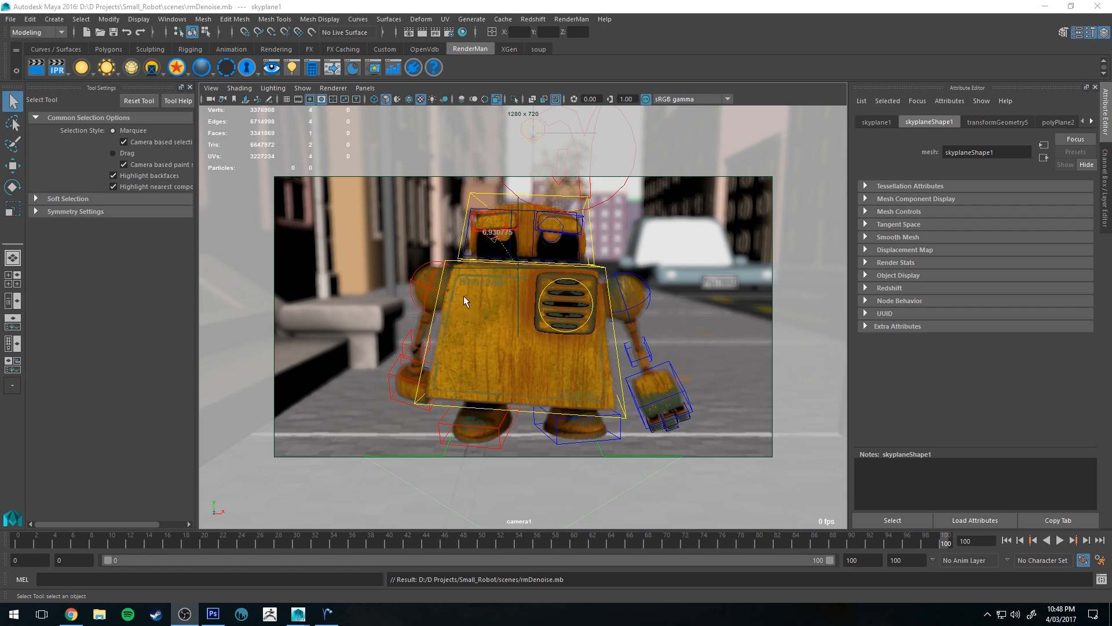
mouse_move(550, 281)
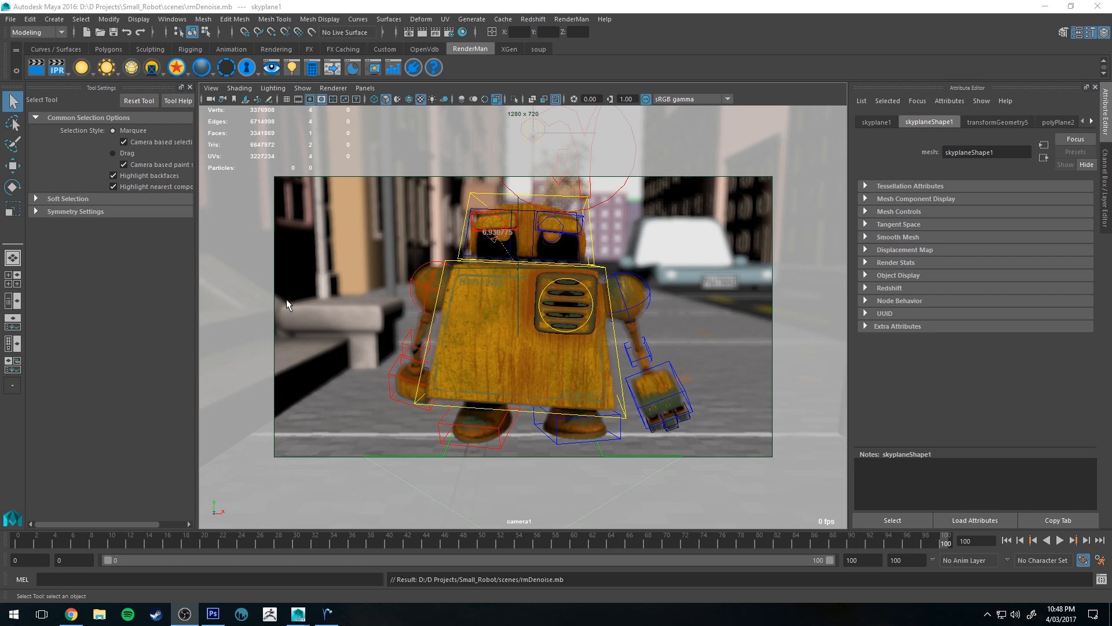
mouse_move(356, 383)
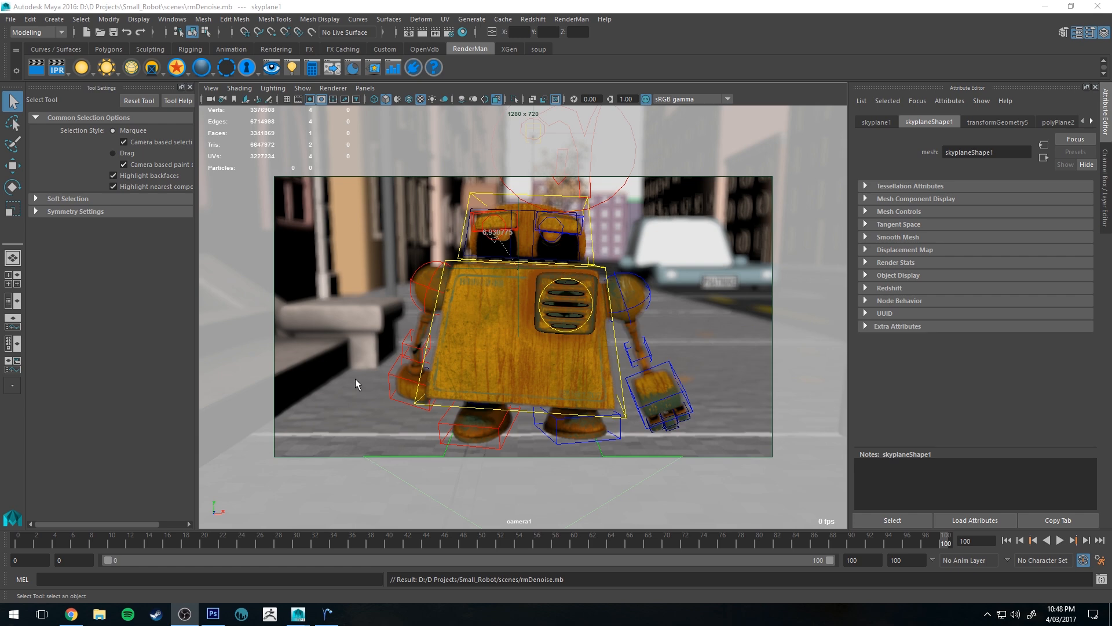
mouse_move(742, 345)
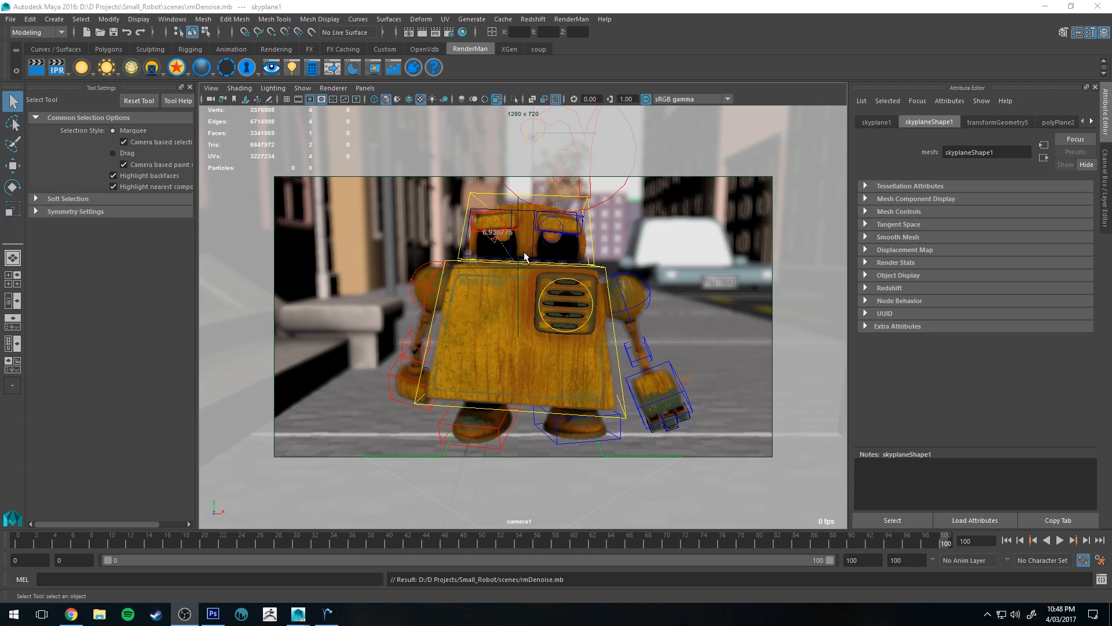
mouse_move(505, 264)
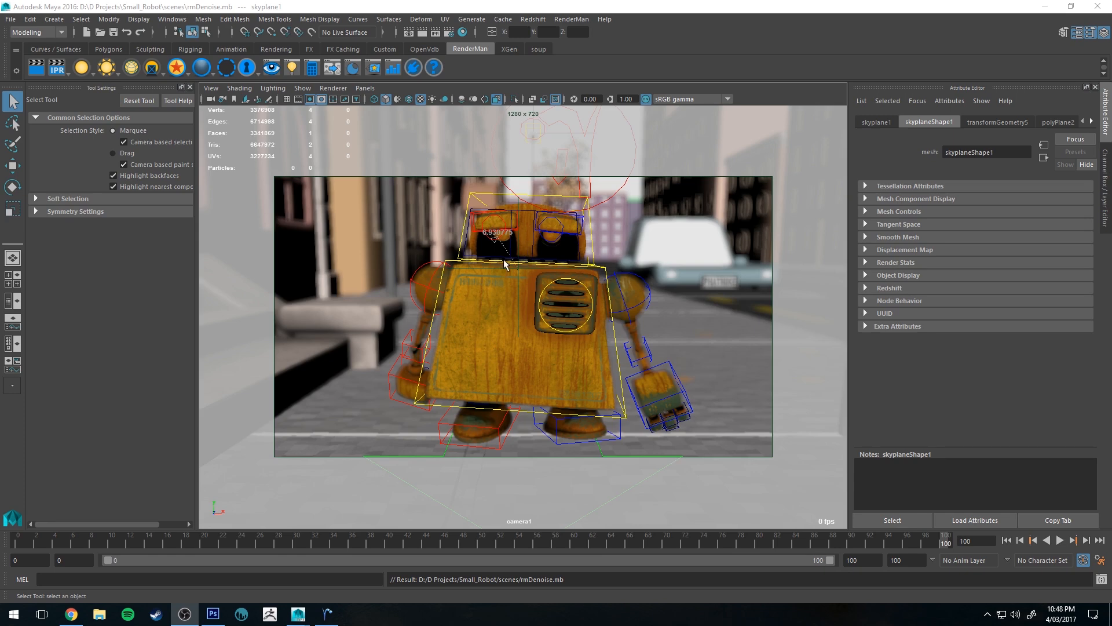
mouse_move(315, 241)
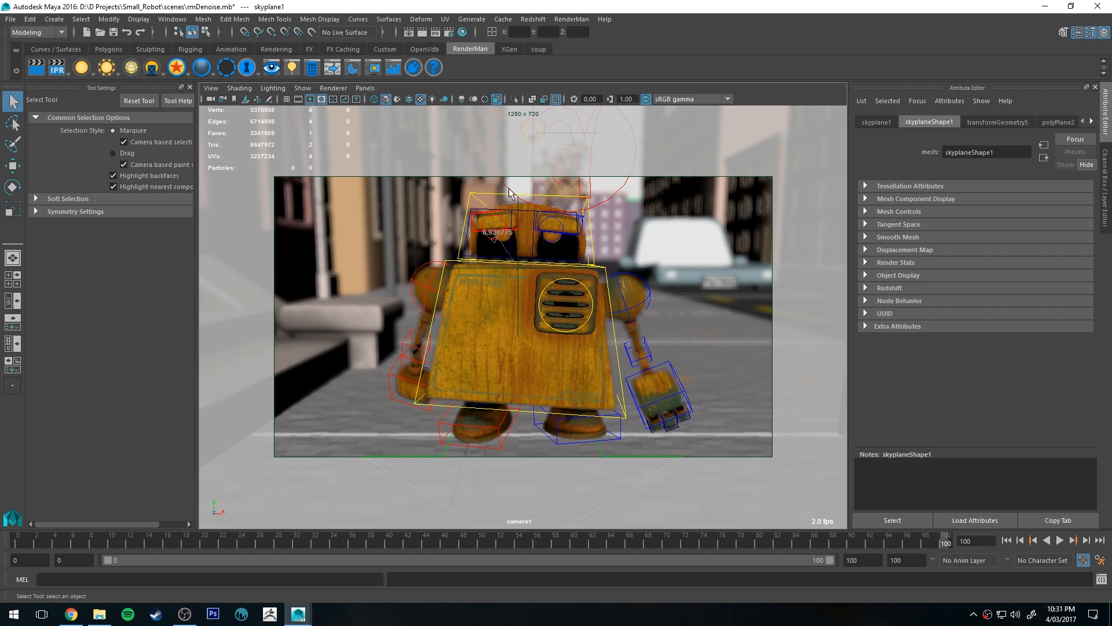
mouse_move(511, 193)
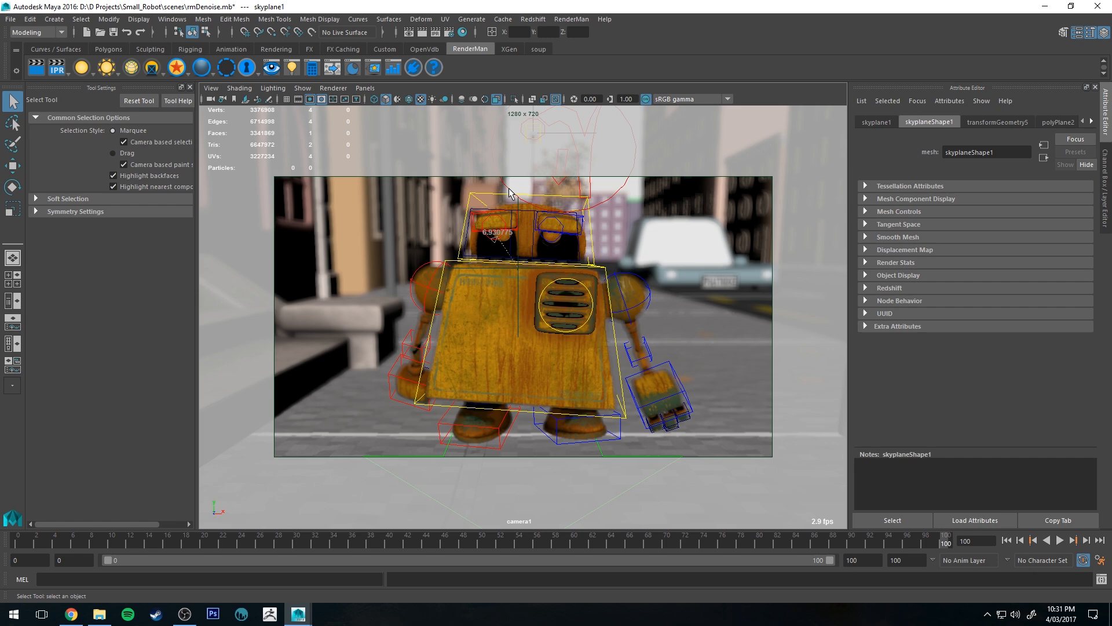
mouse_move(559, 201)
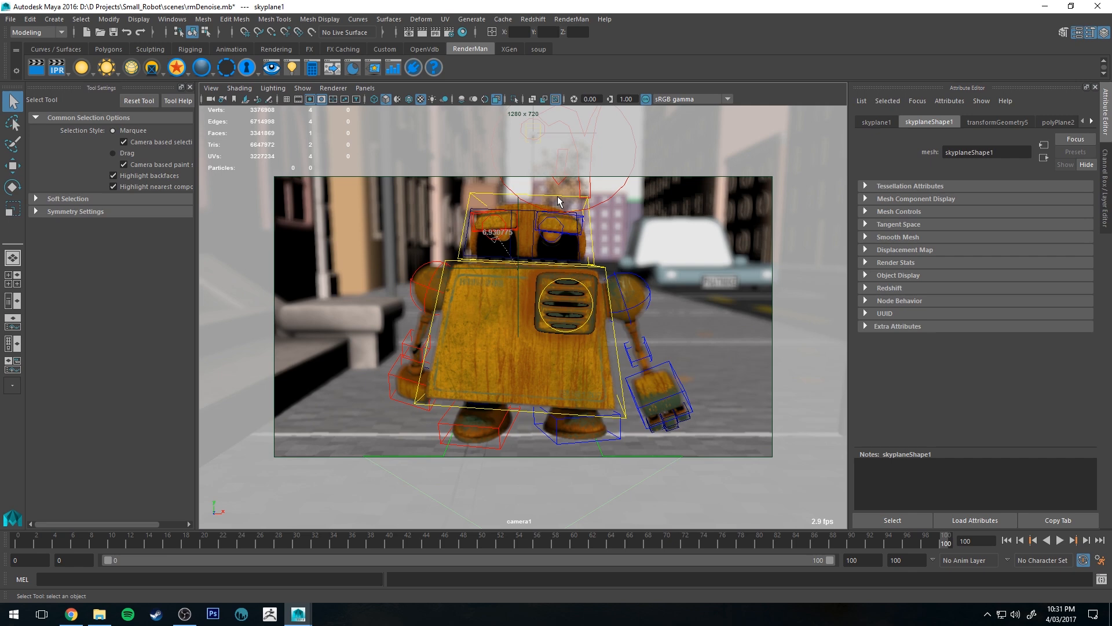
mouse_move(625, 5)
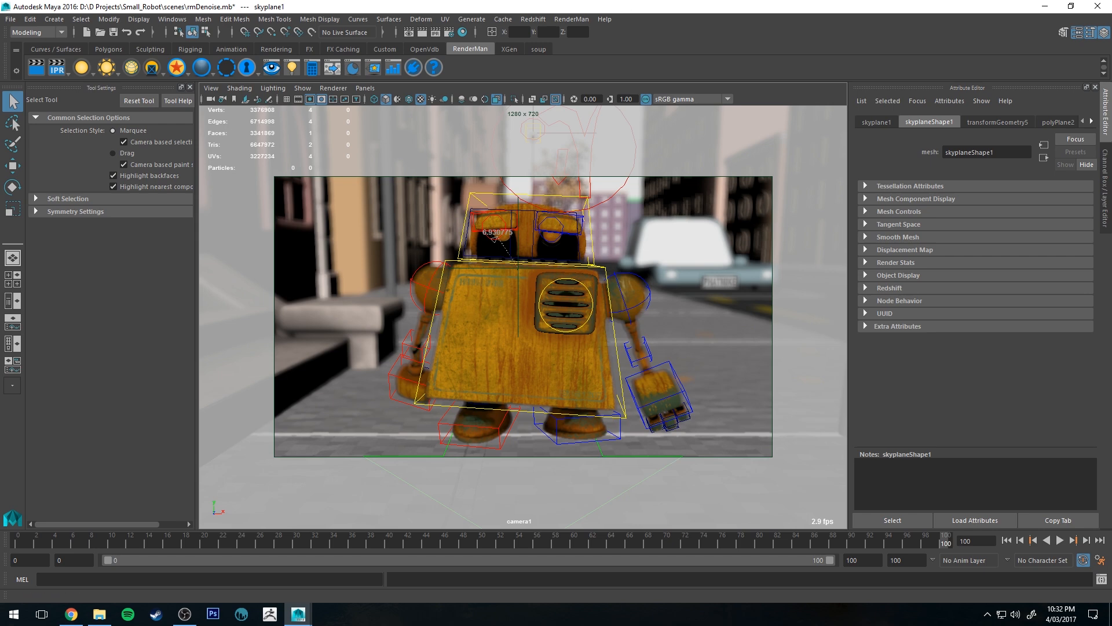
mouse_move(99, 614)
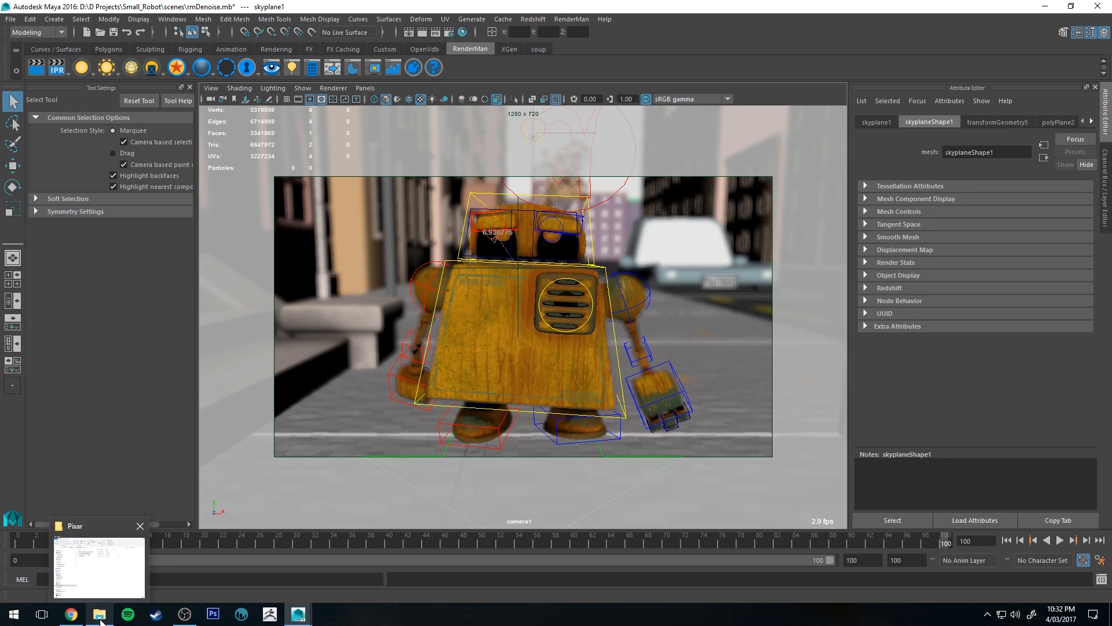
Step: Browse to RenderManProServer-21.2\lib\denoise and open default.filter.json in Notepad++
click(98, 566)
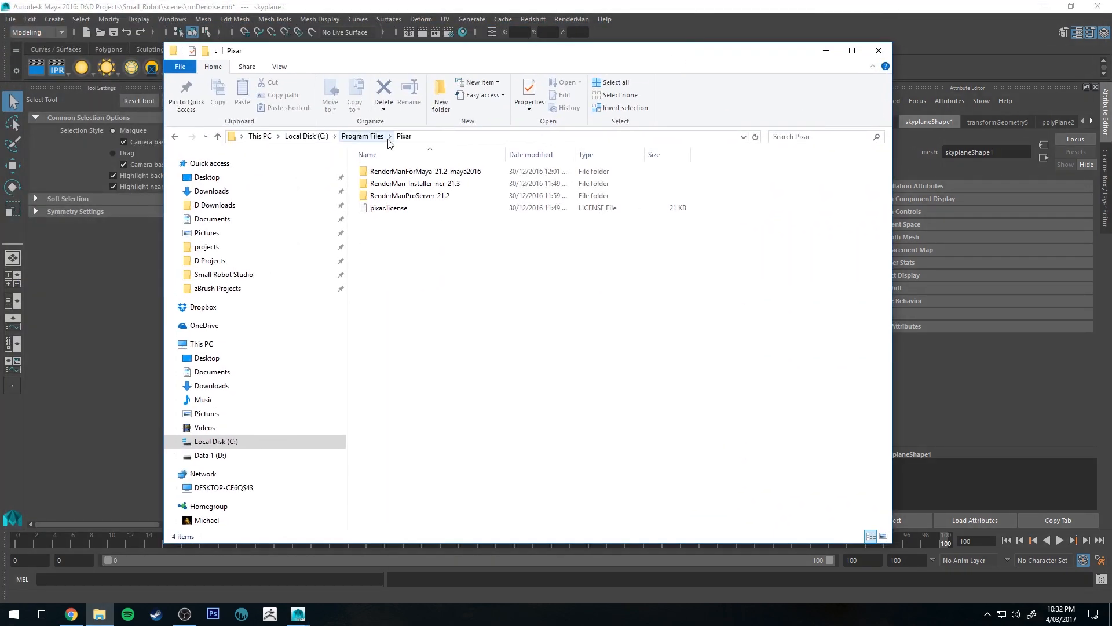
mouse_move(407, 140)
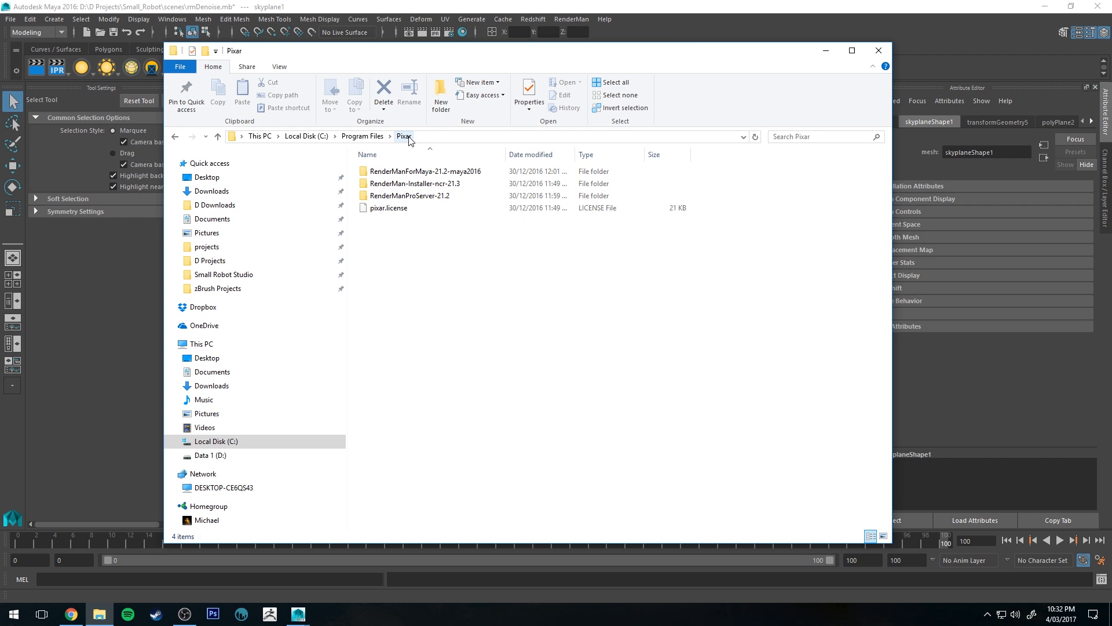
mouse_move(408, 195)
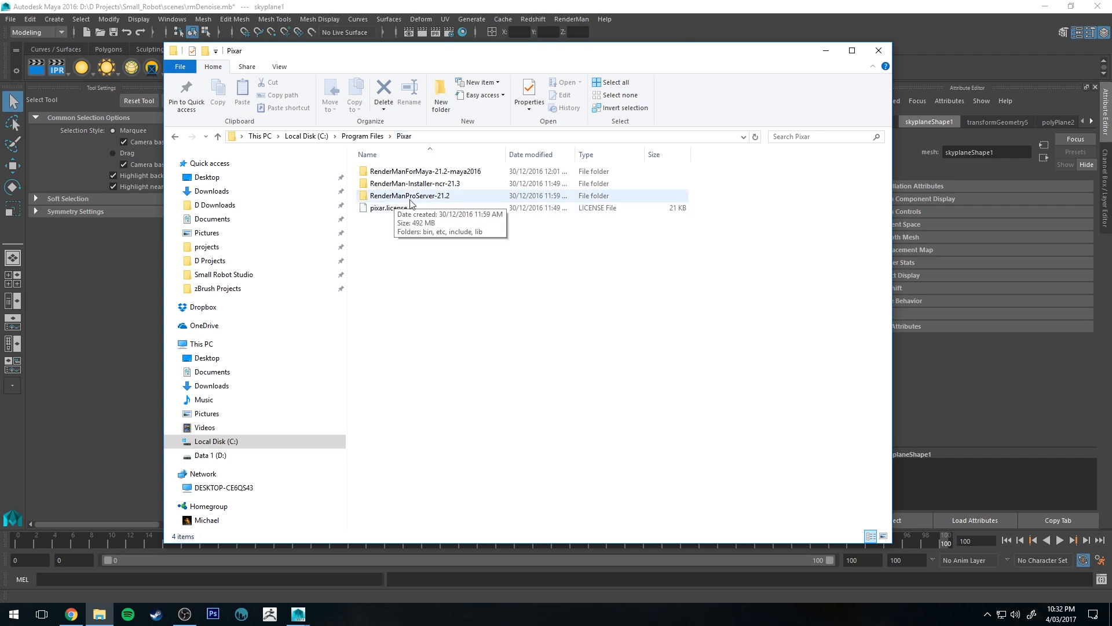
double_click(410, 196)
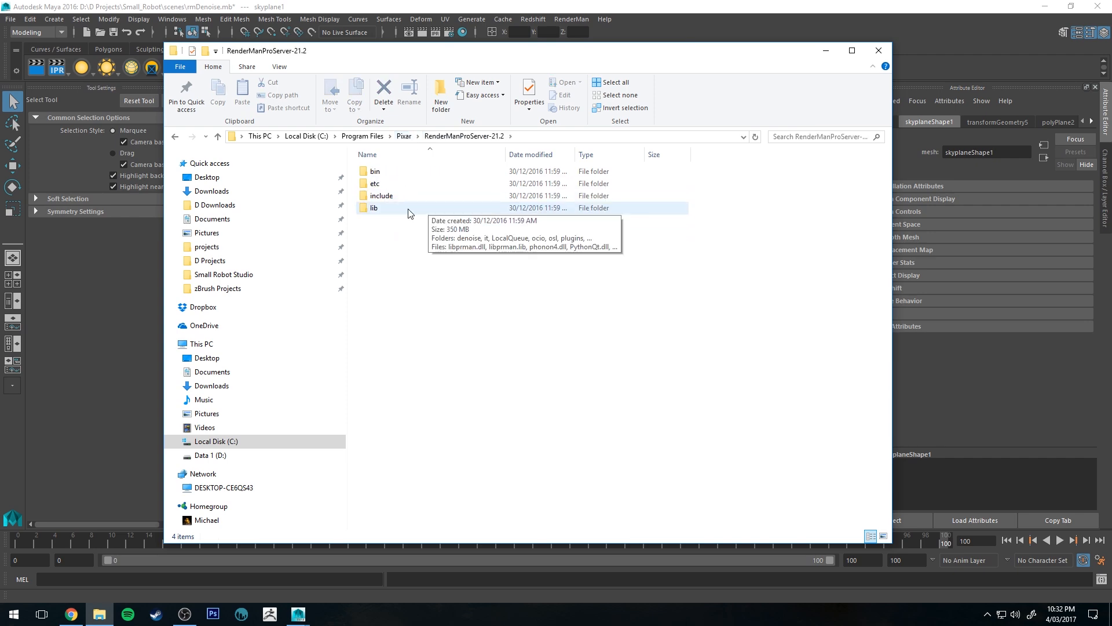
double_click(373, 207)
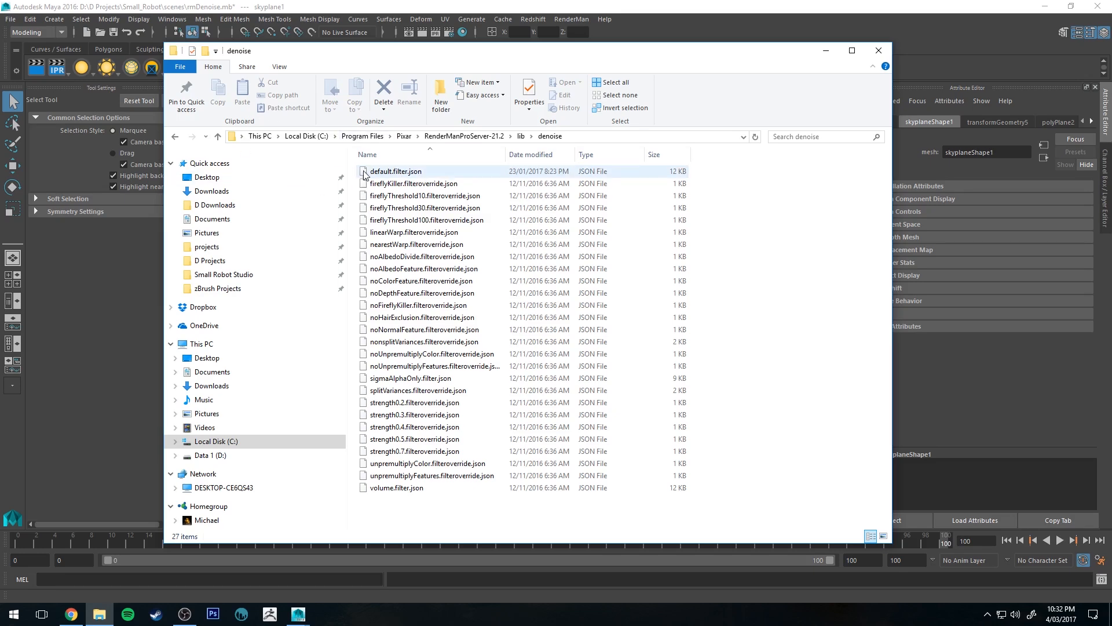
click(395, 170)
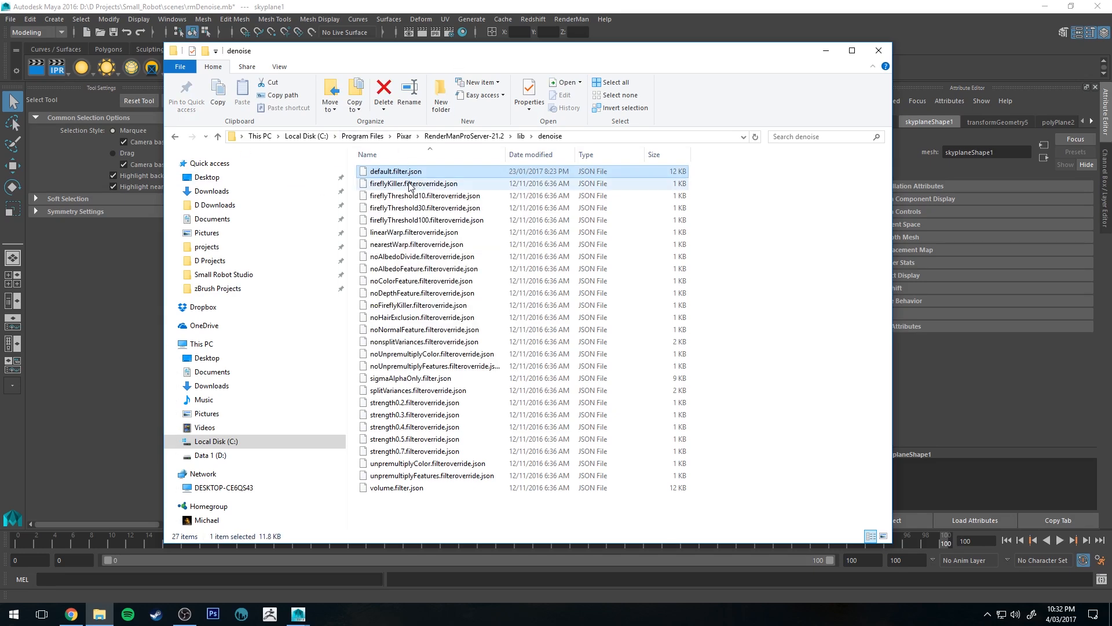
right_click(395, 171)
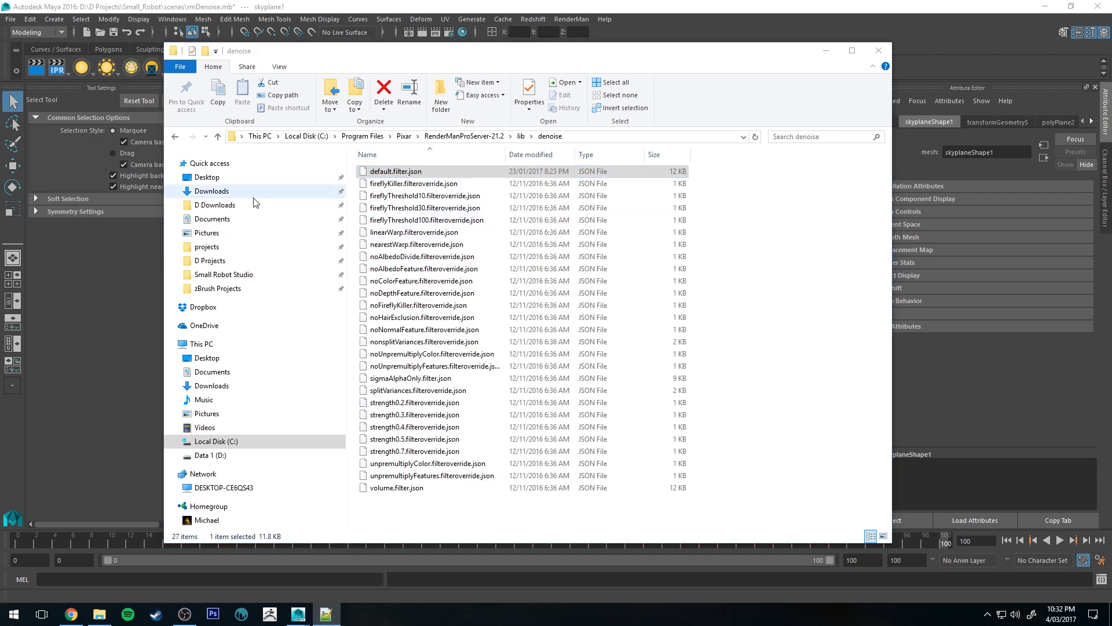
mouse_move(612, 157)
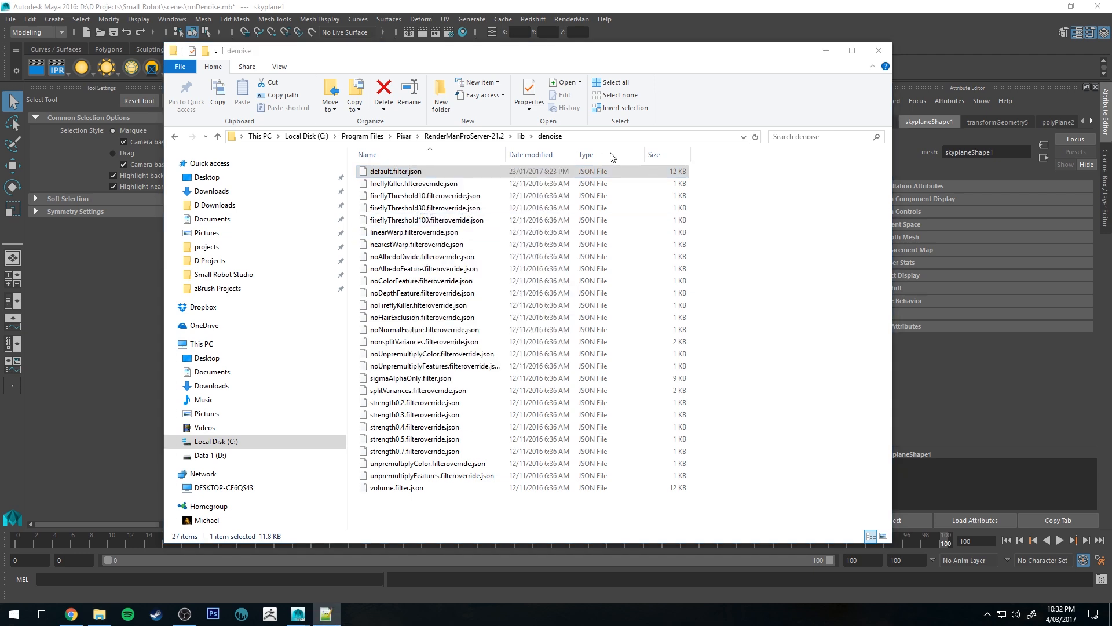
double_click(396, 171)
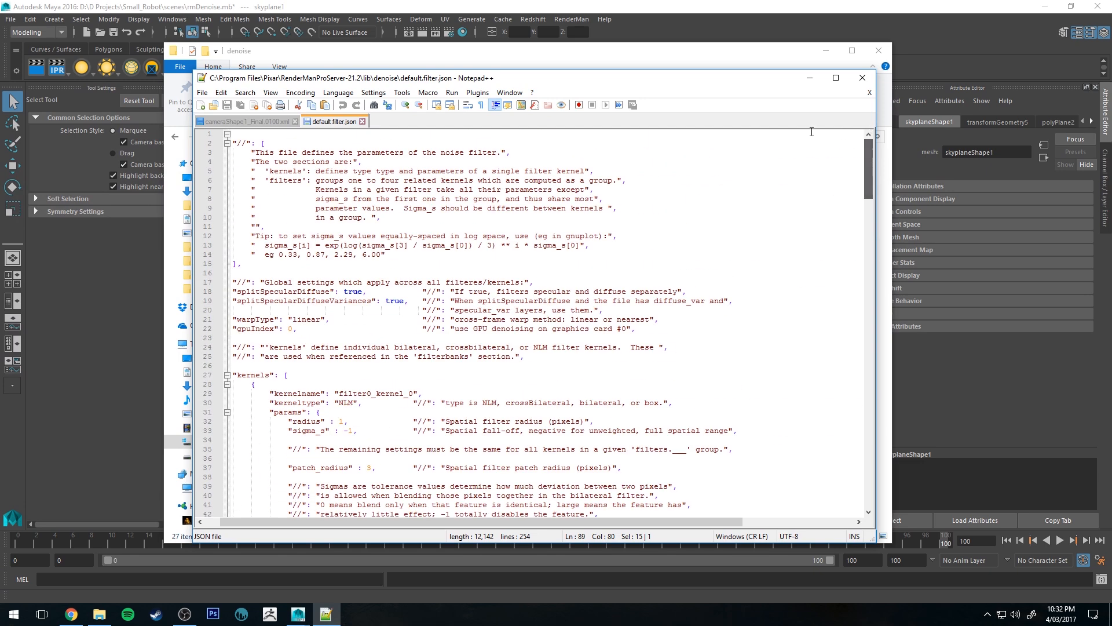
mouse_move(544, 221)
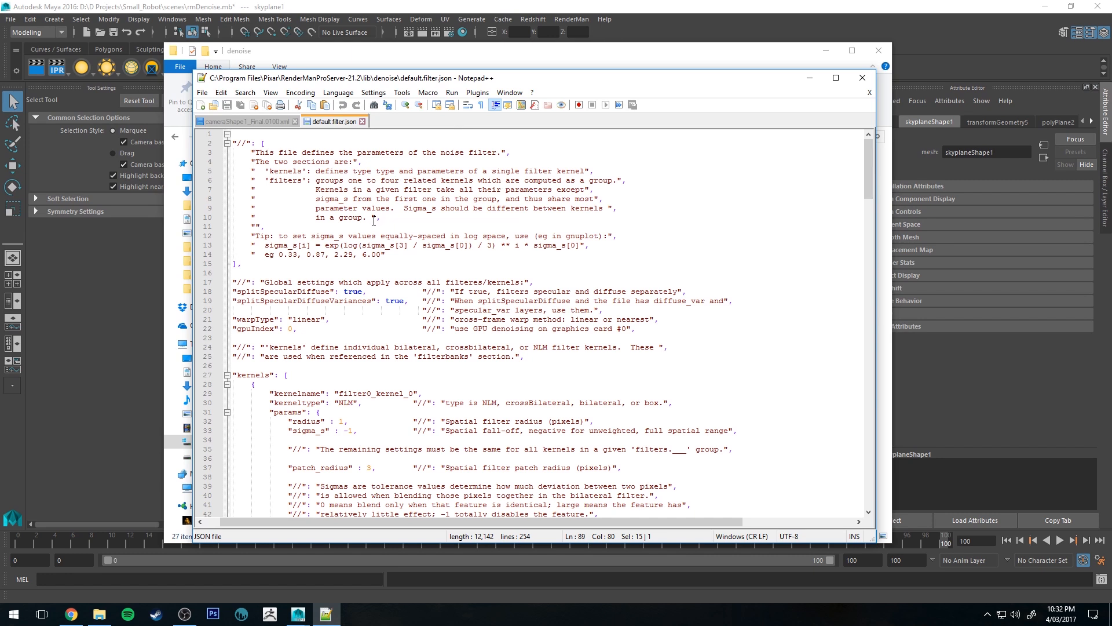
Step: Review default.filter.json's global settings block, with gpuIndex still at 0
click(644, 328)
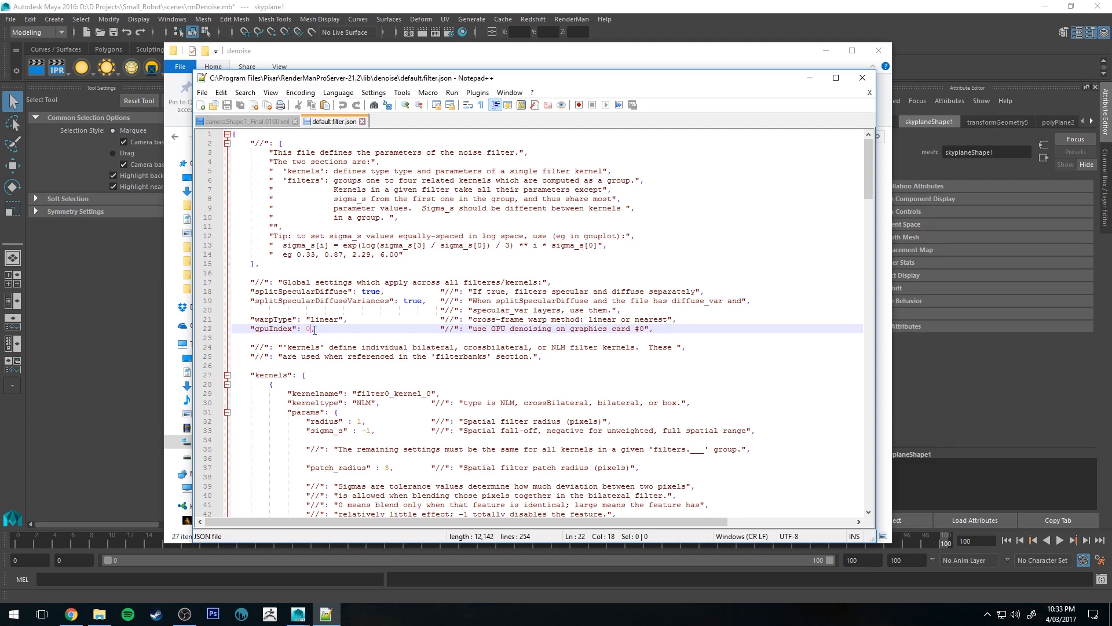
mouse_move(341, 233)
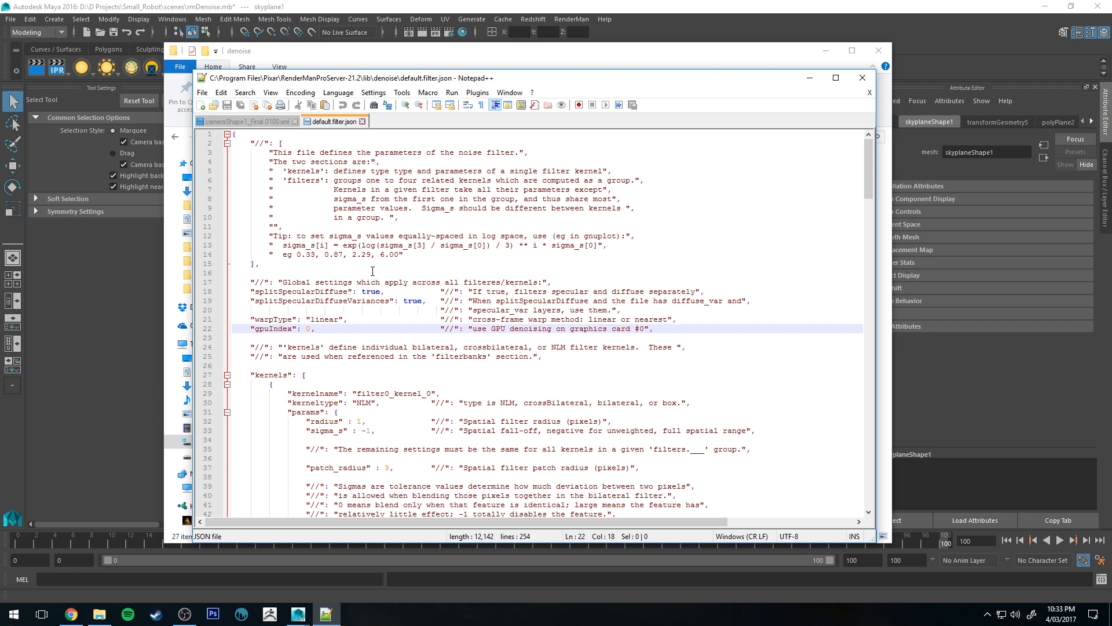
scroll(down, 3)
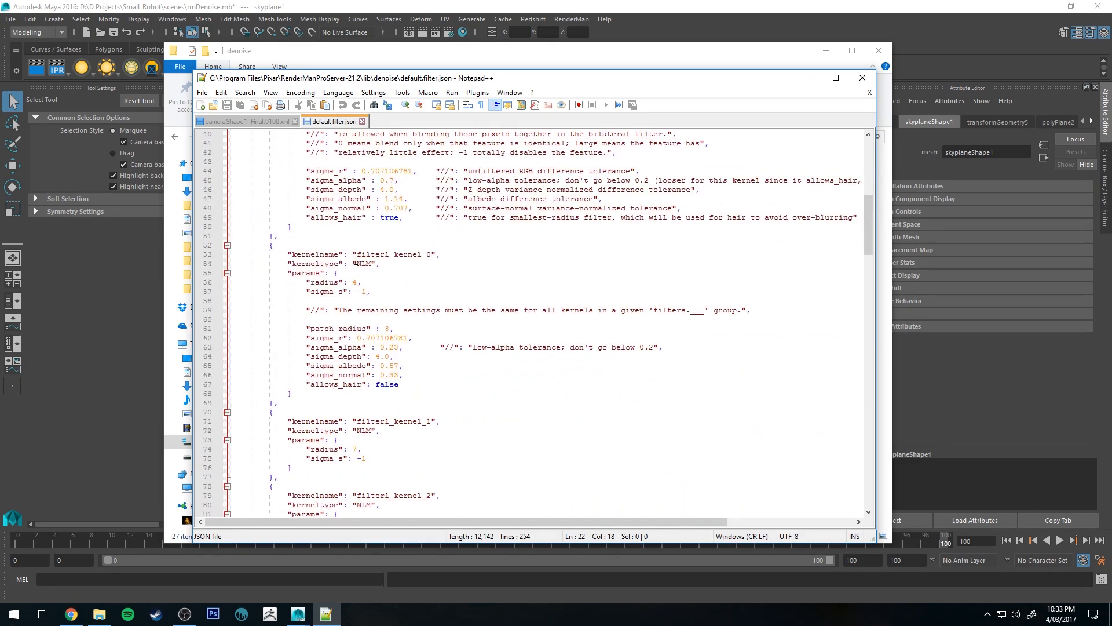
scroll(up, 3)
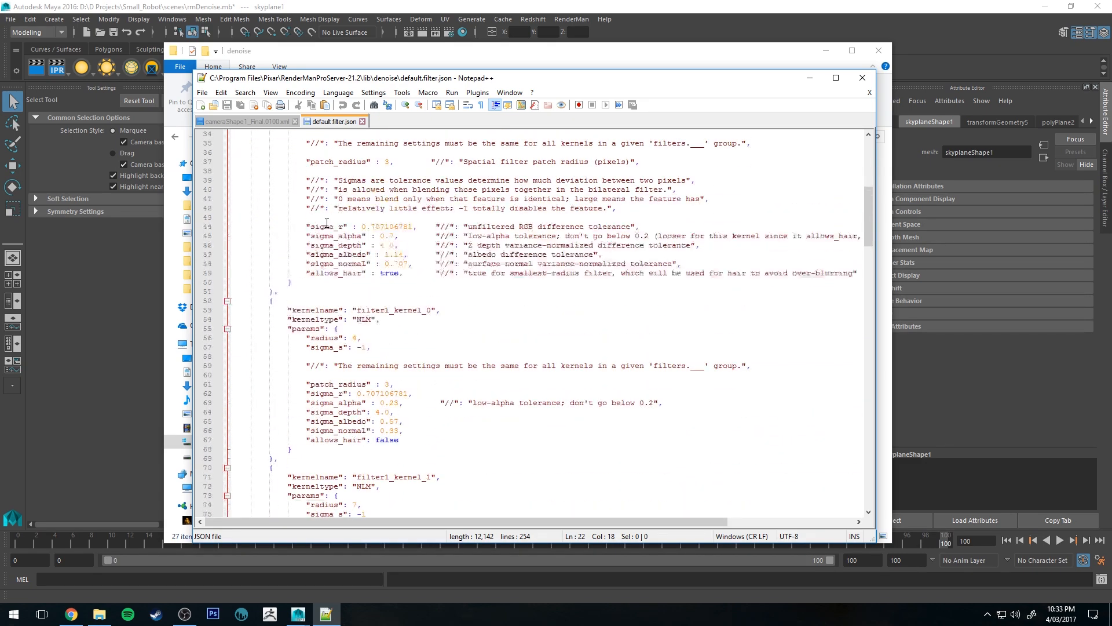
scroll(up, 3)
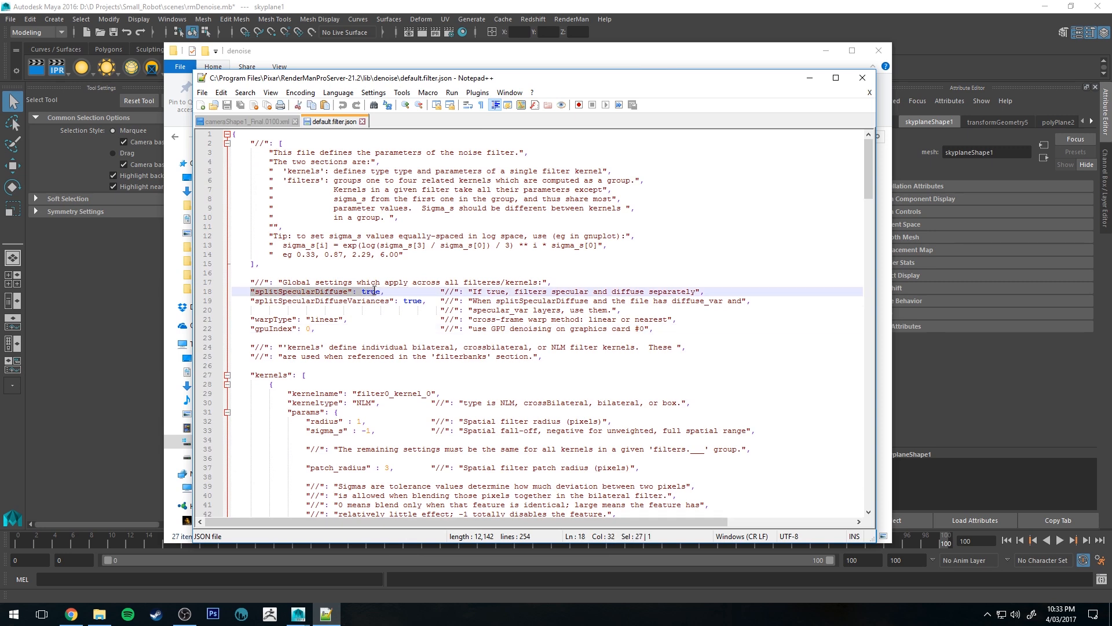
click(273, 291)
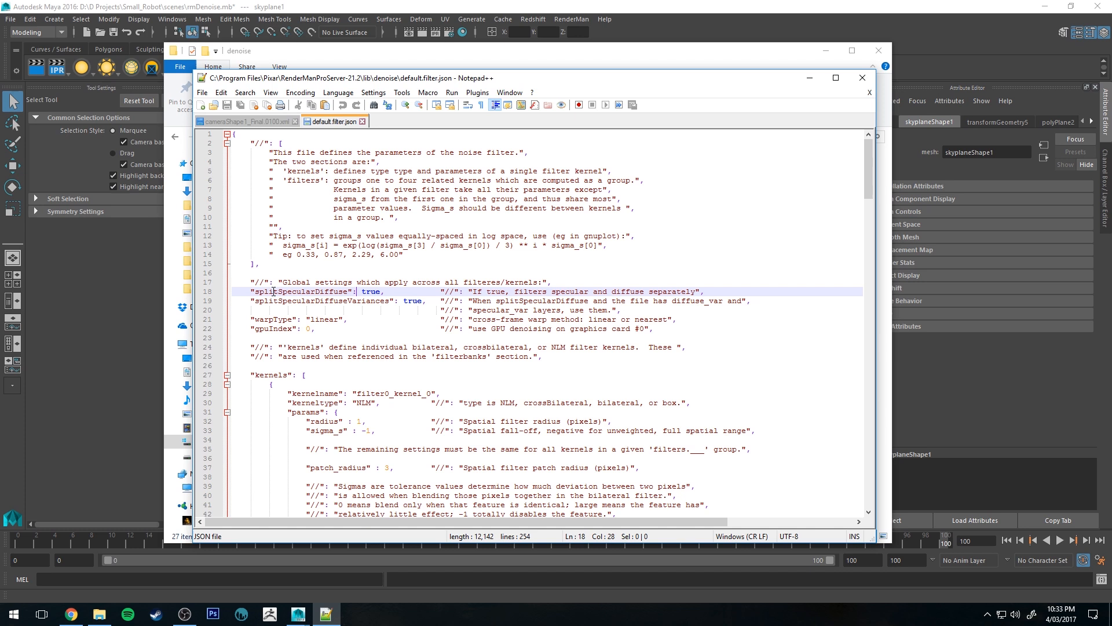
click(268, 290)
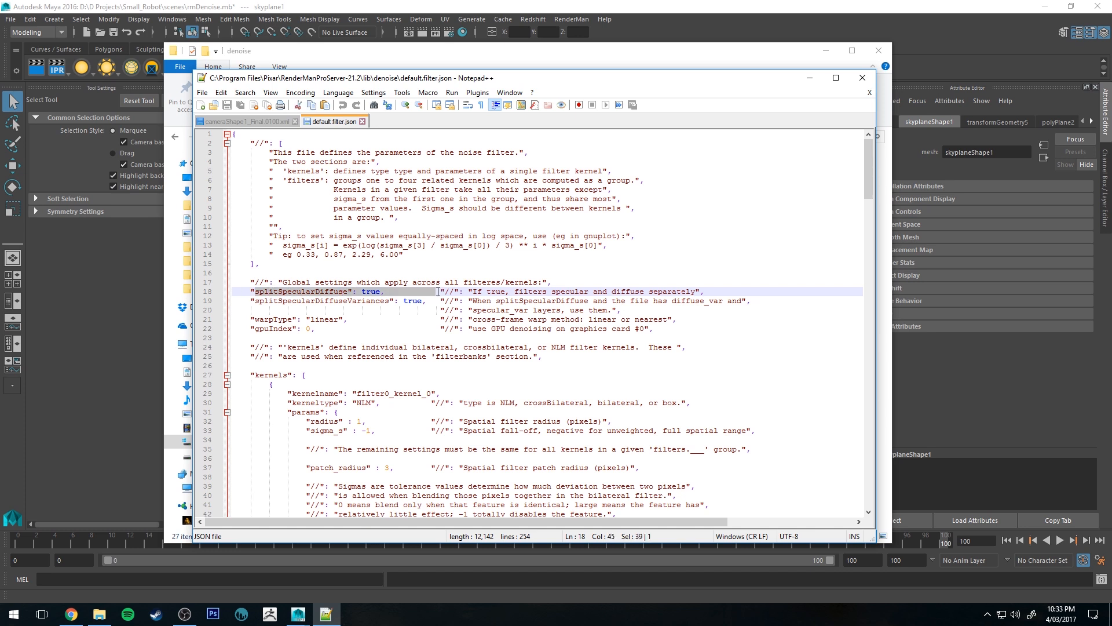
click(291, 291)
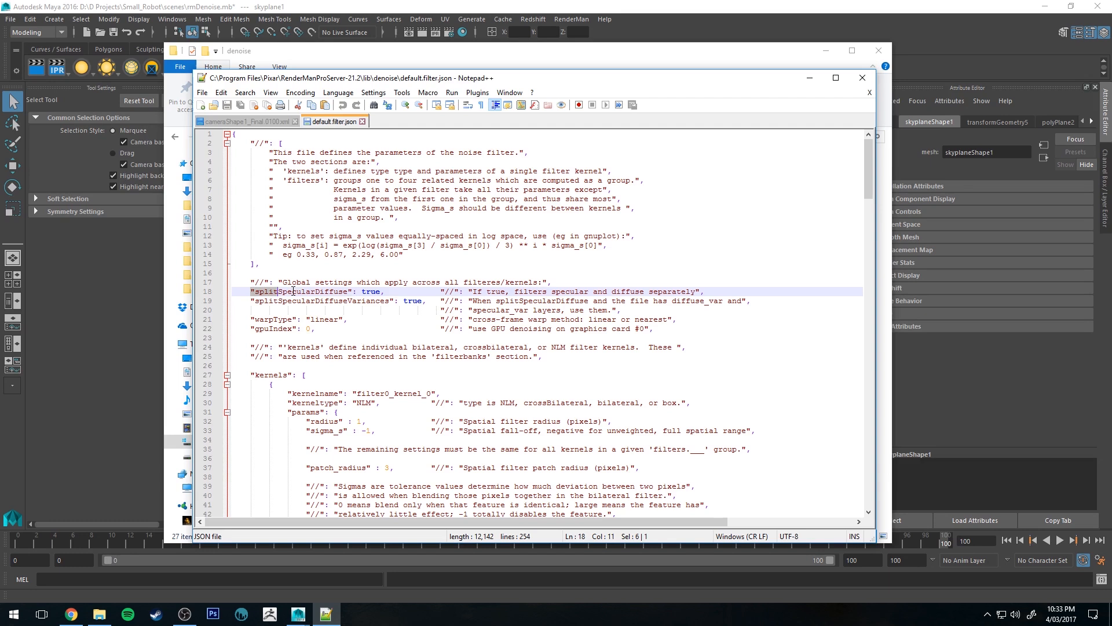
click(355, 291)
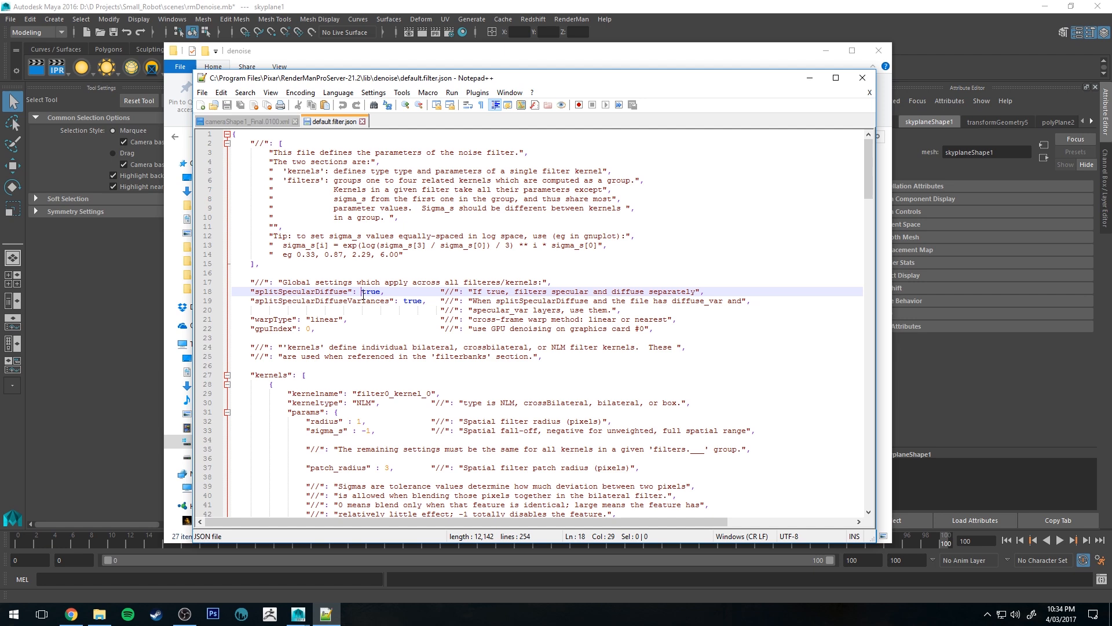
Step: Scroll through the filterbanks and highlight the splitSpecularDiffuse note
scroll(down, 3)
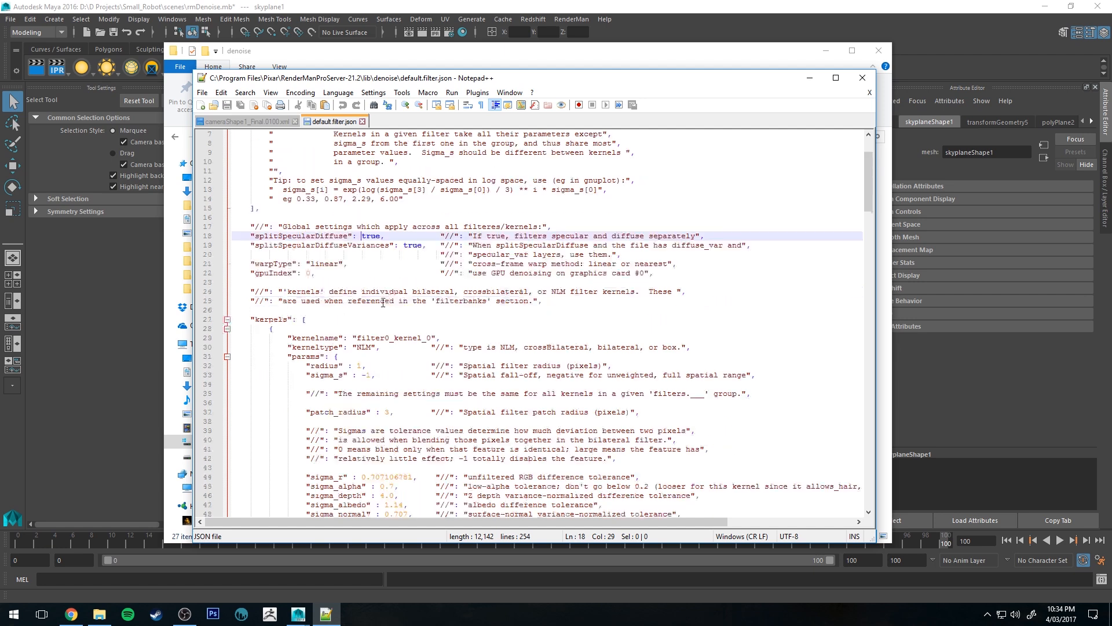
scroll(up, 3)
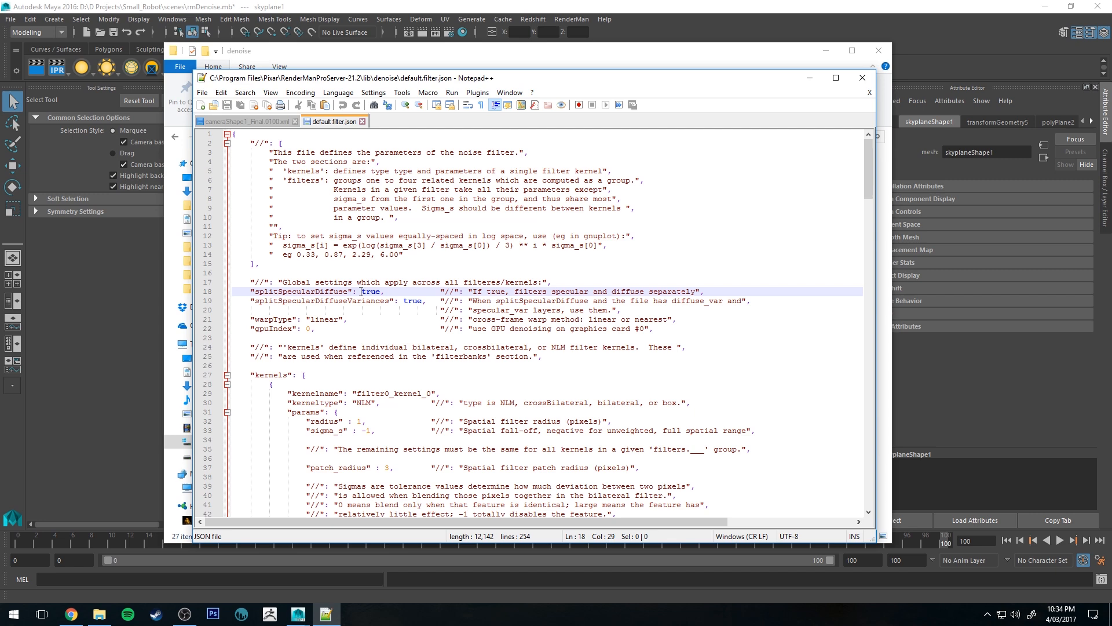
scroll(down, 3)
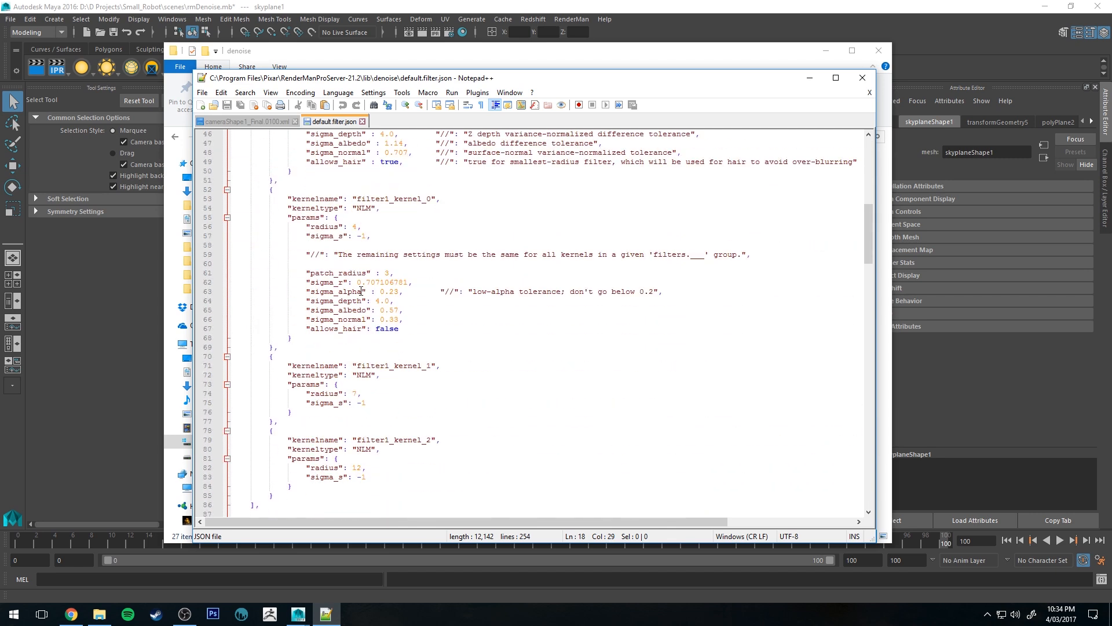
scroll(down, 3)
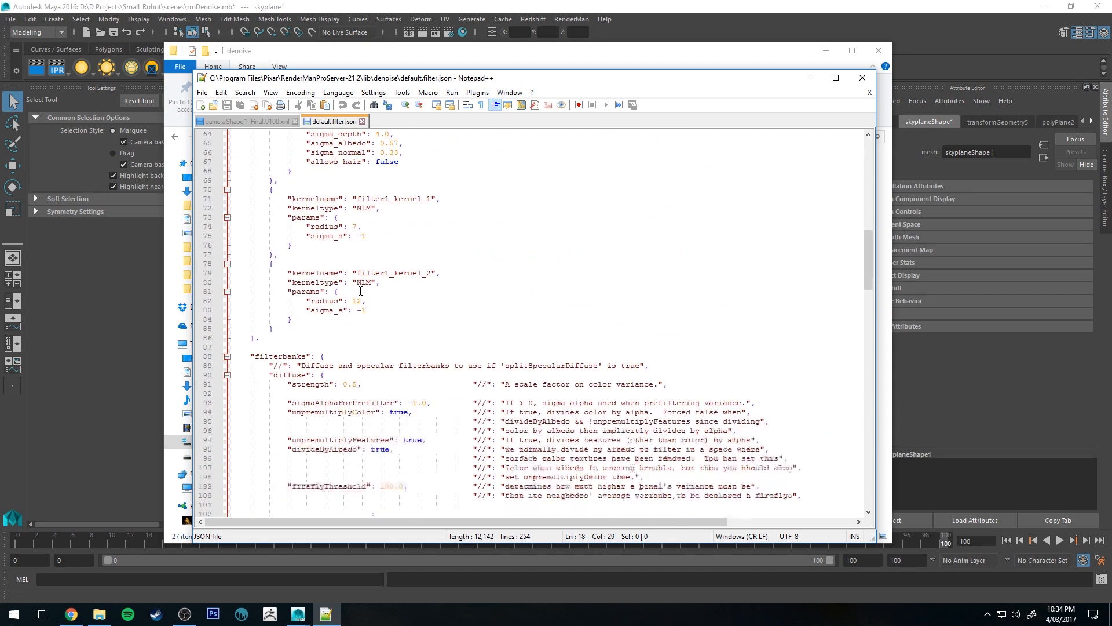
scroll(down, 3)
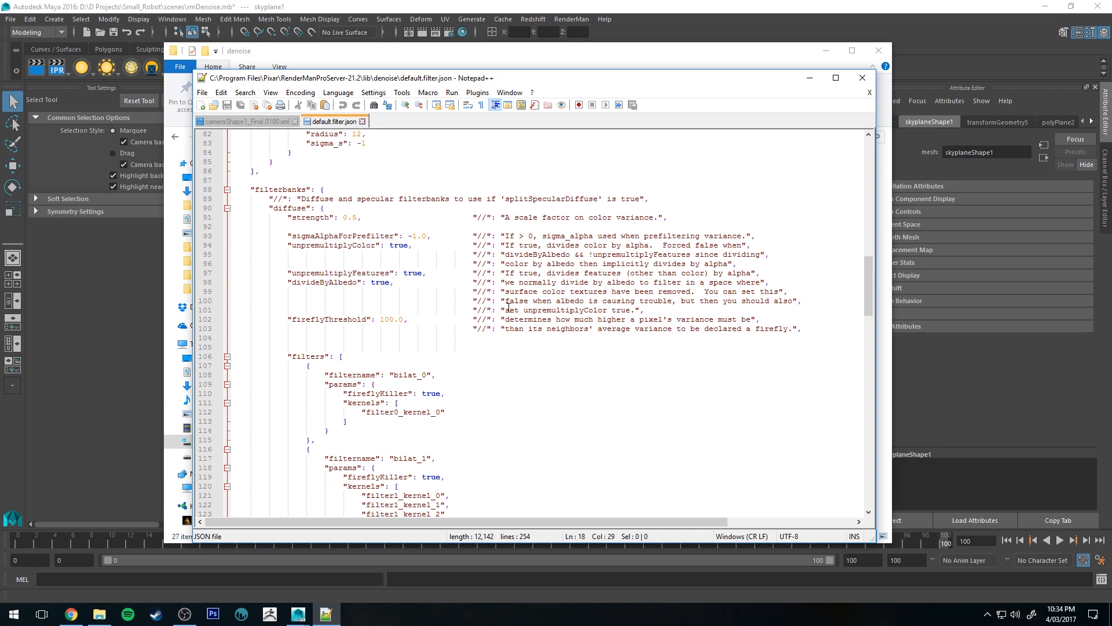
scroll(up, 3)
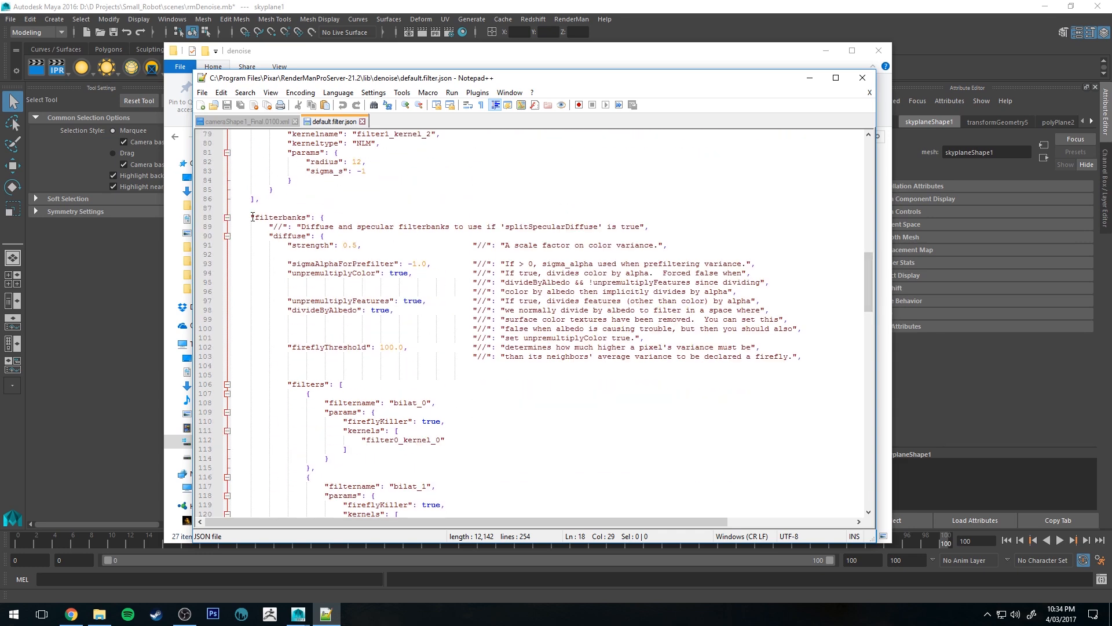
mouse_move(307, 225)
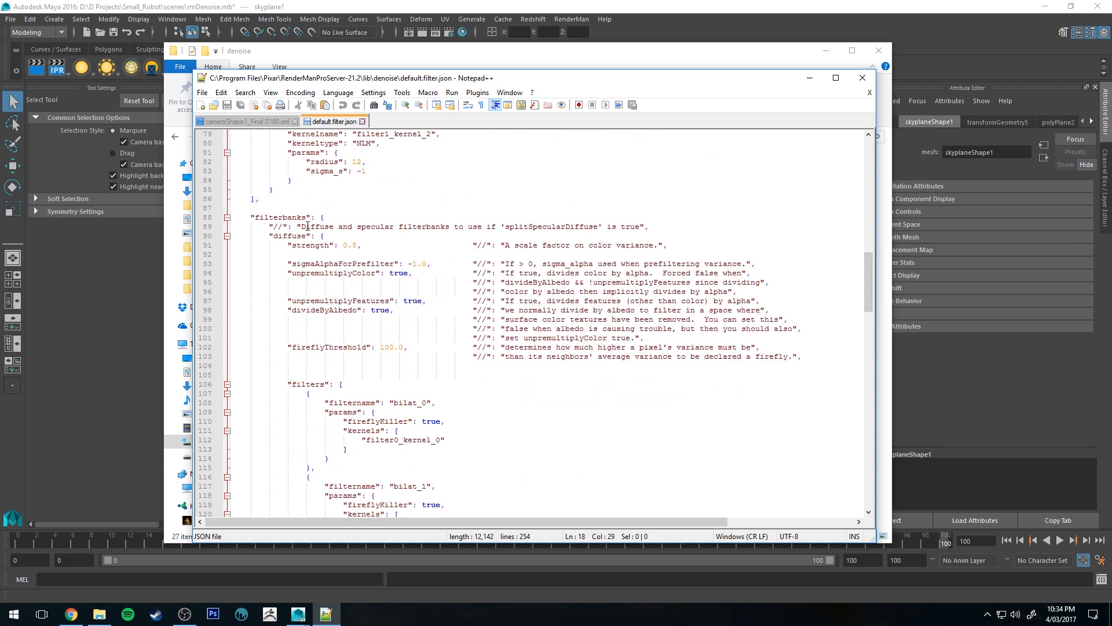
click(510, 236)
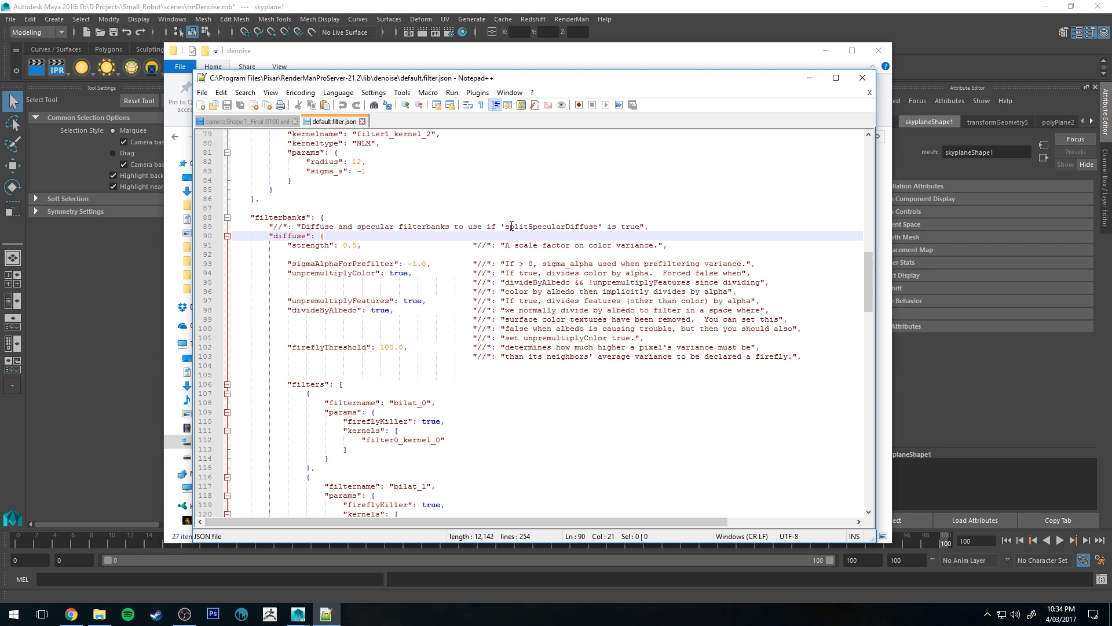
double_click(551, 226)
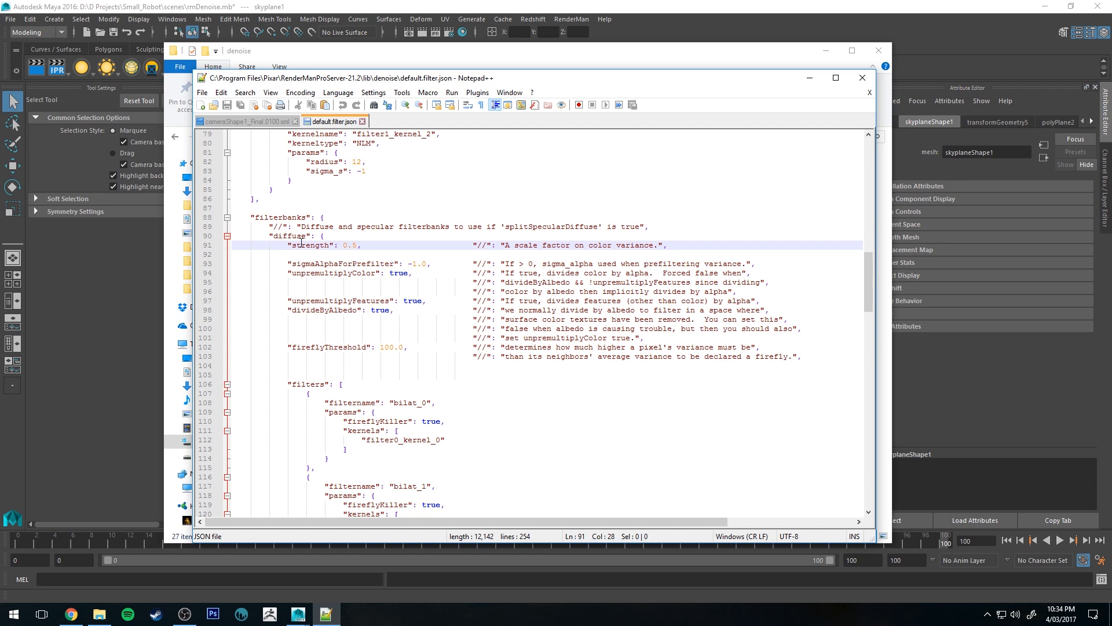
Step: Review the specular strength and specularAndDiffuse filterbank notes, then close the file
scroll(down, 3)
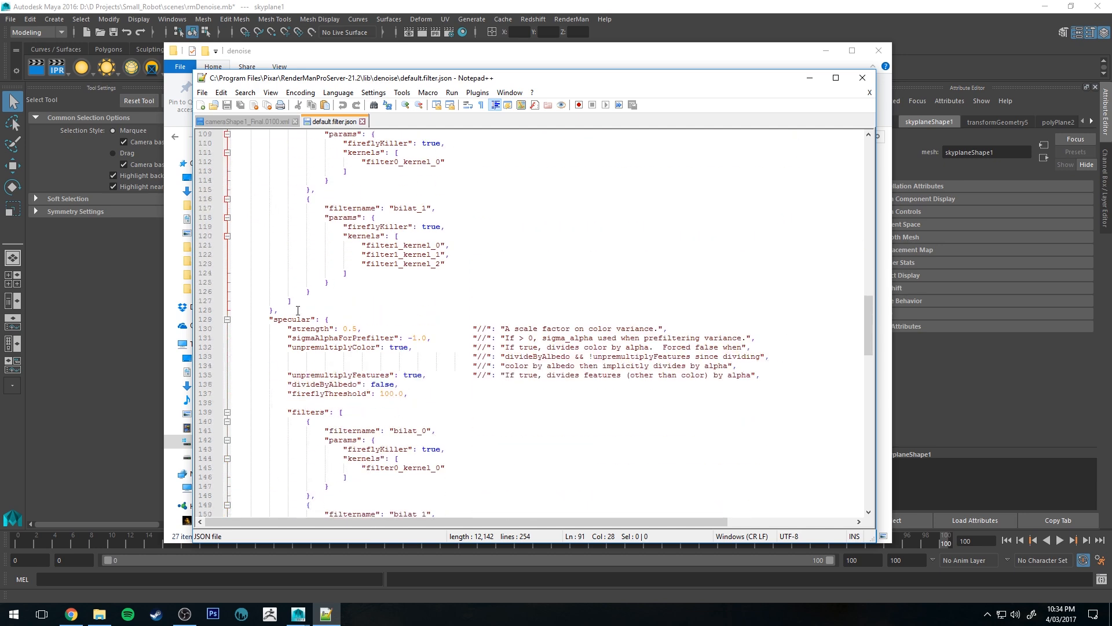
click(362, 327)
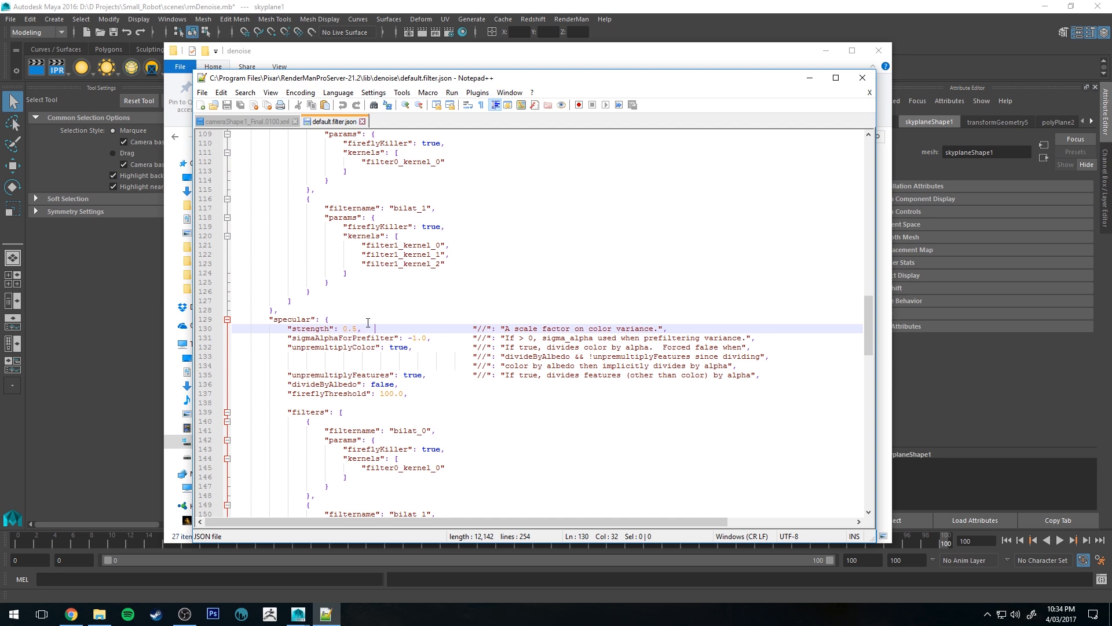
scroll(down, 3)
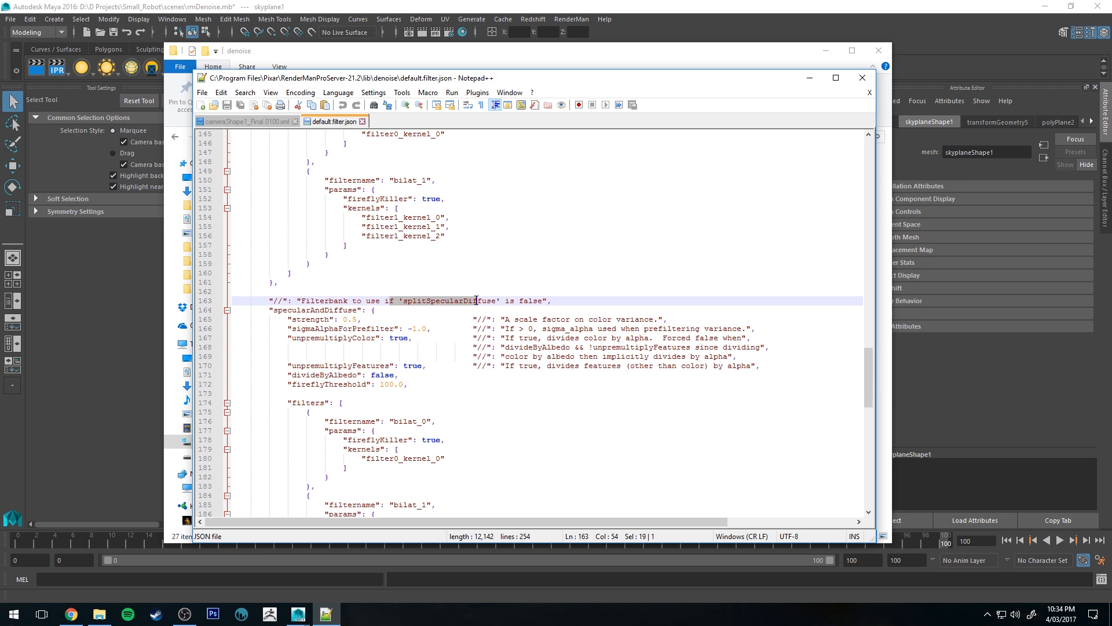
click(402, 300)
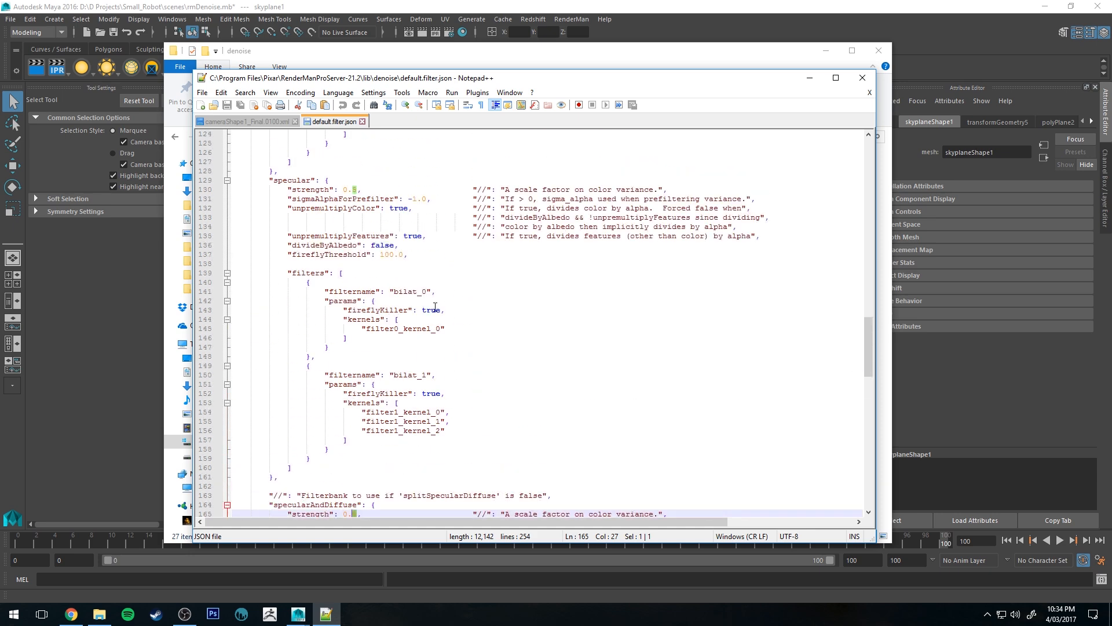
scroll(up, 3)
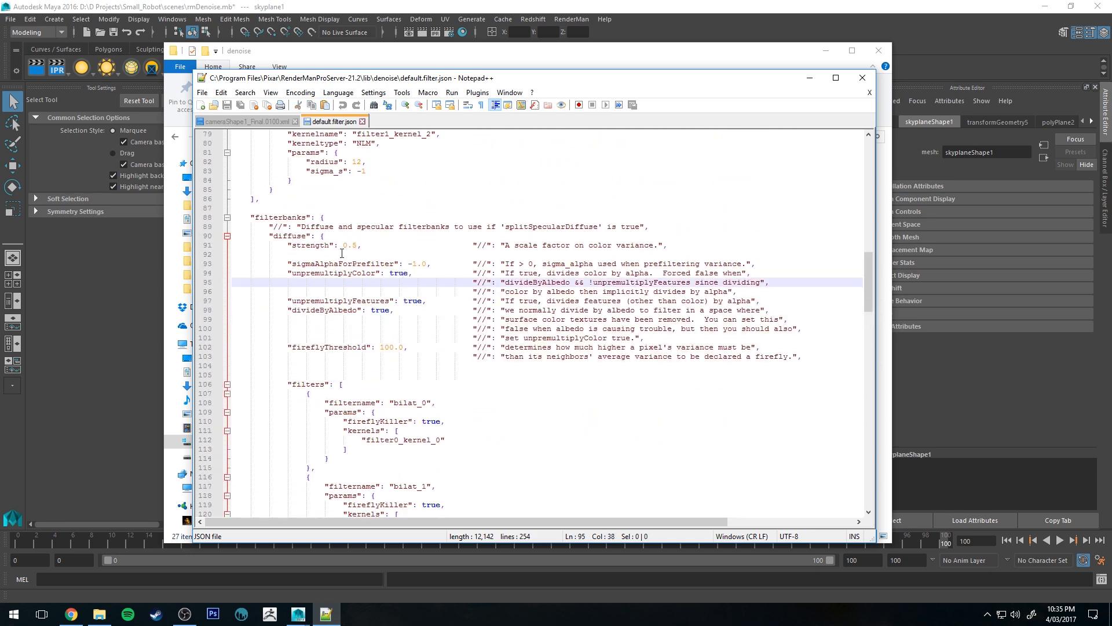
scroll(up, 3)
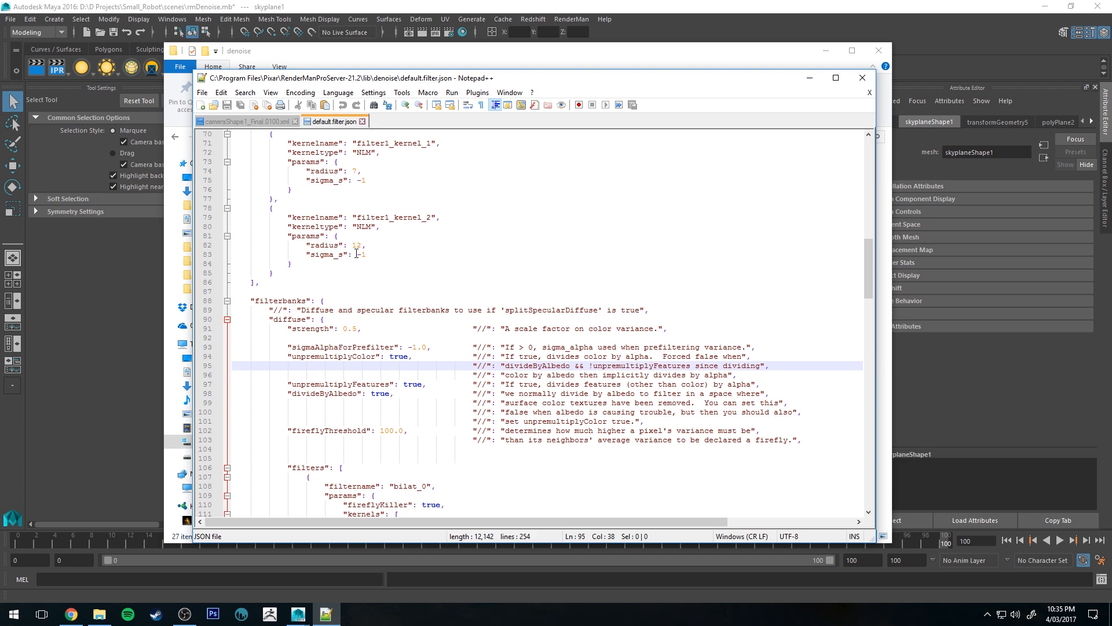
mouse_move(275, 112)
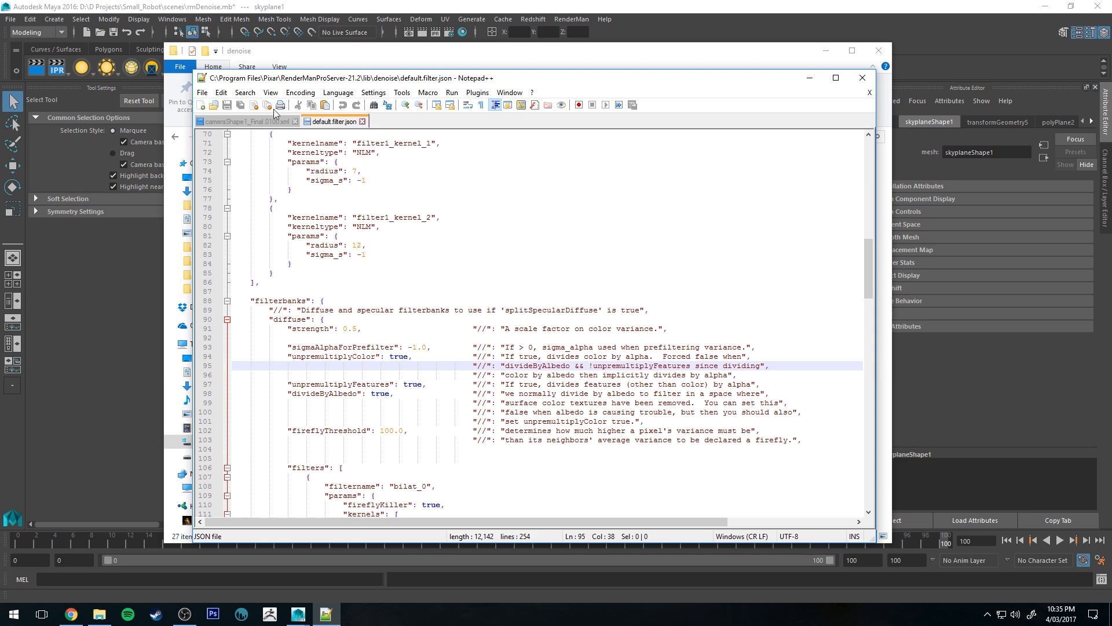
mouse_move(863, 77)
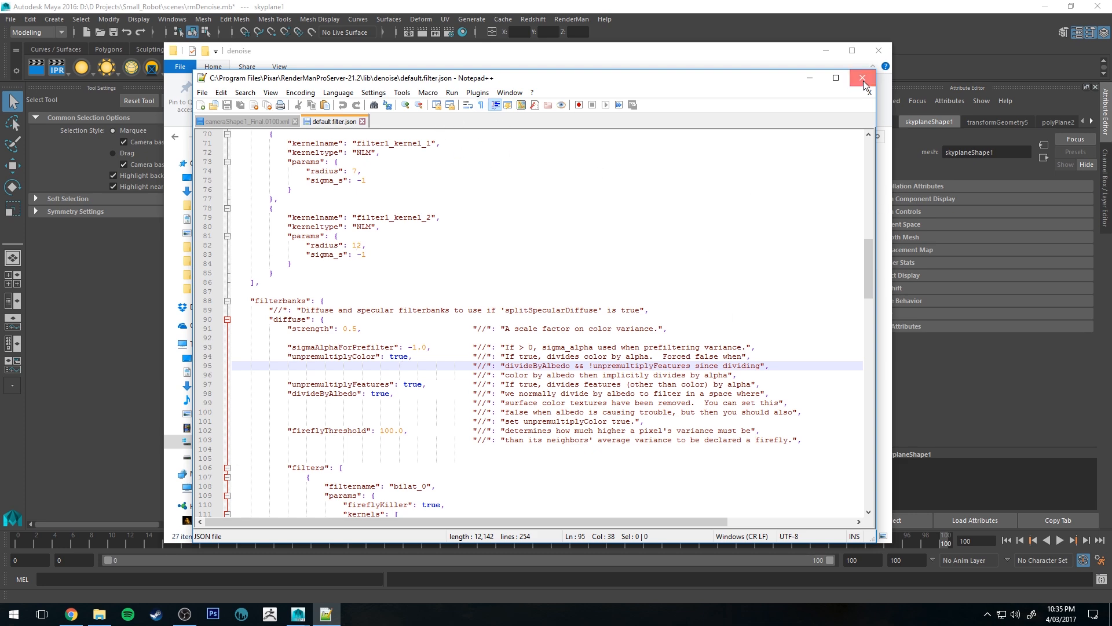
click(863, 77)
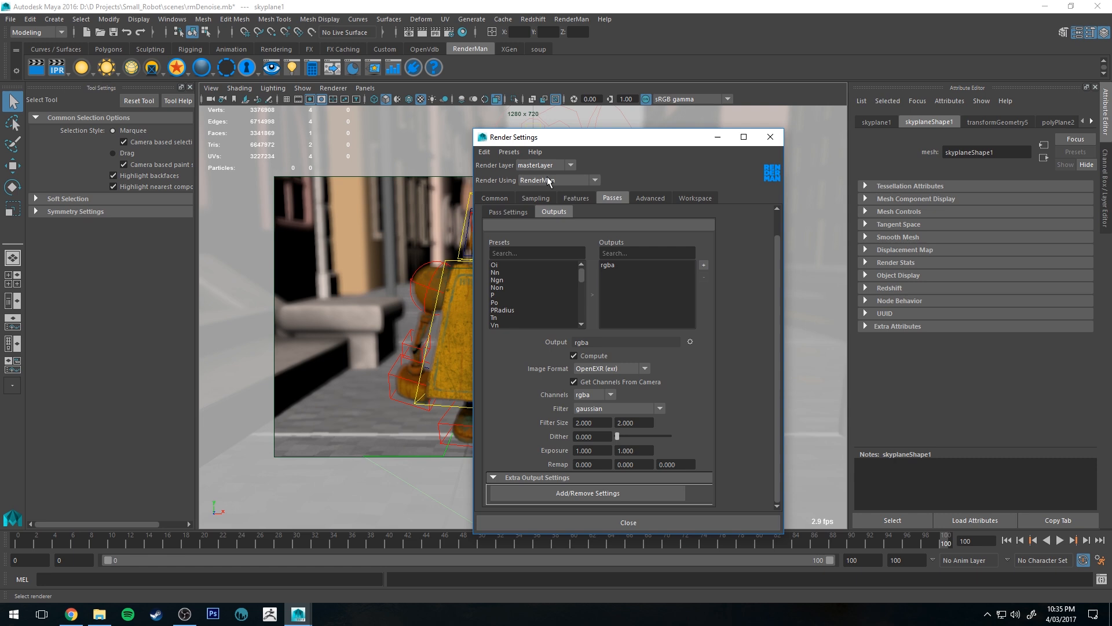
Step: Show RenderMan's Features settings, with Denoise set to Frame and the default filter
click(576, 197)
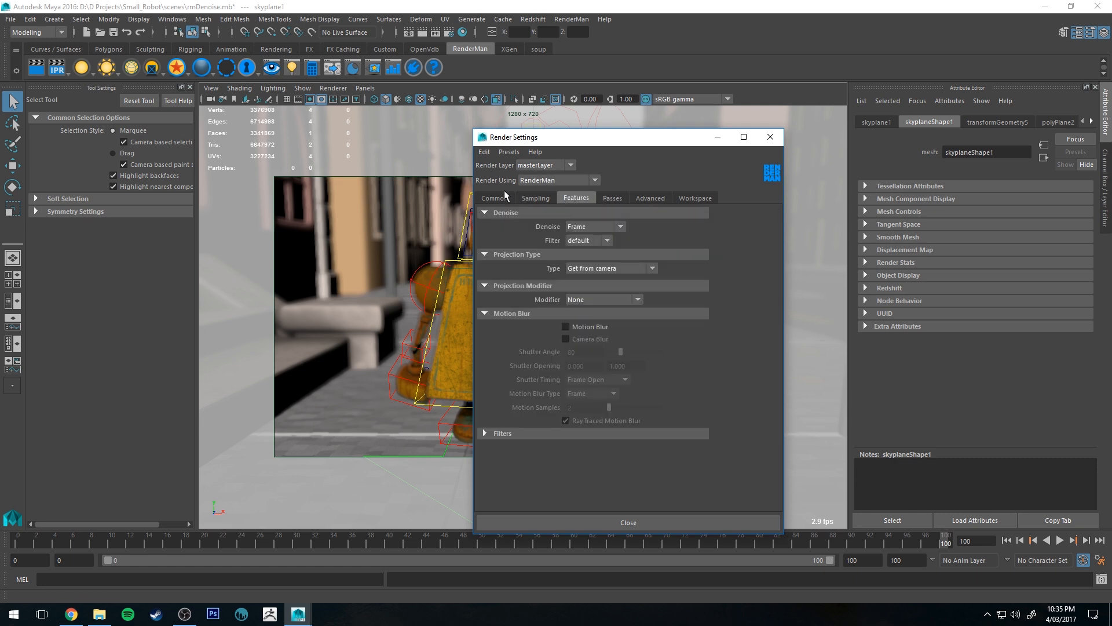
mouse_move(505, 215)
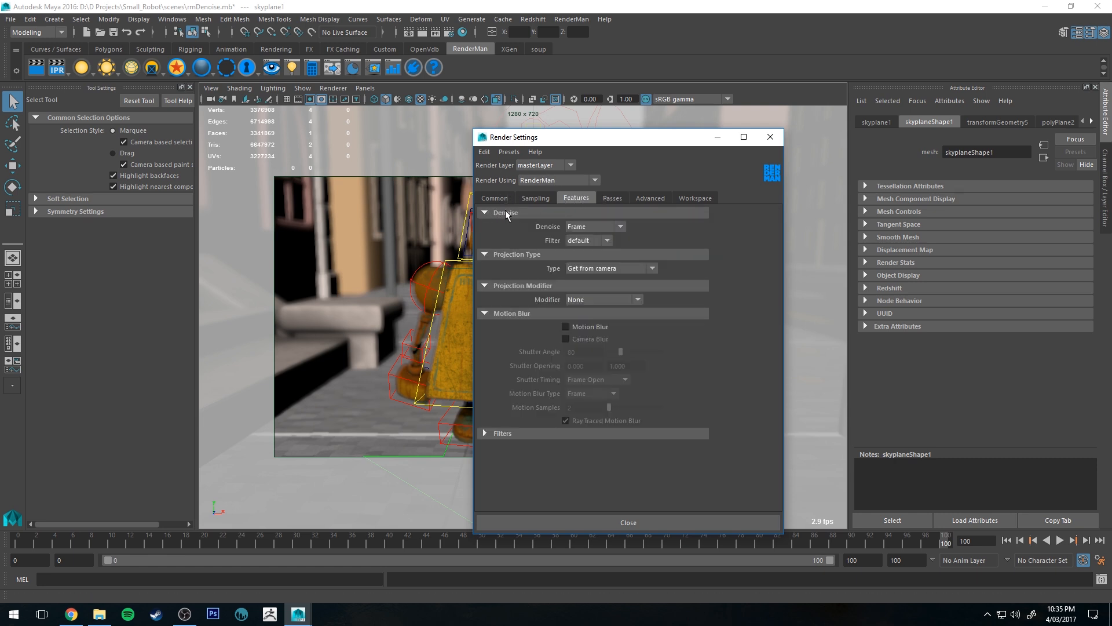
Step: List the Denoise modes Off, Frame and Cross-frame, keeping Frame selected
click(594, 225)
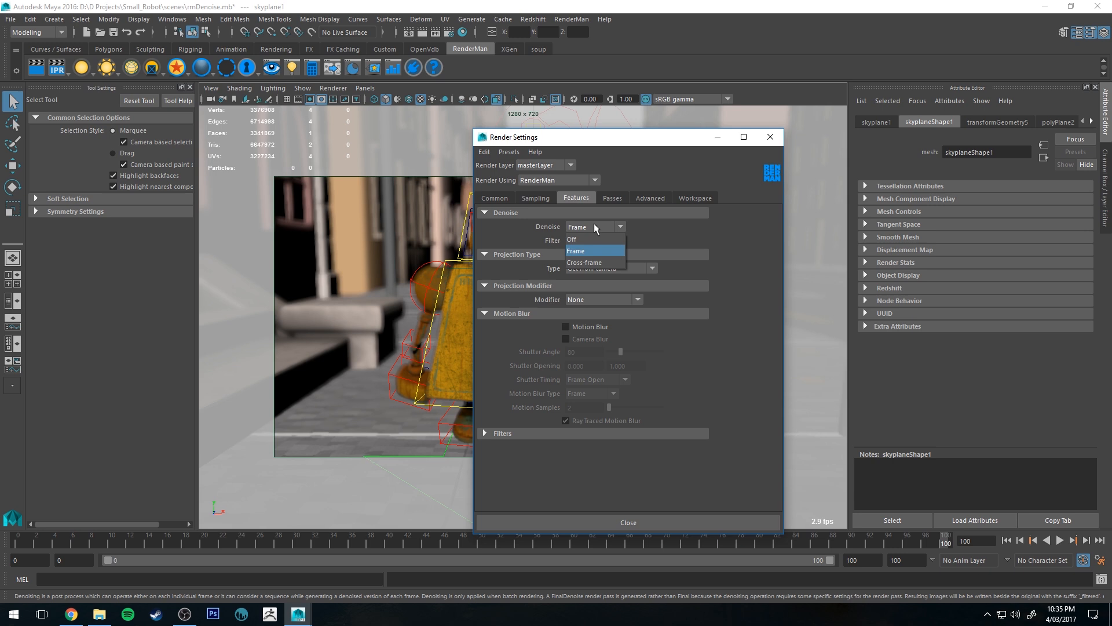
mouse_move(583, 241)
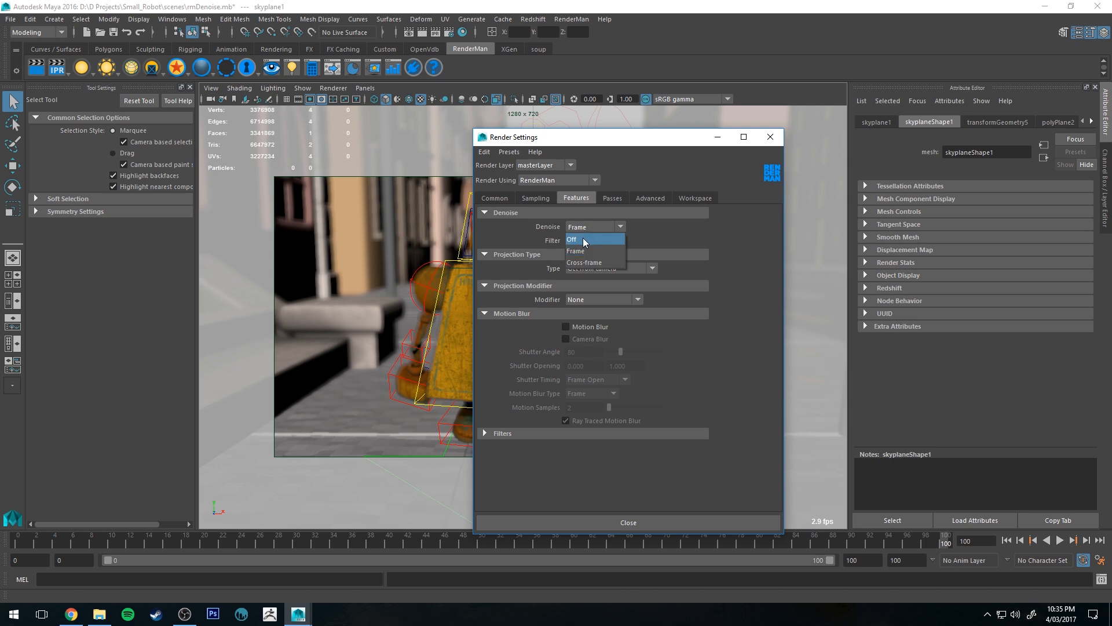
mouse_move(575, 251)
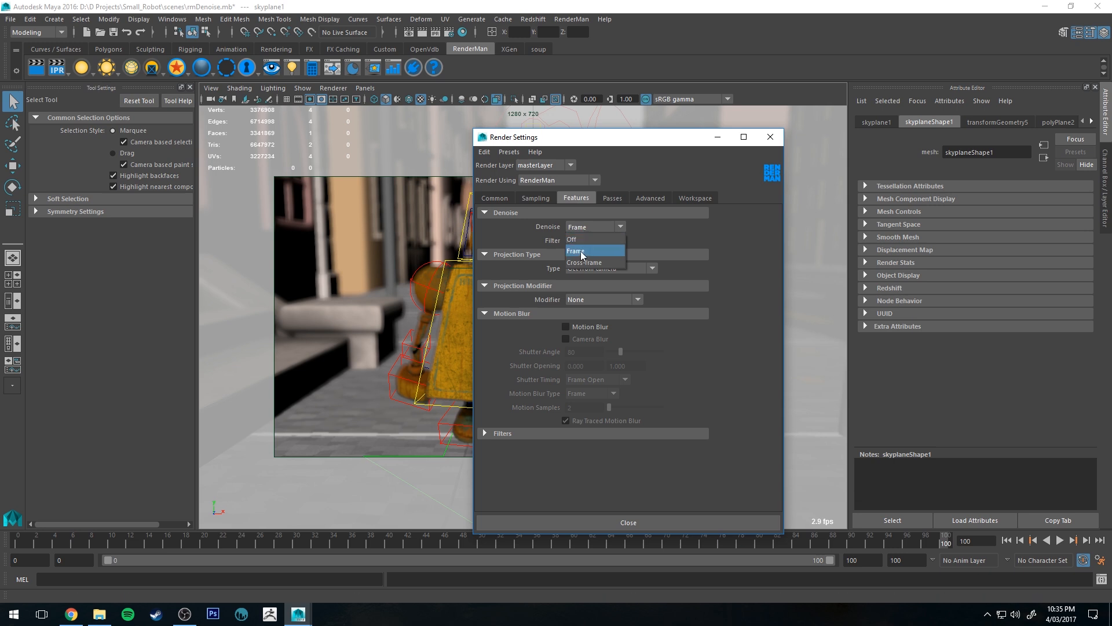
mouse_move(585, 262)
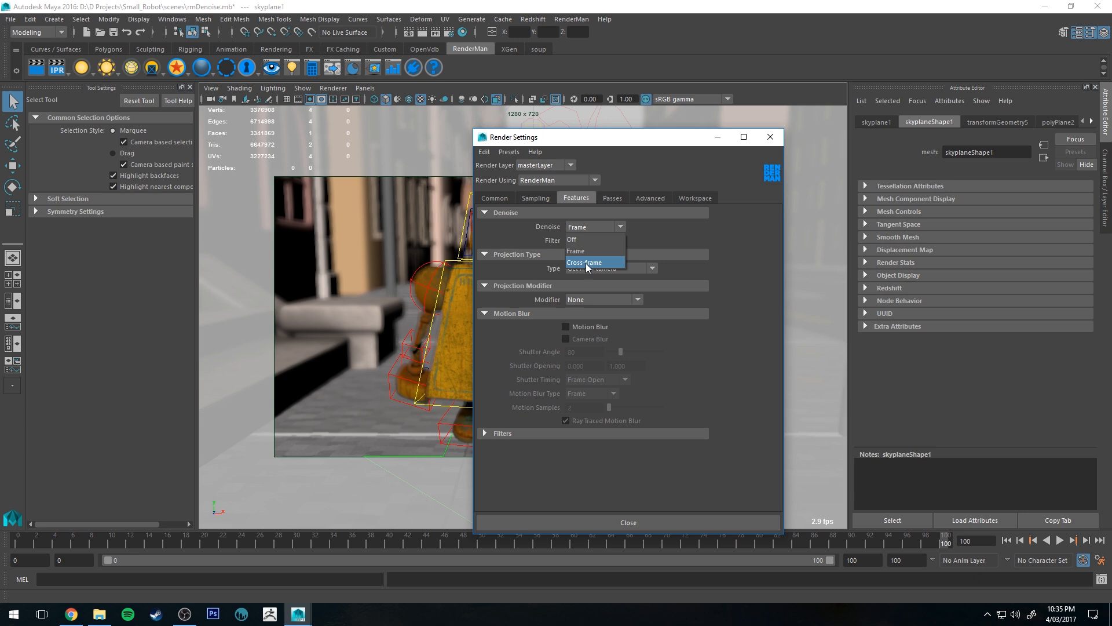
mouse_move(597, 259)
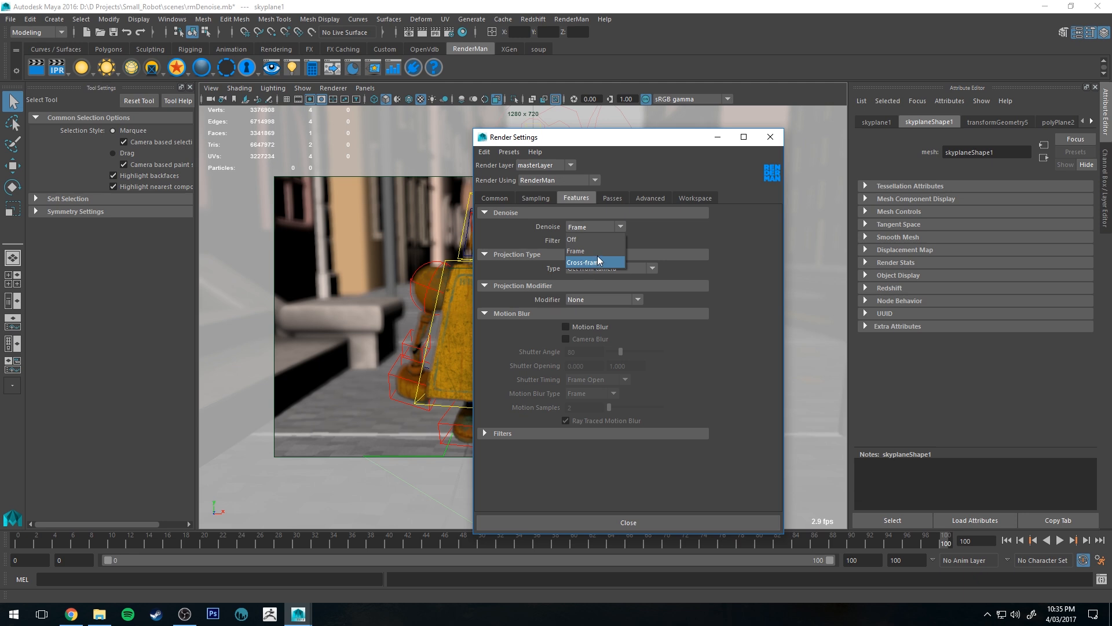
mouse_move(581, 250)
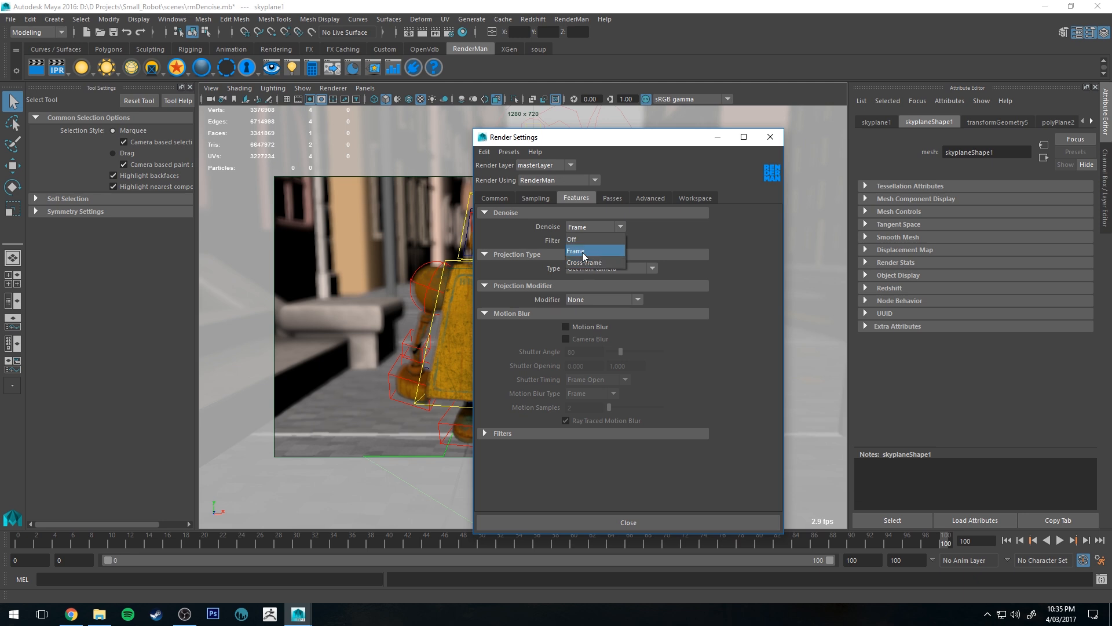
mouse_move(584, 262)
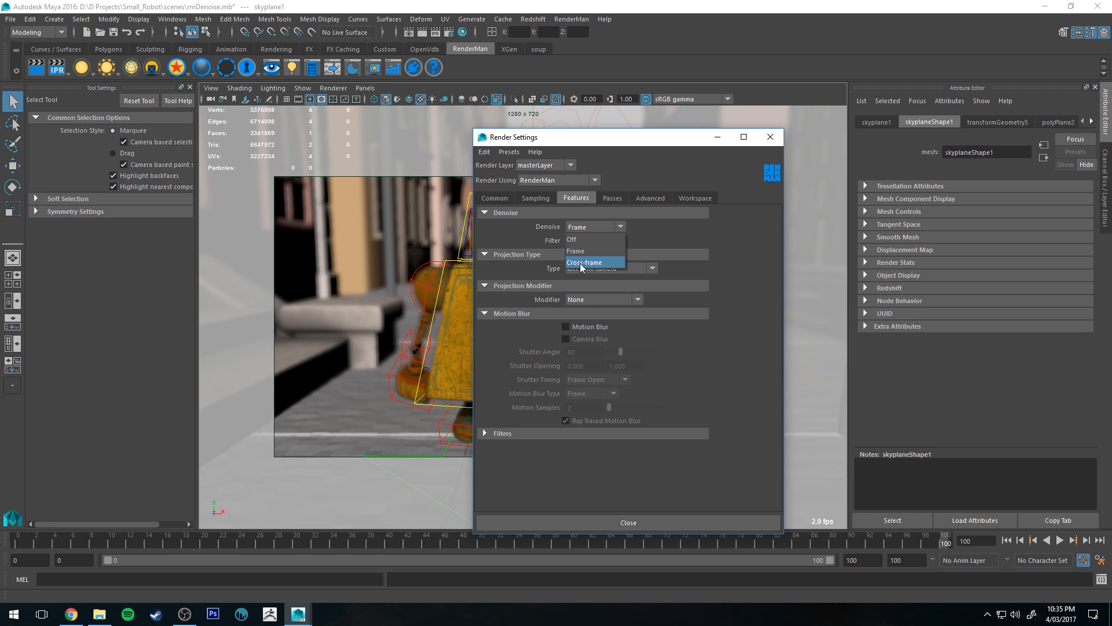
mouse_move(575, 251)
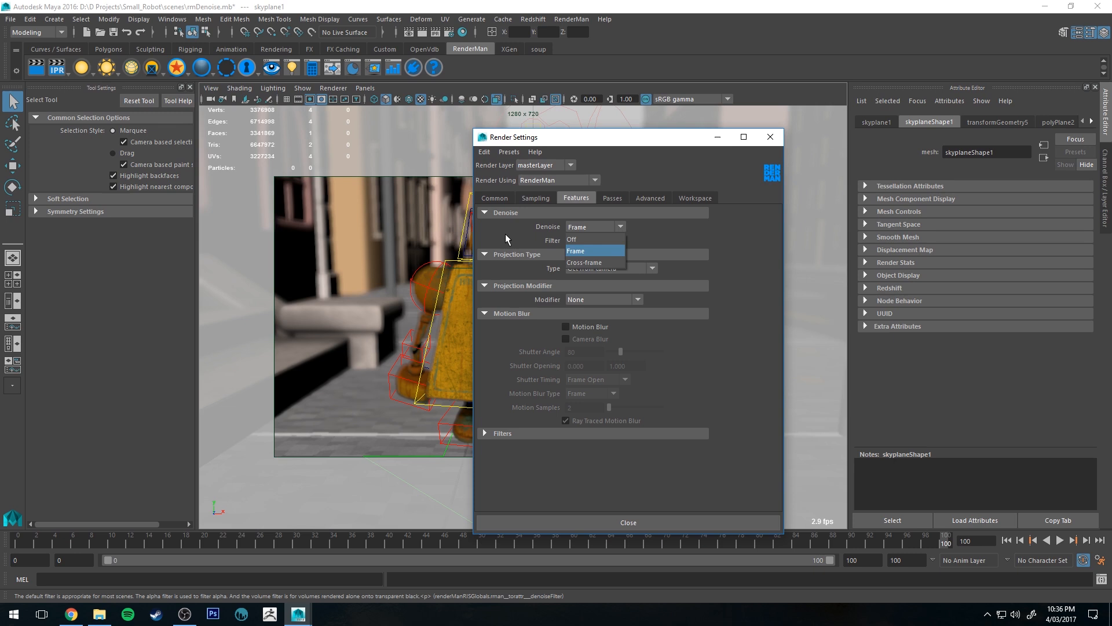
Step: Review the denoise filter choices, keep default, and move to the Sampling settings
click(585, 240)
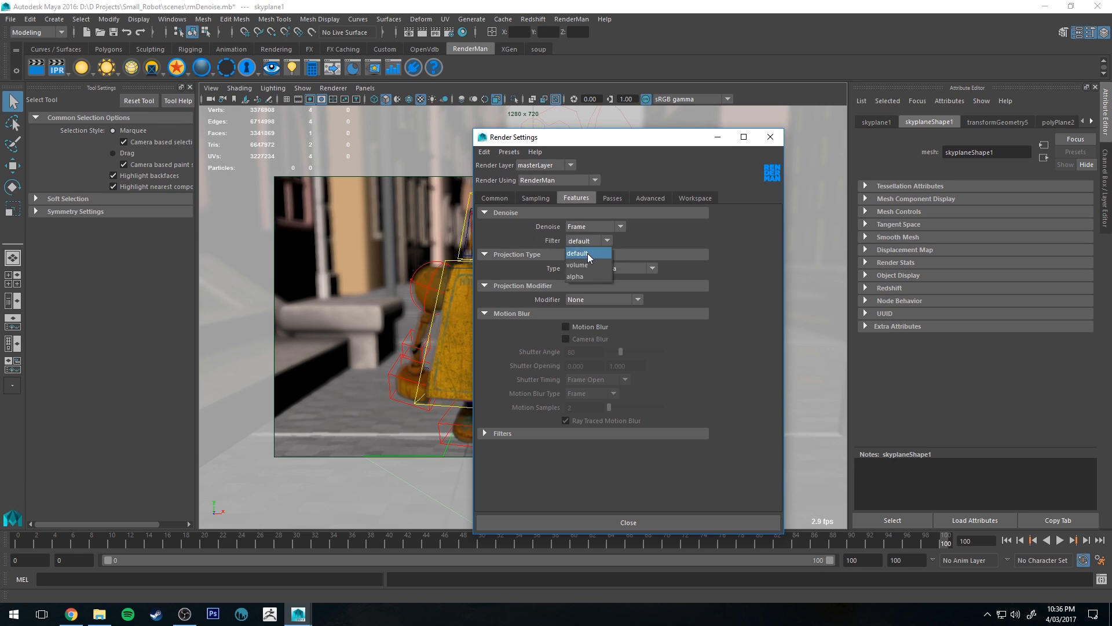
mouse_move(588, 264)
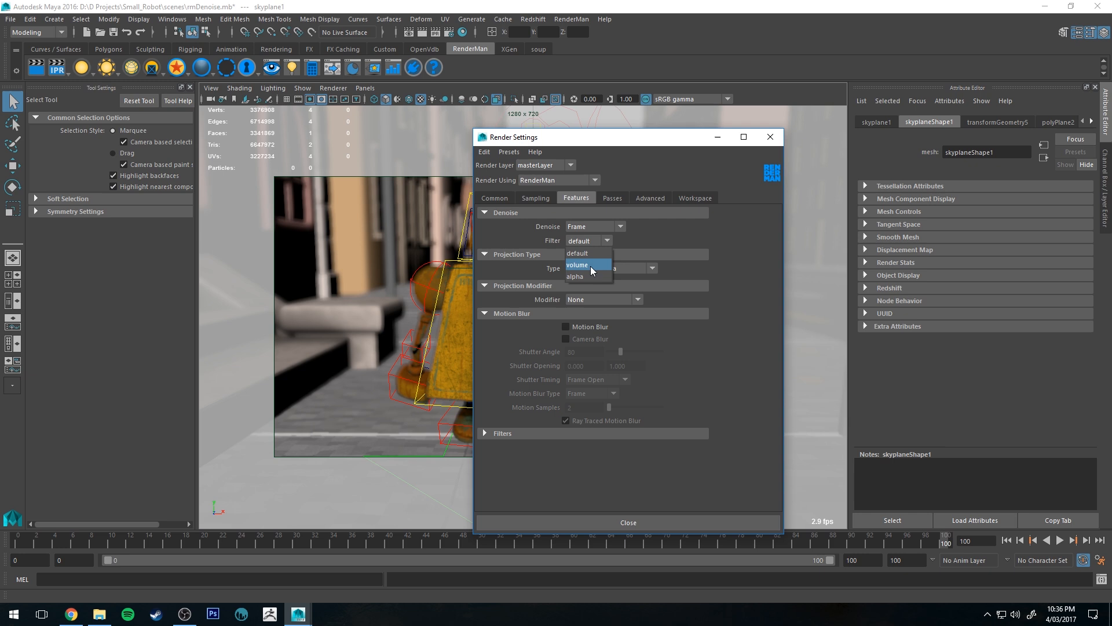
mouse_move(586, 268)
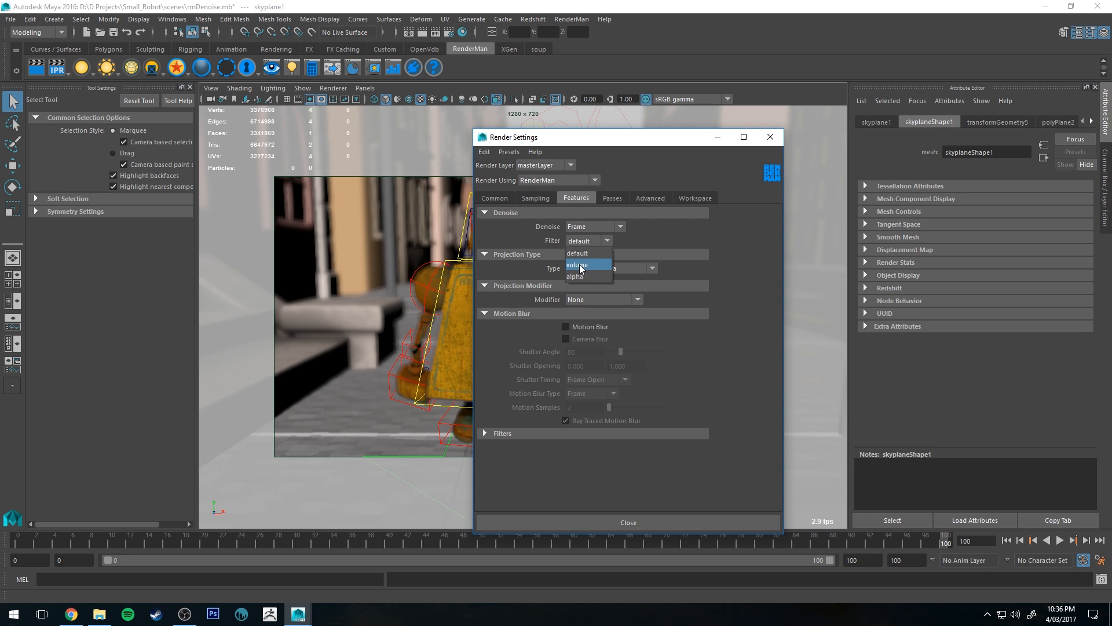
mouse_move(701, 234)
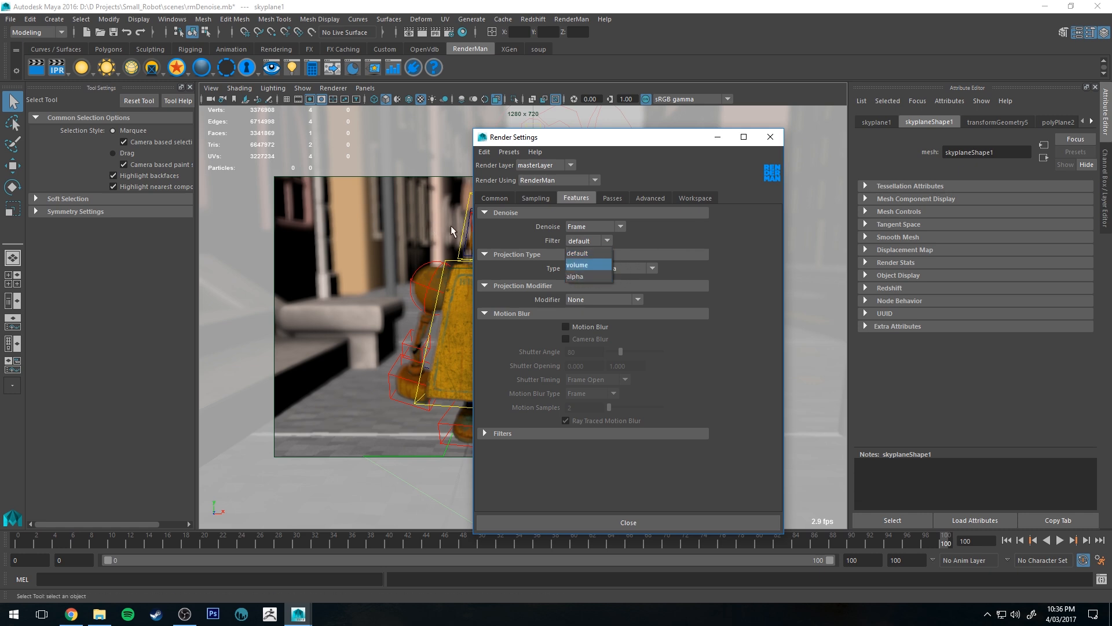
mouse_move(518, 244)
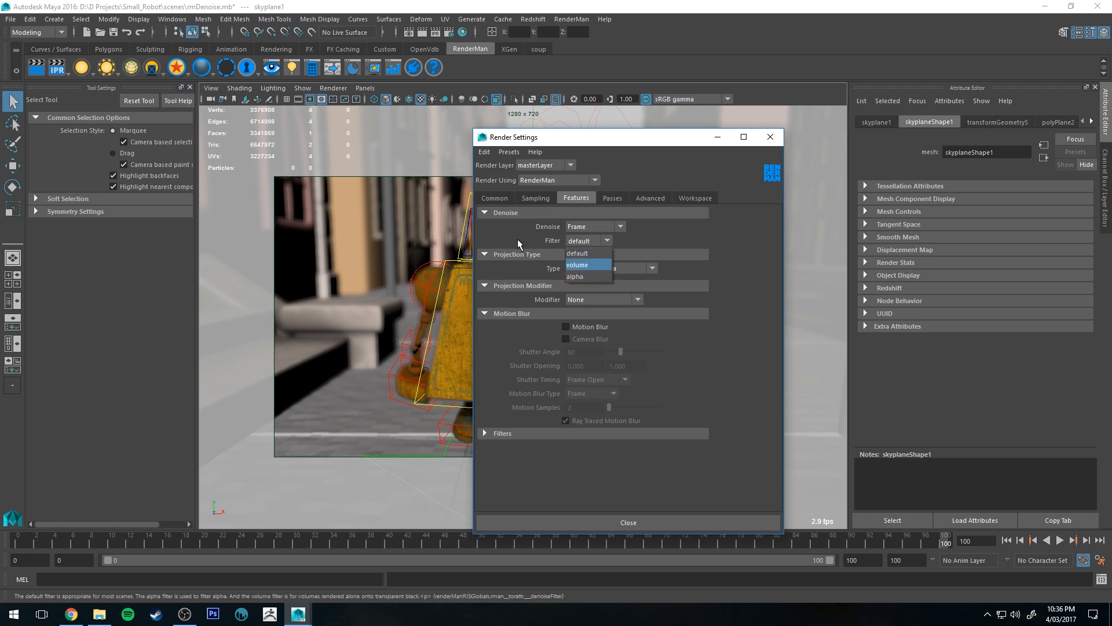
click(576, 253)
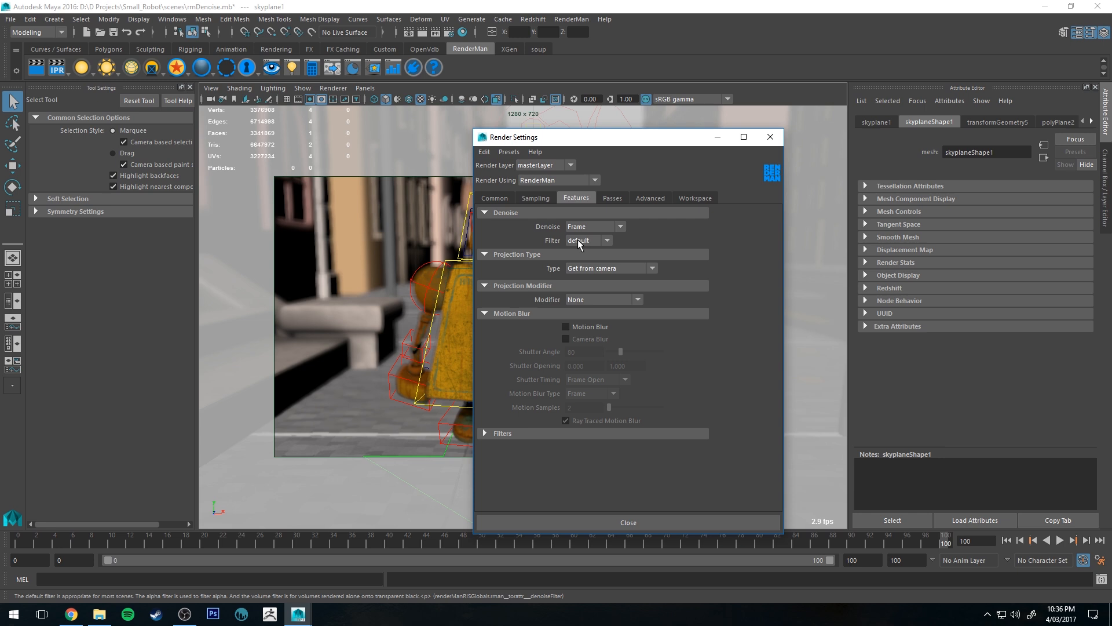
mouse_move(584, 248)
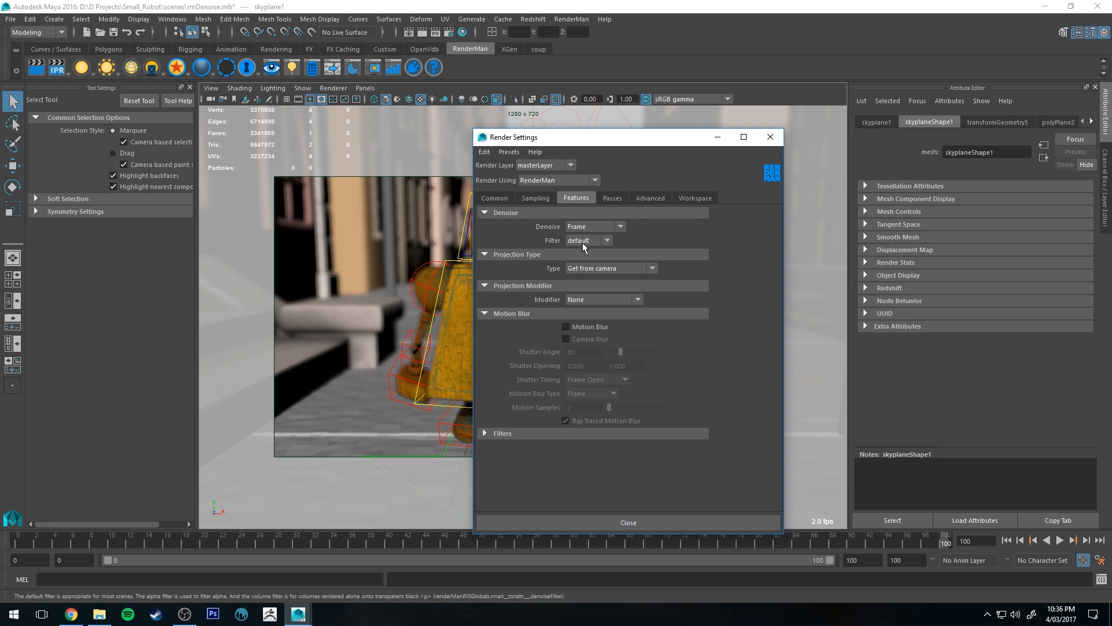
click(535, 198)
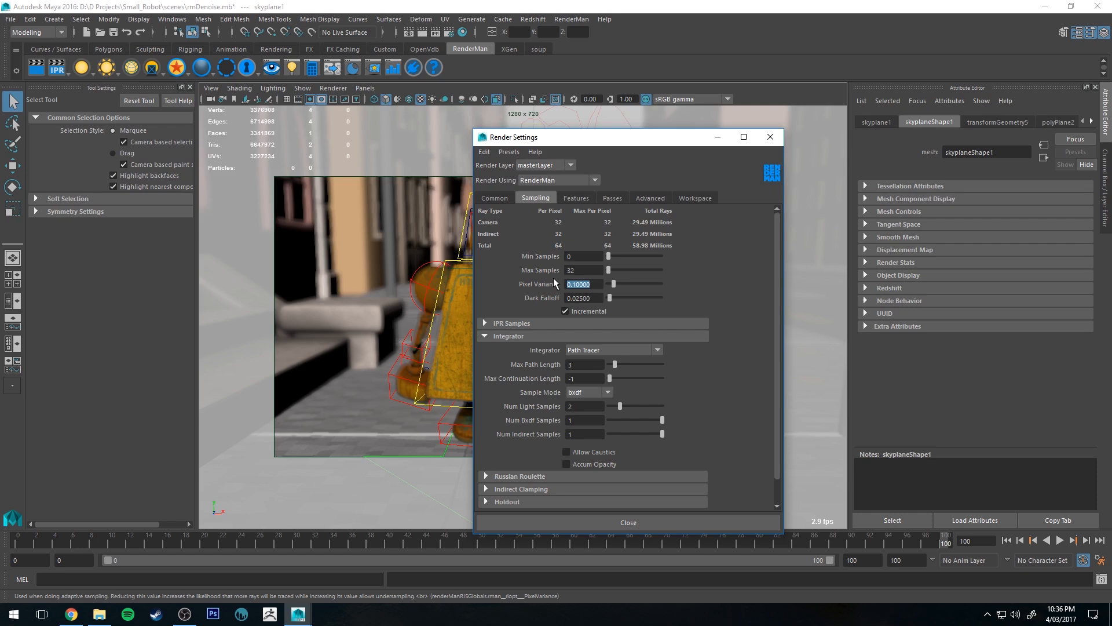
mouse_move(539, 286)
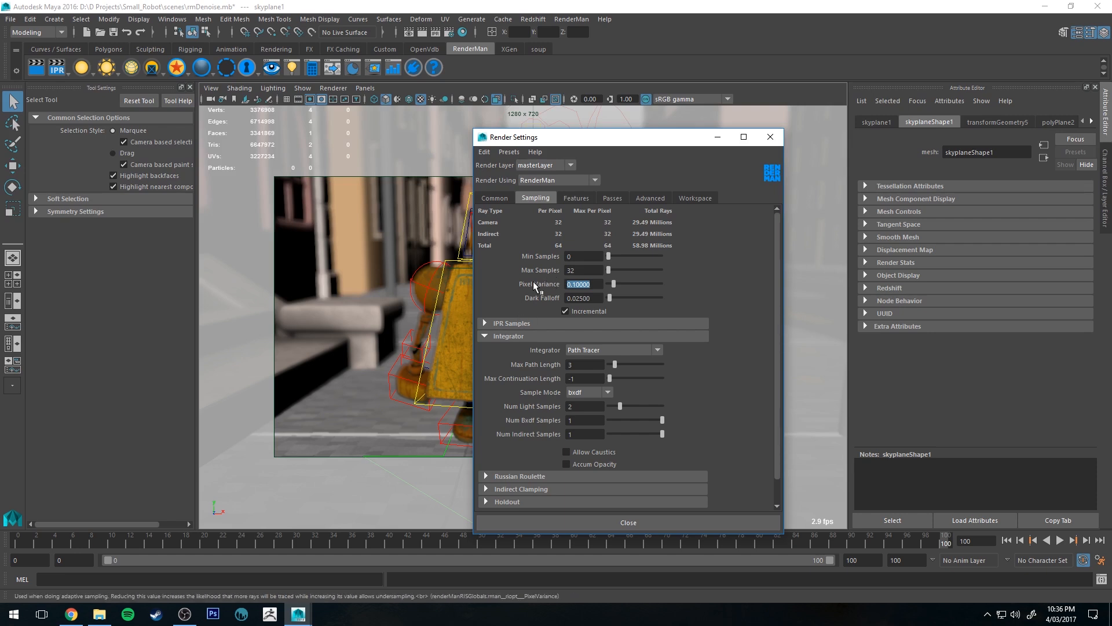
Step: Inspect Max Path Length, Max Samples and Min Samples without changing any values
scroll(down, 3)
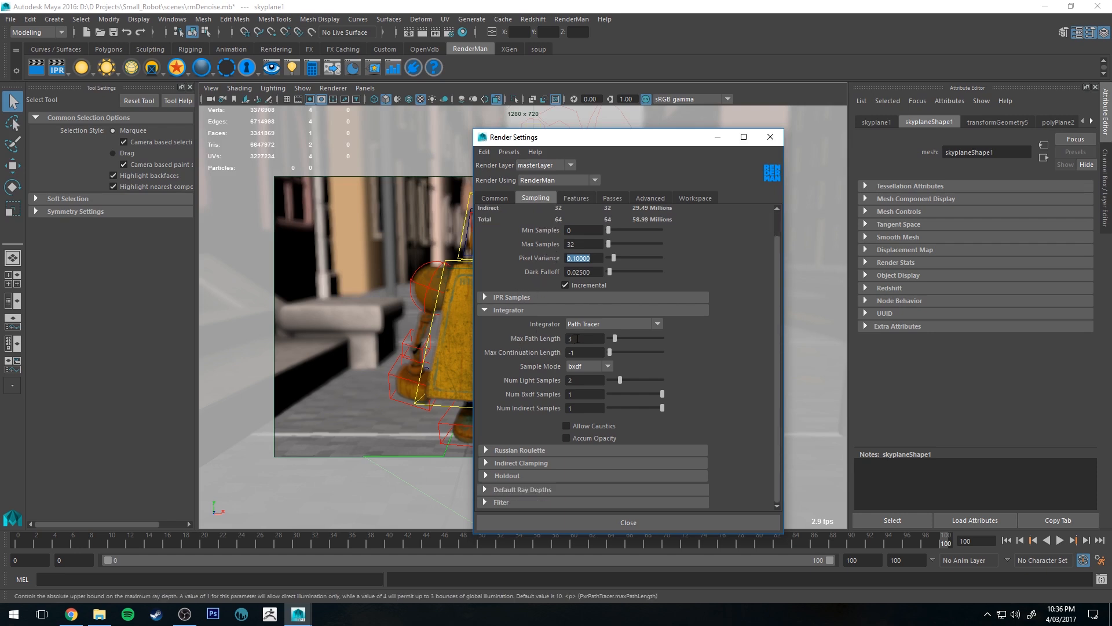
click(583, 337)
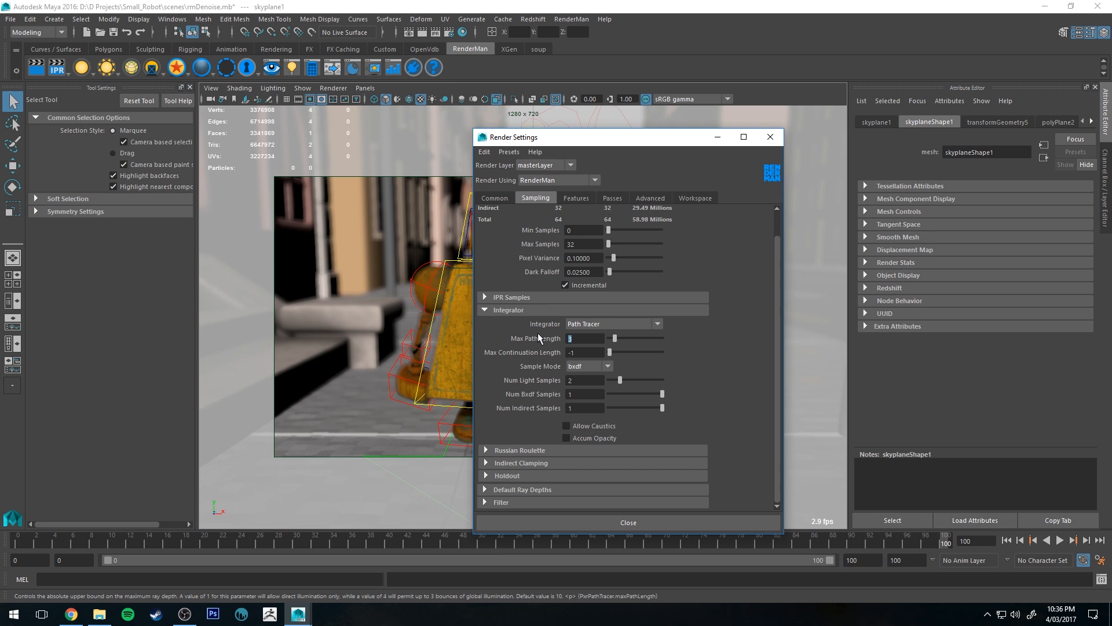
mouse_move(581, 383)
text(1)
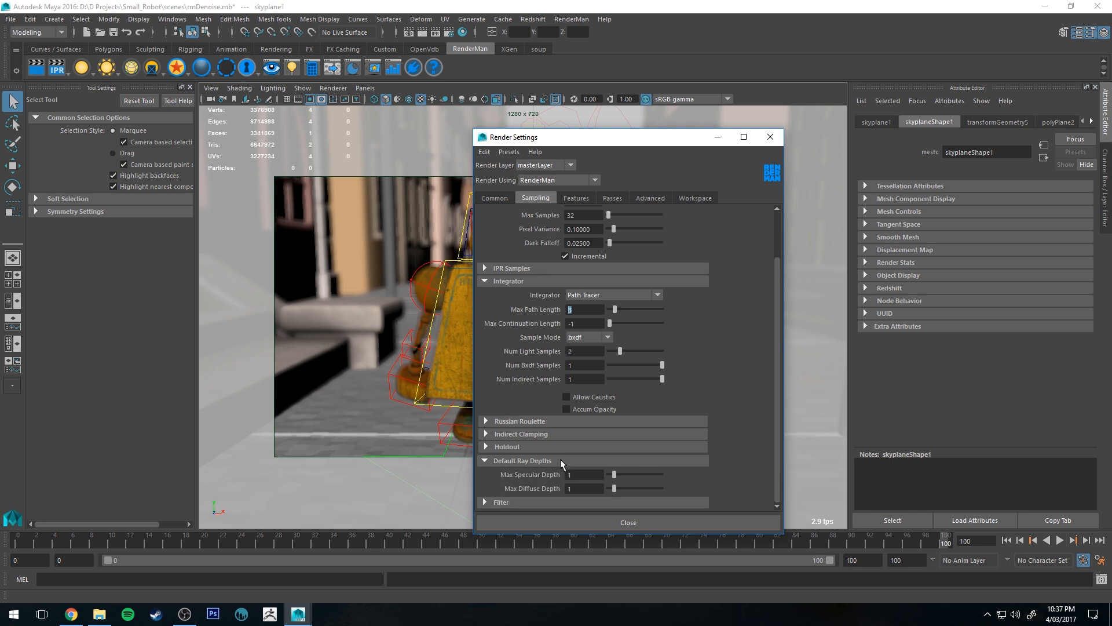
mouse_move(506, 373)
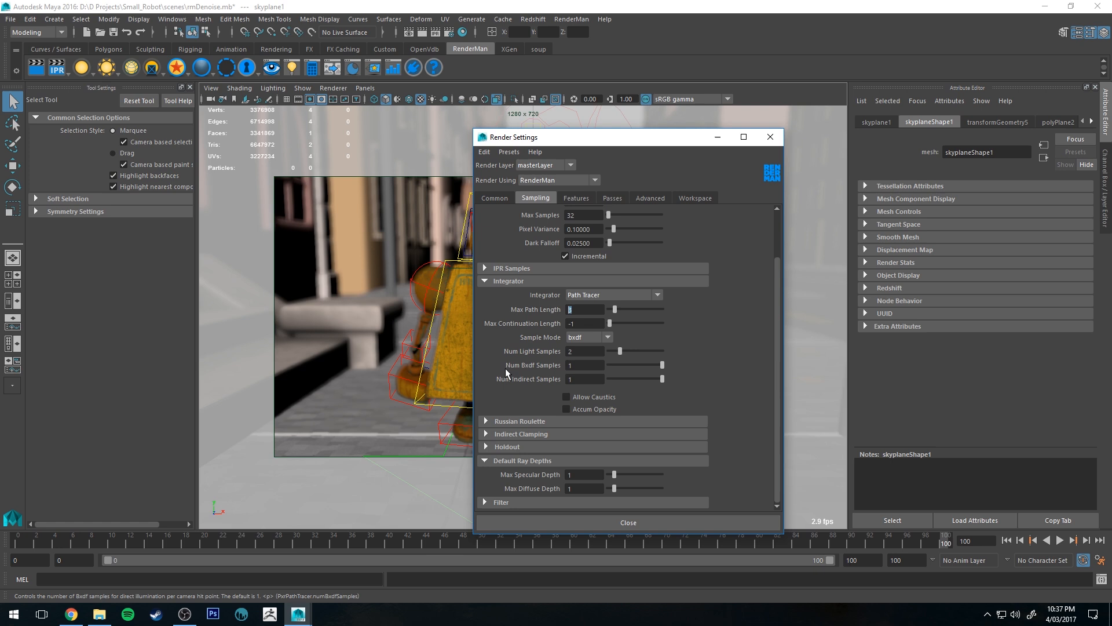
mouse_move(546, 434)
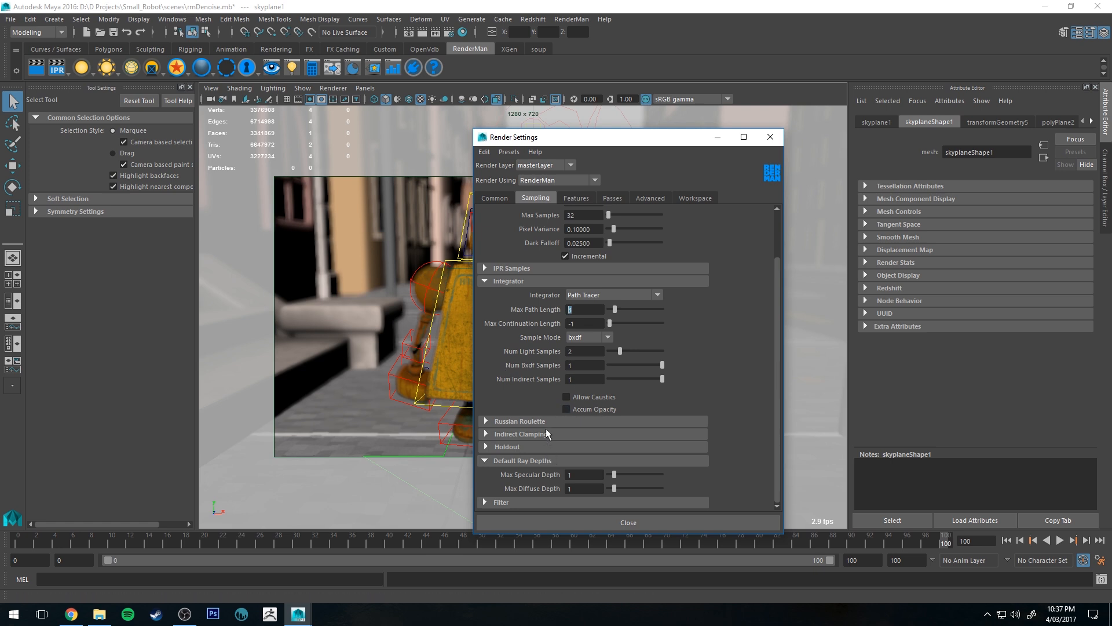
mouse_move(508, 373)
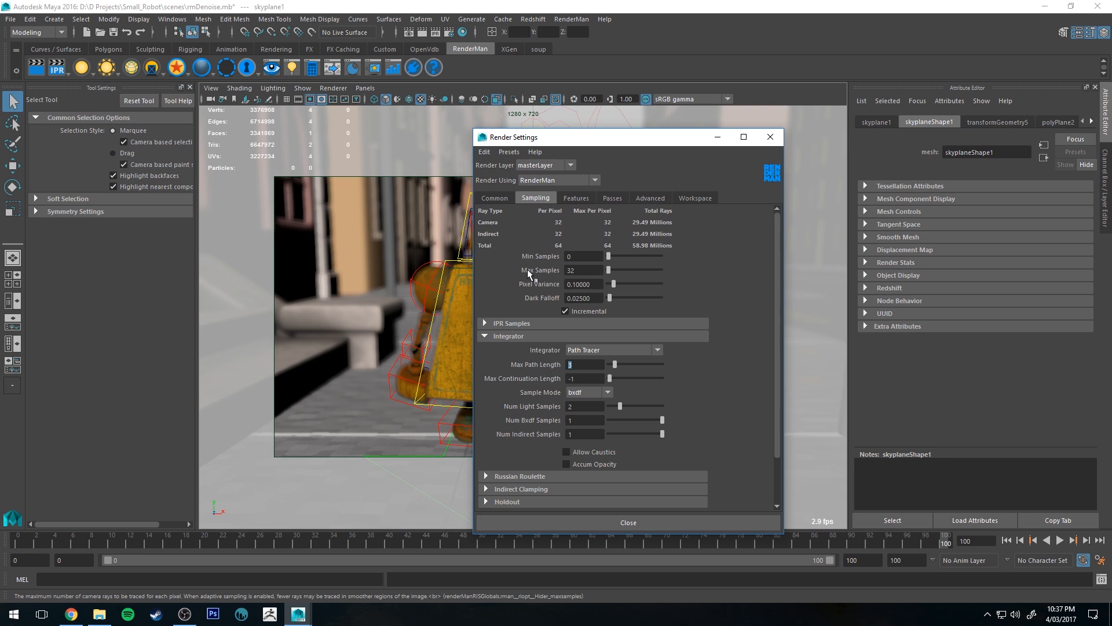
mouse_move(620, 201)
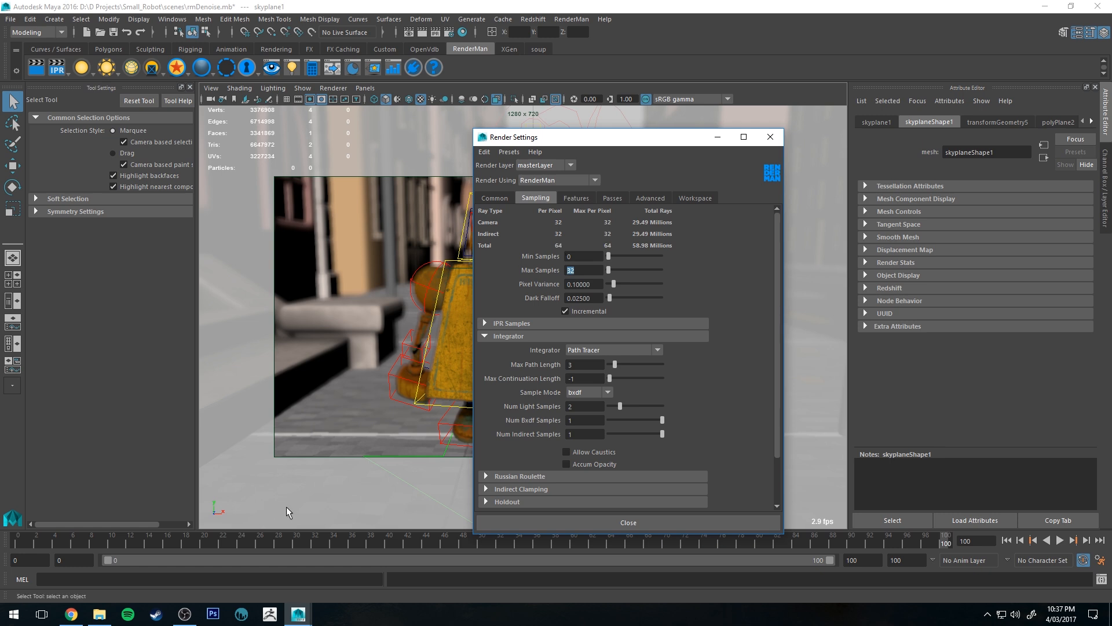
mouse_move(582, 284)
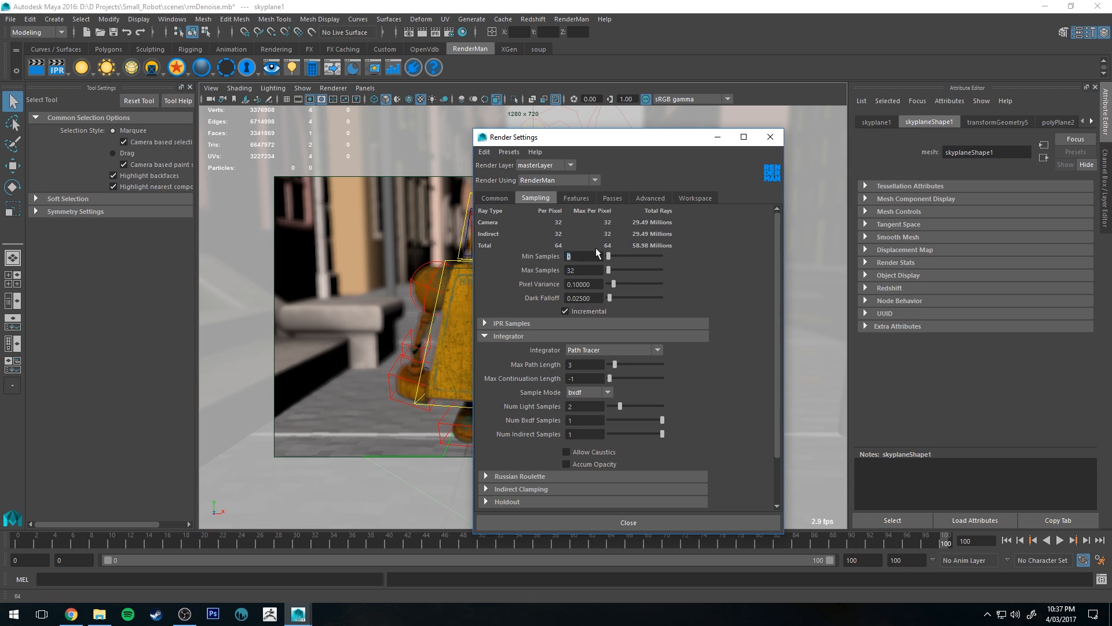
triple_click(583, 270)
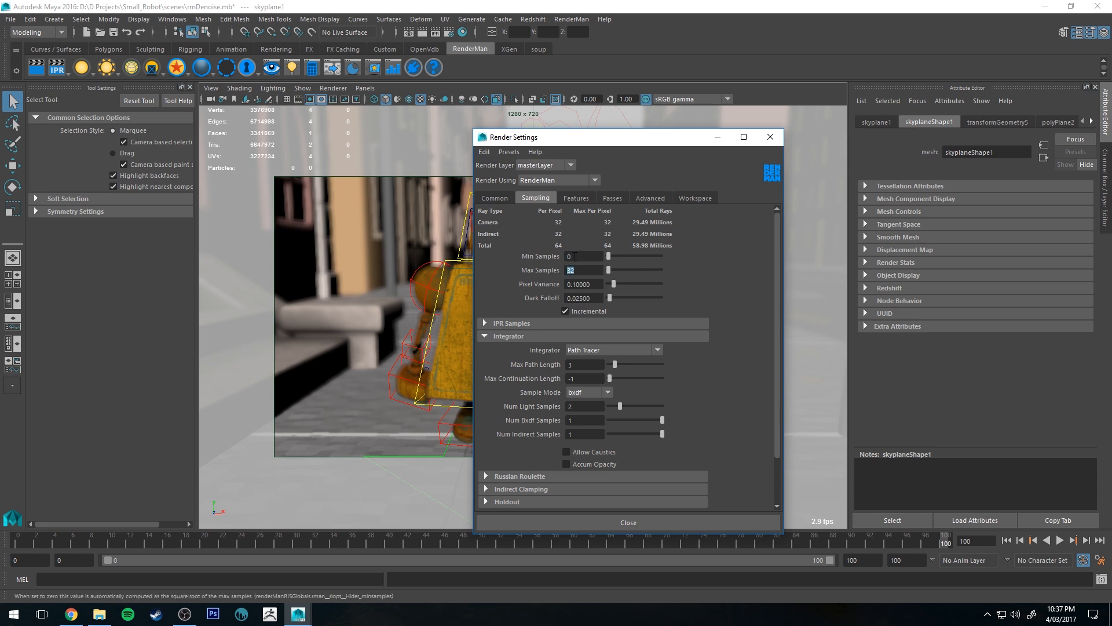
click(582, 257)
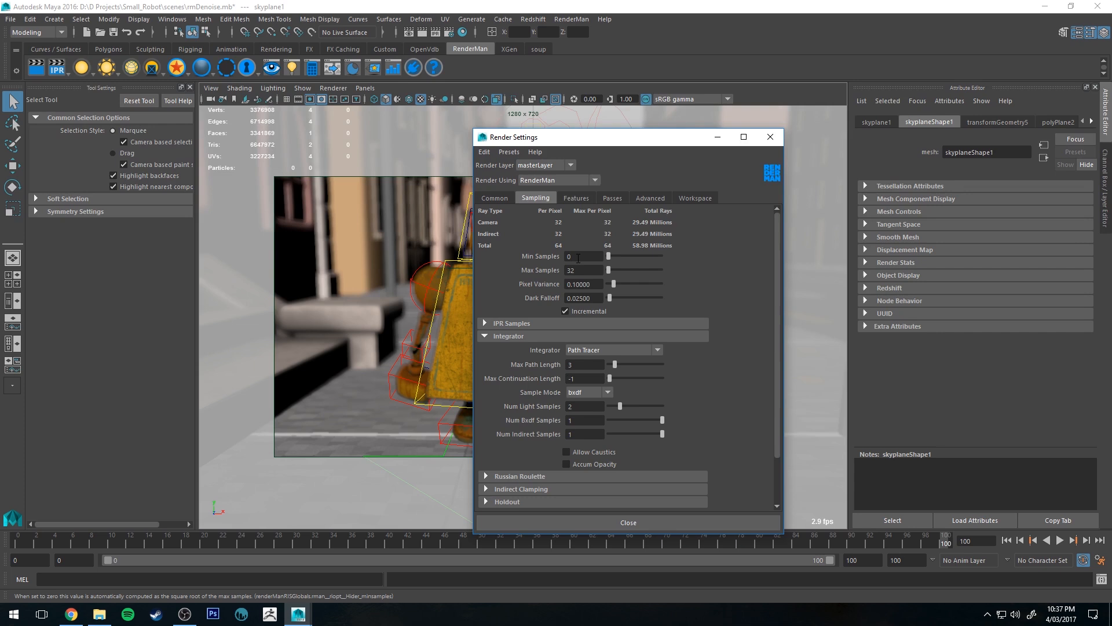
click(611, 197)
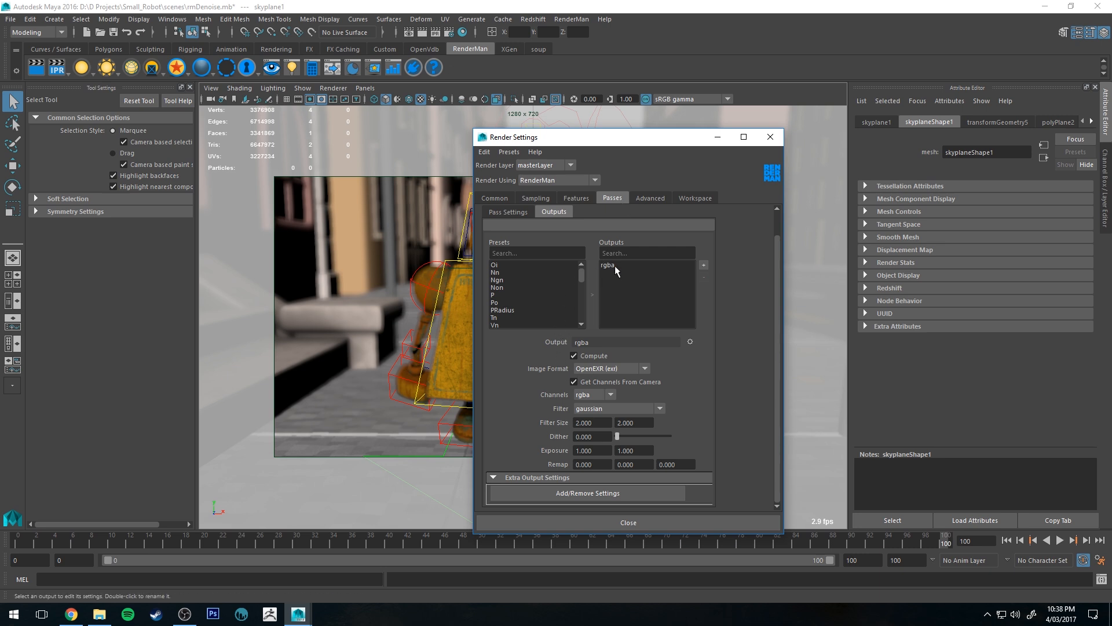
Step: Select the rgba output and check its pixel filter list, keeping gaussian
click(609, 264)
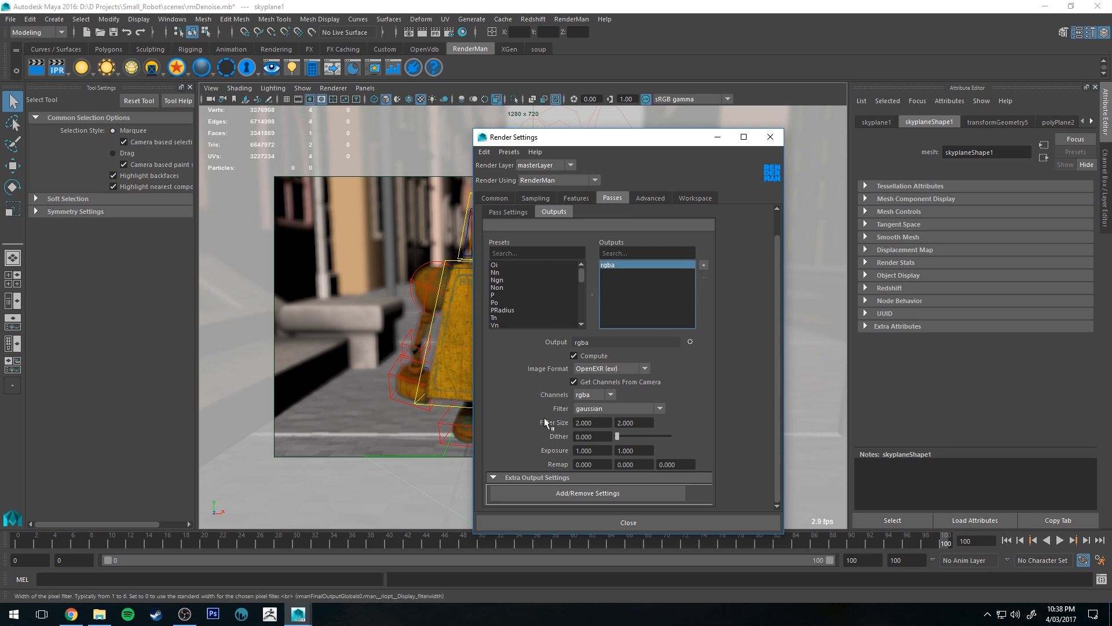
click(660, 408)
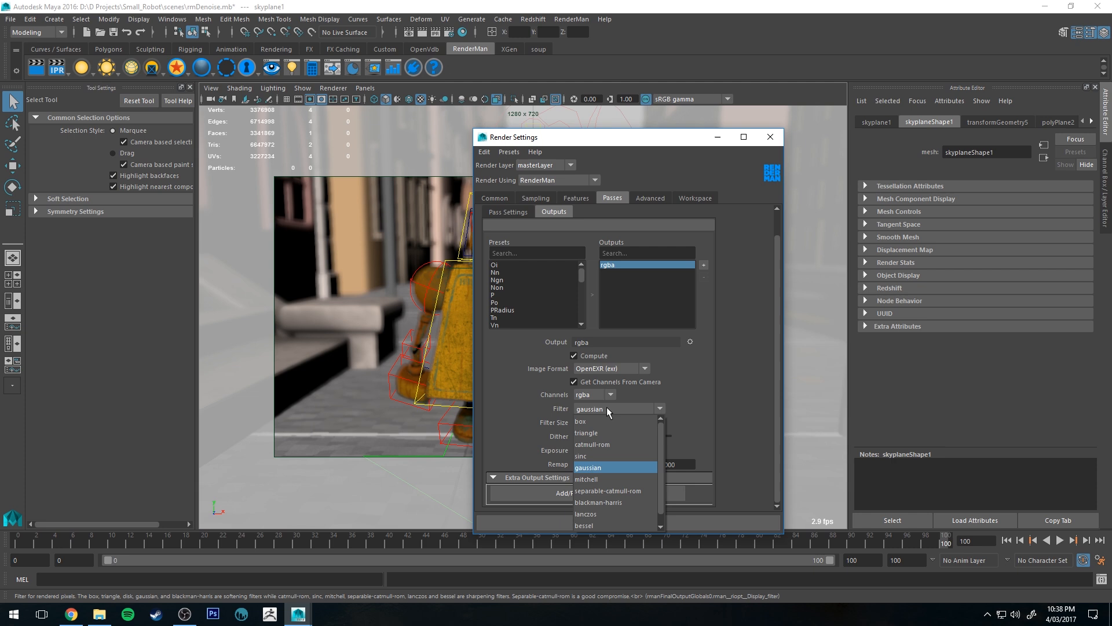
mouse_move(585, 471)
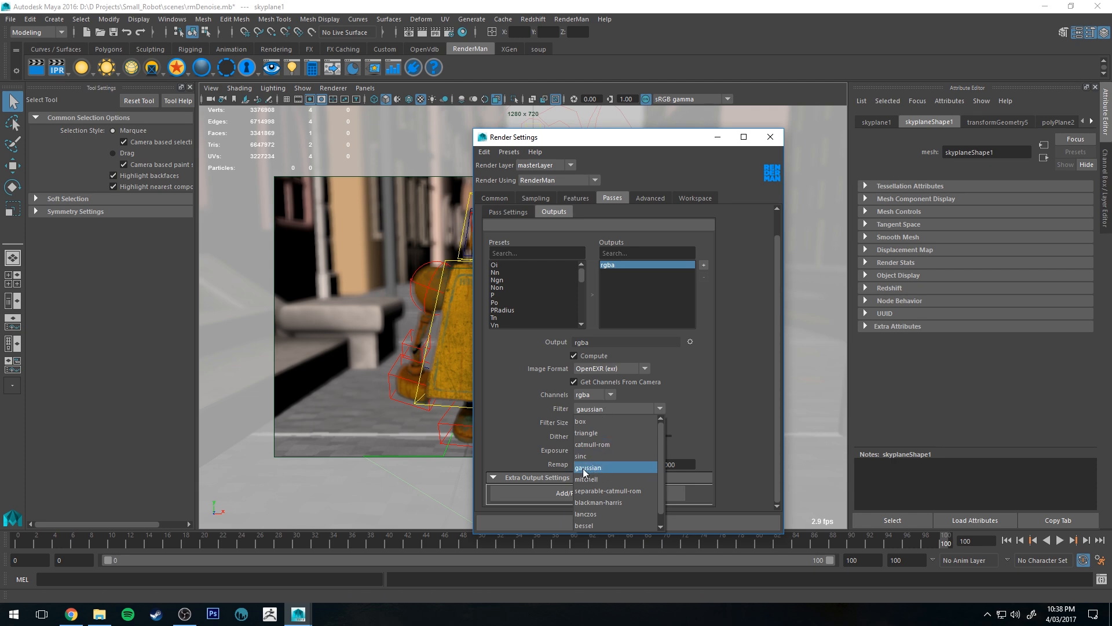
mouse_move(586, 433)
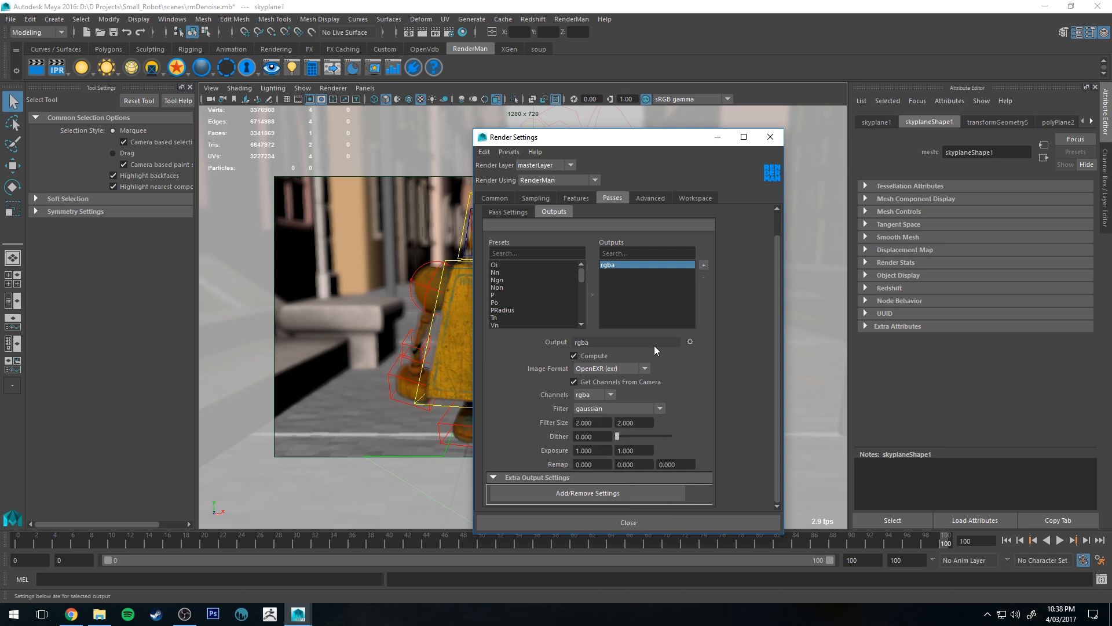
mouse_move(592, 355)
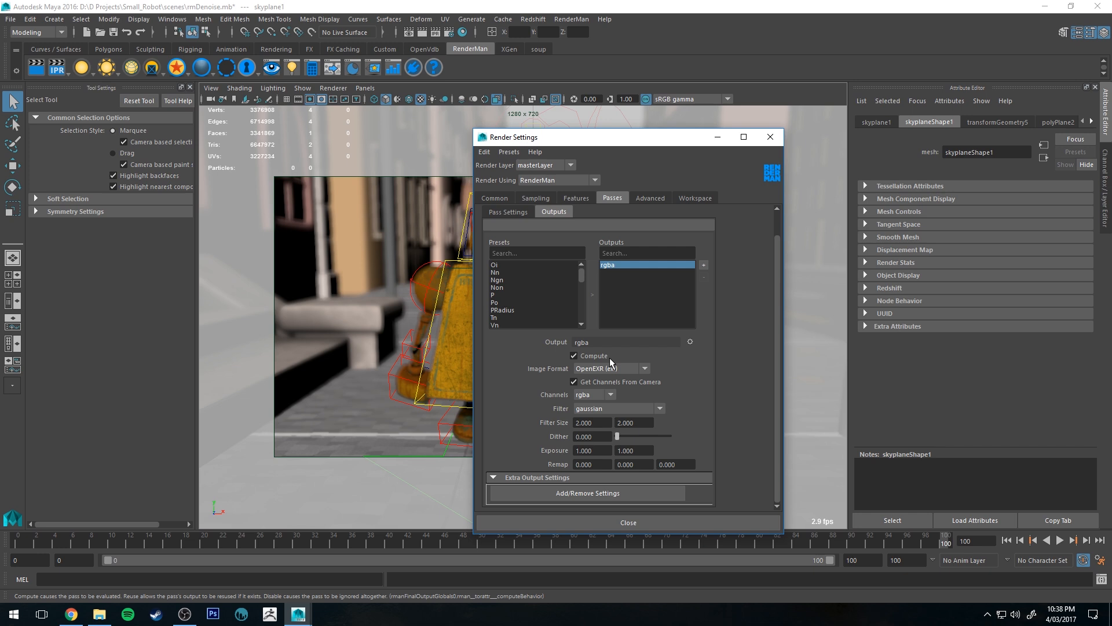
mouse_move(592, 430)
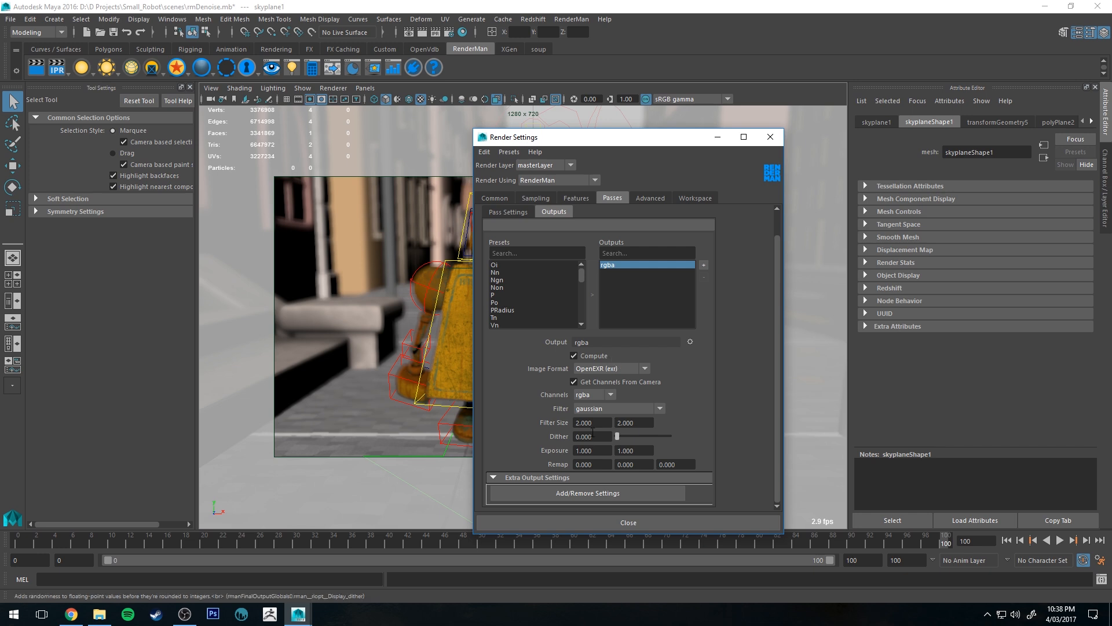
triple_click(592, 422)
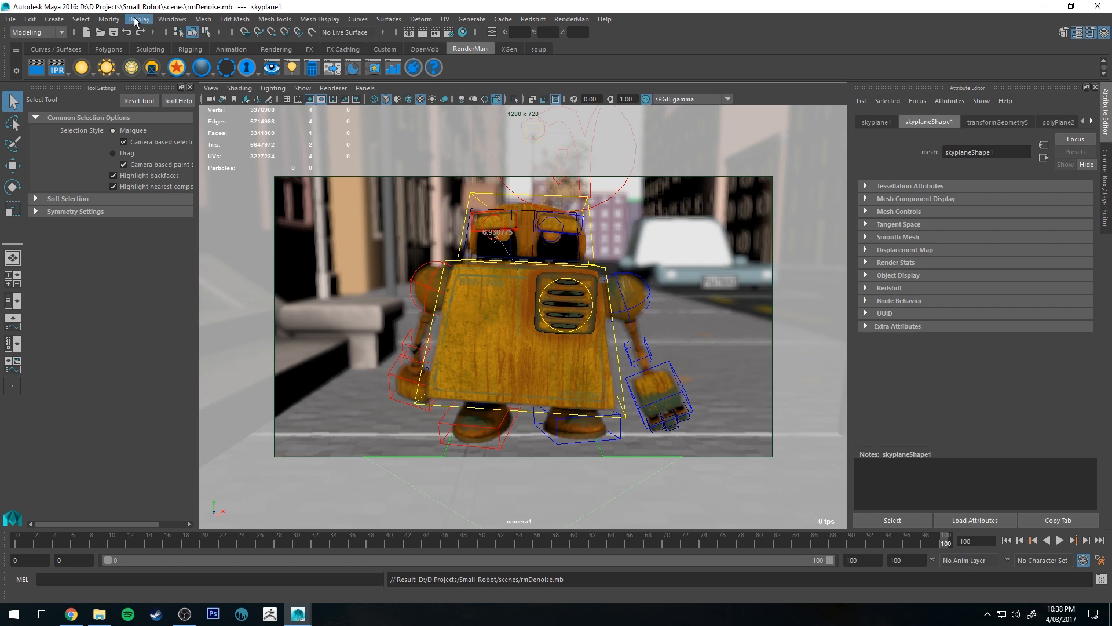
Step: Start a RenderMan batch render of the robot scene
click(11, 19)
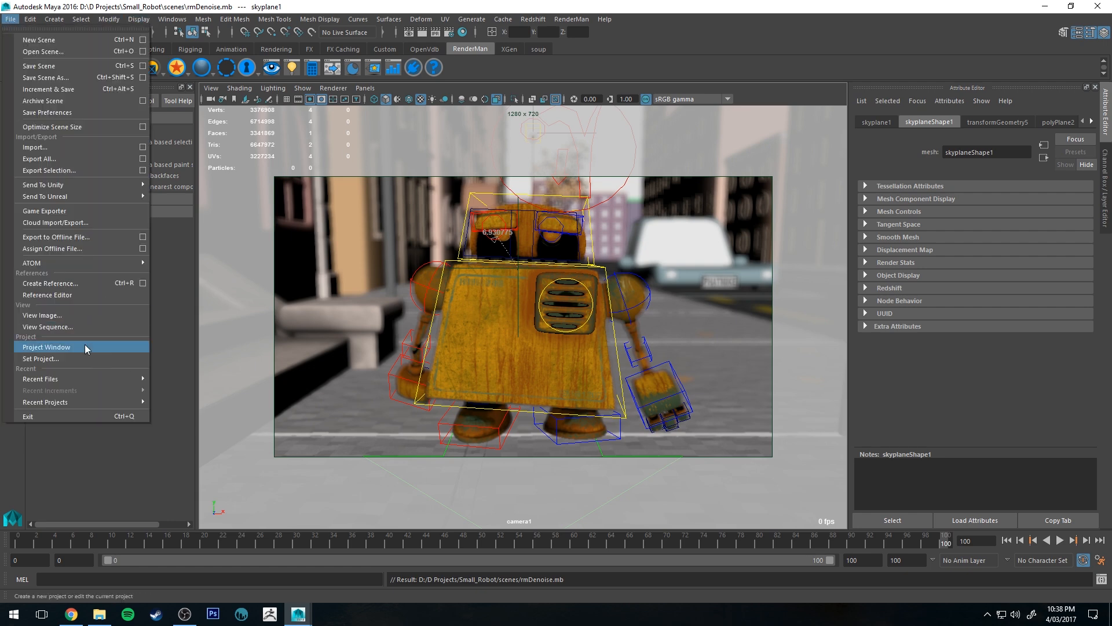
click(41, 358)
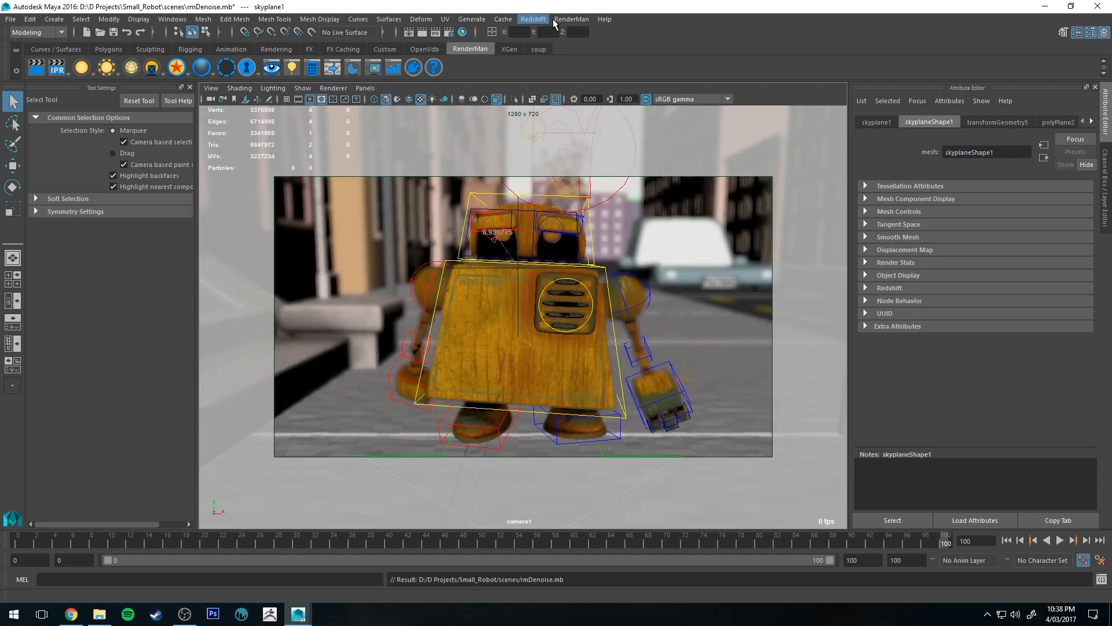
click(571, 19)
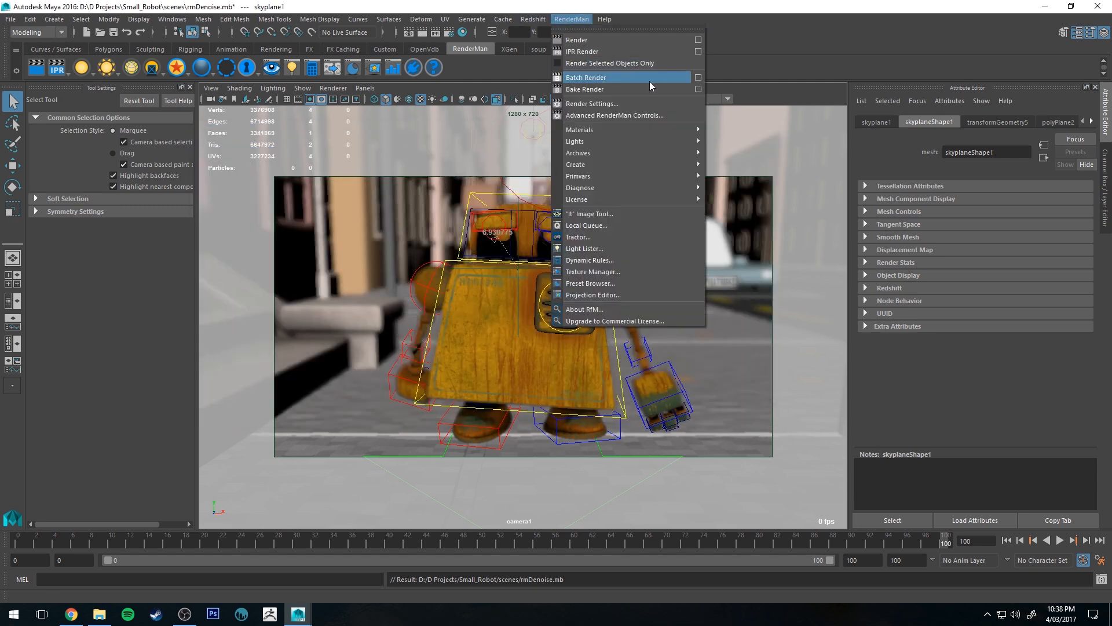
mouse_move(659, 82)
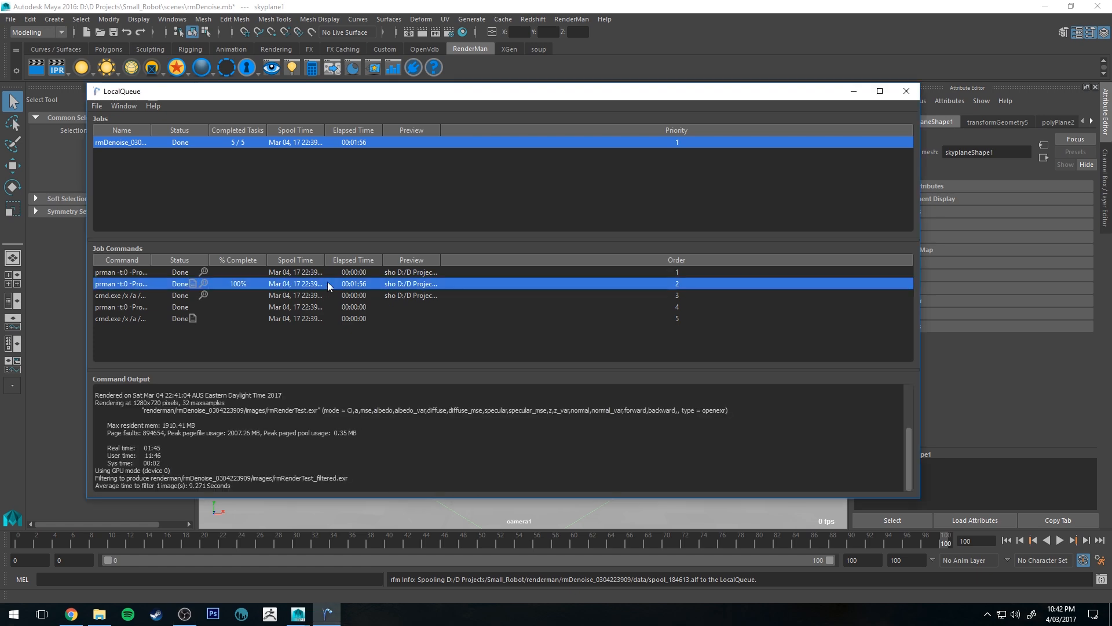
mouse_move(315, 226)
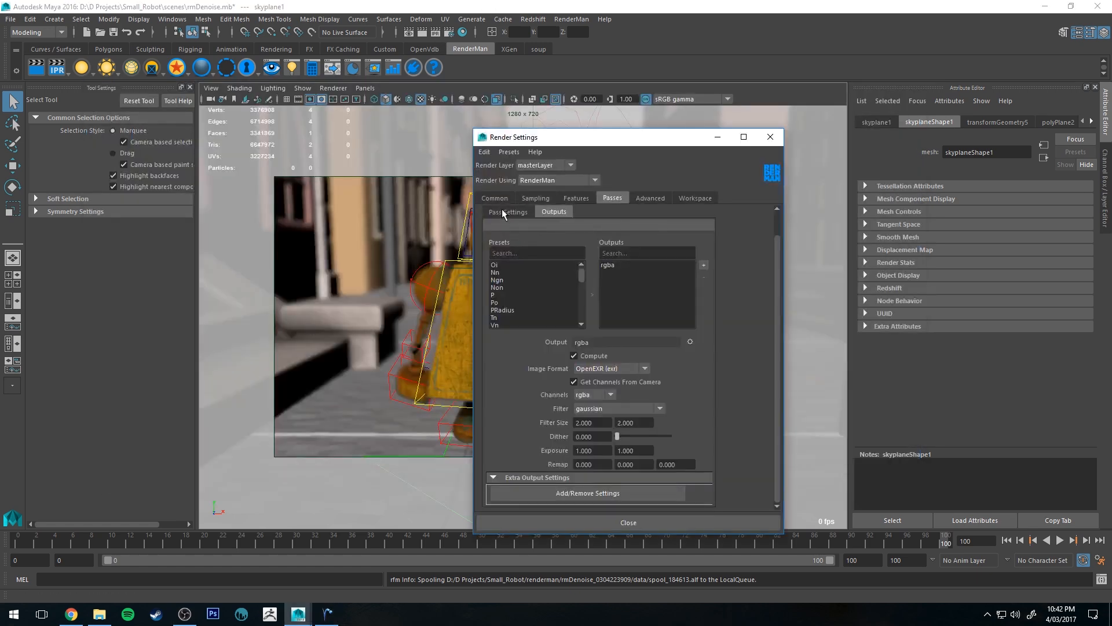
click(494, 198)
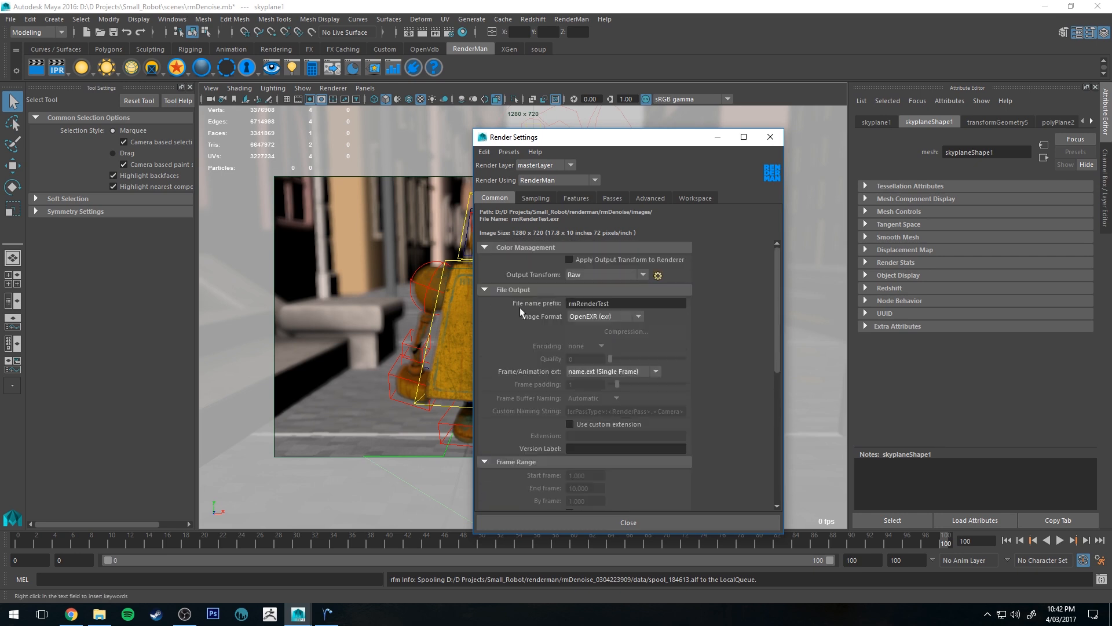
triple_click(626, 303)
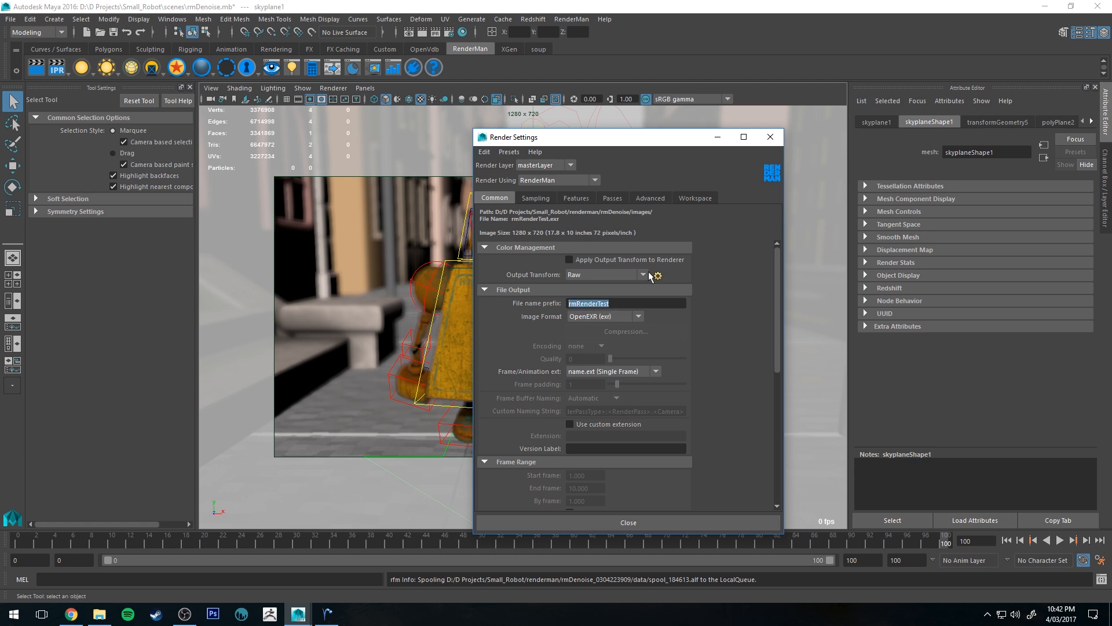
mouse_move(322, 33)
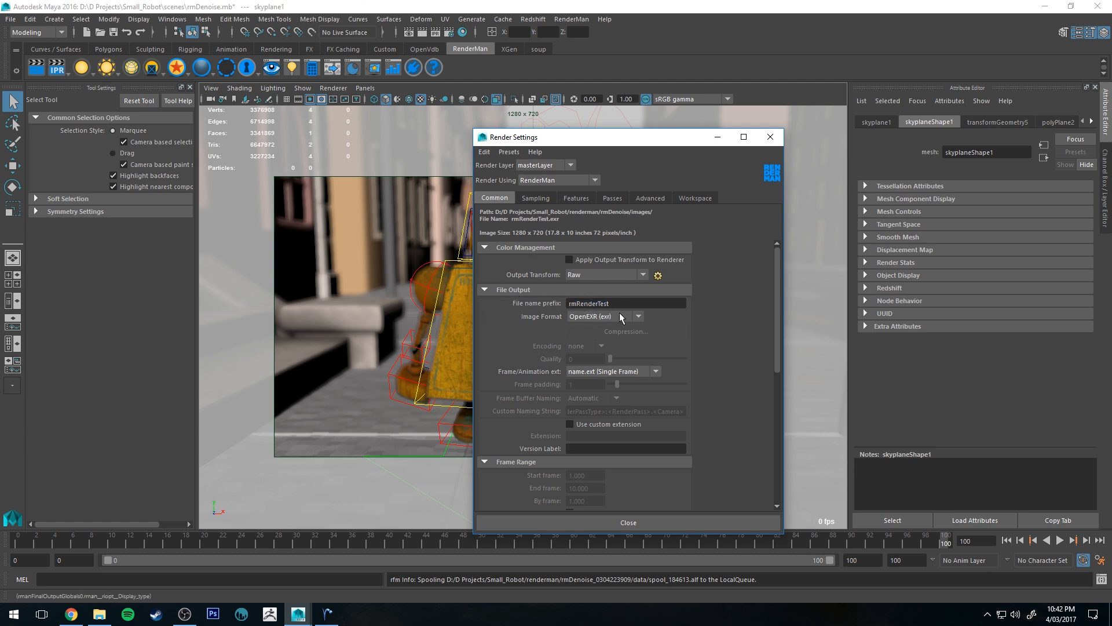
triple_click(588, 303)
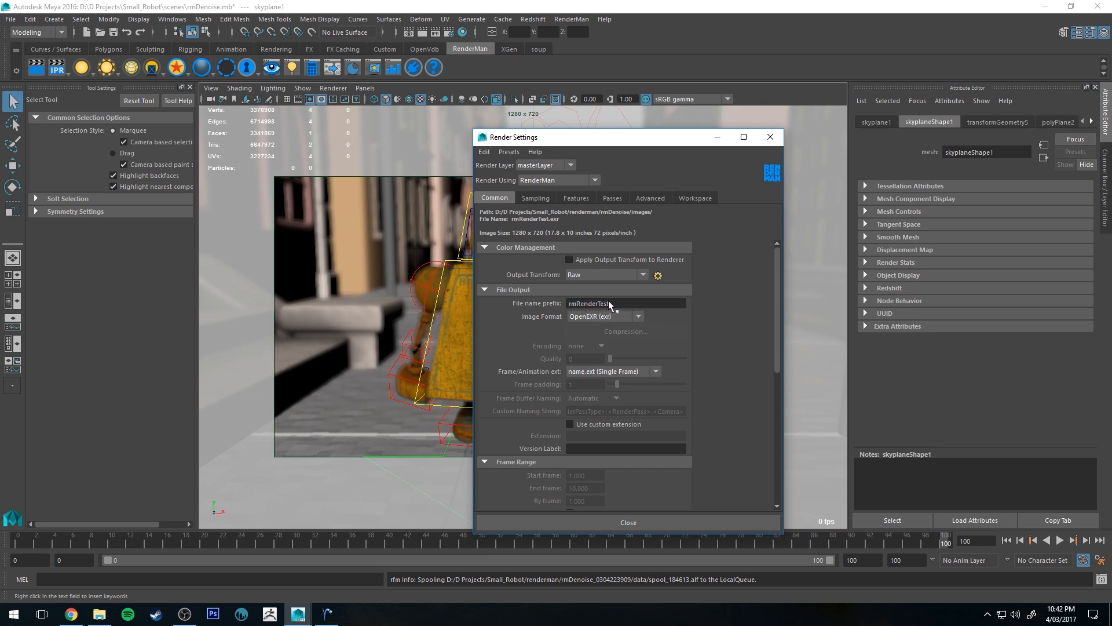
click(610, 198)
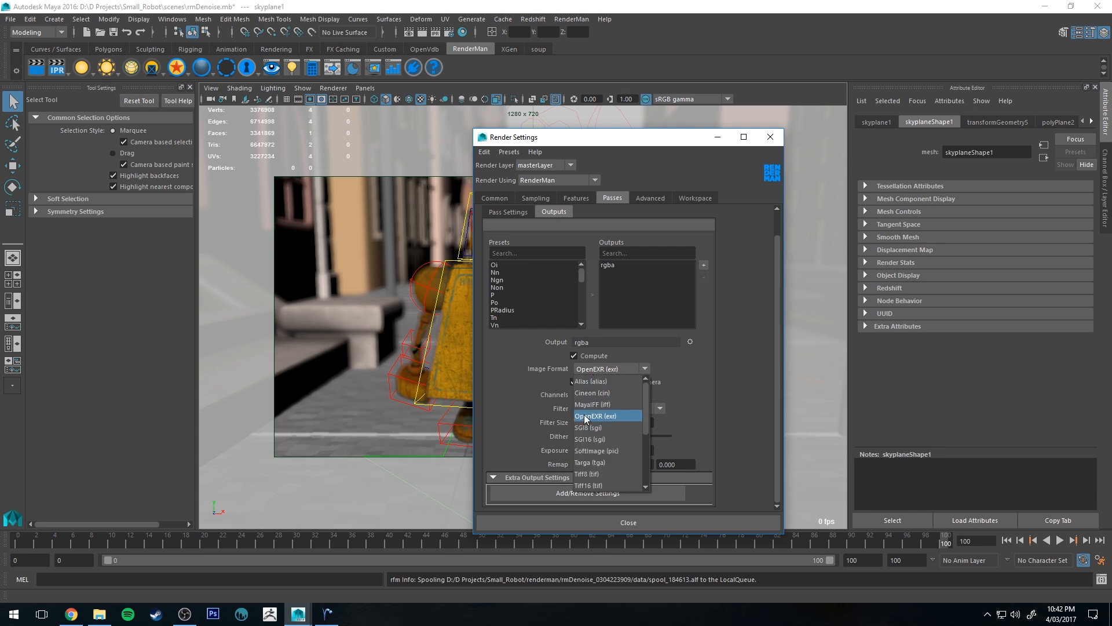
click(591, 414)
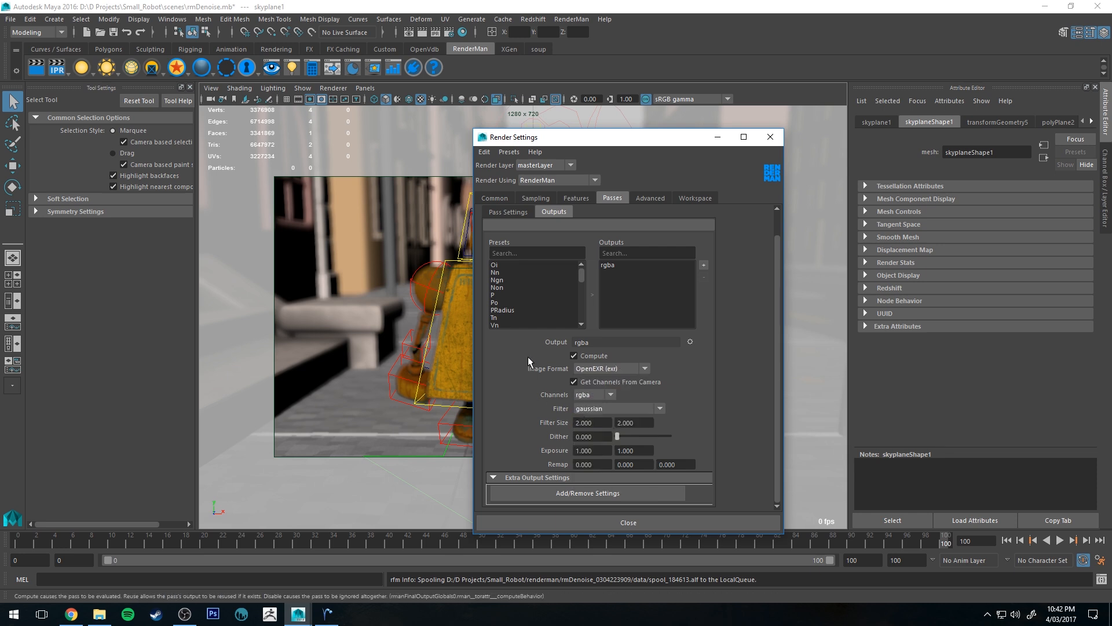
mouse_move(528, 360)
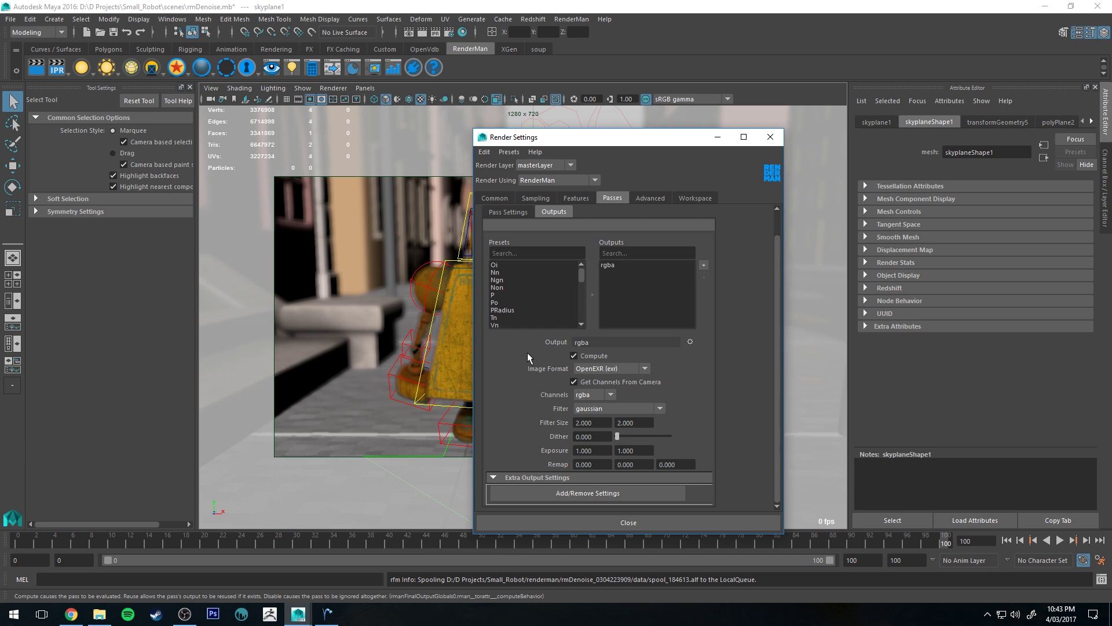
mouse_move(525, 351)
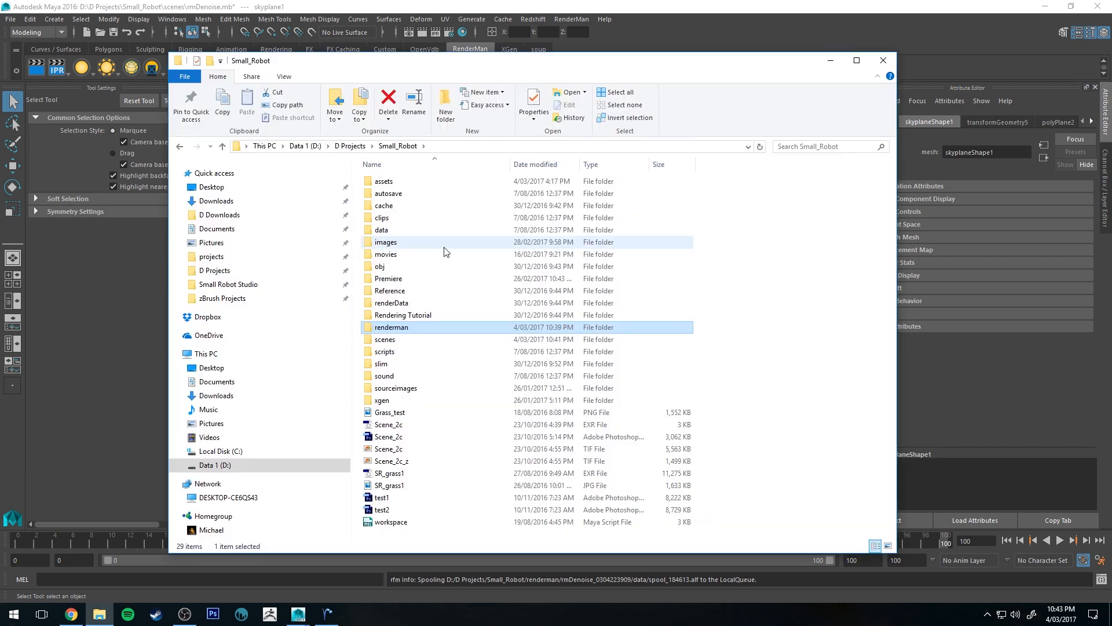
mouse_move(390, 312)
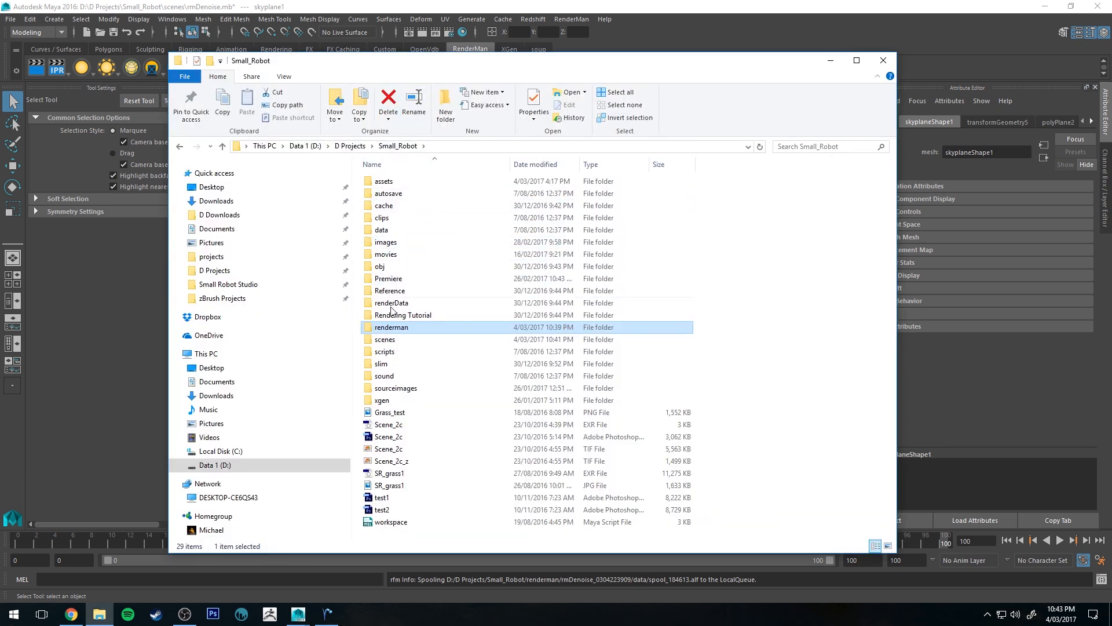
double_click(391, 327)
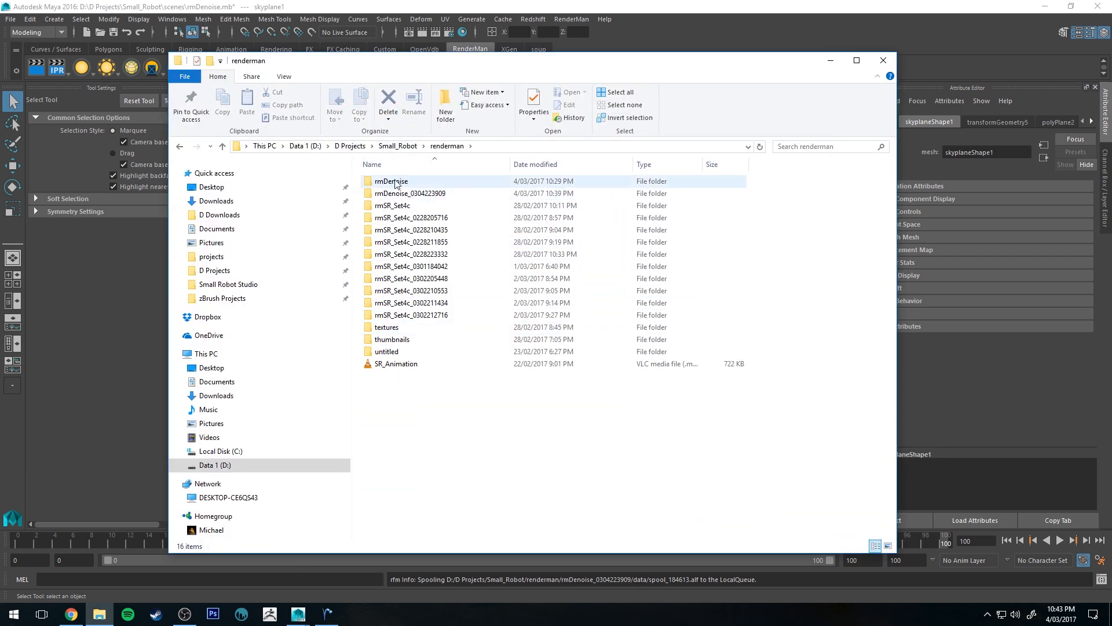
click(410, 193)
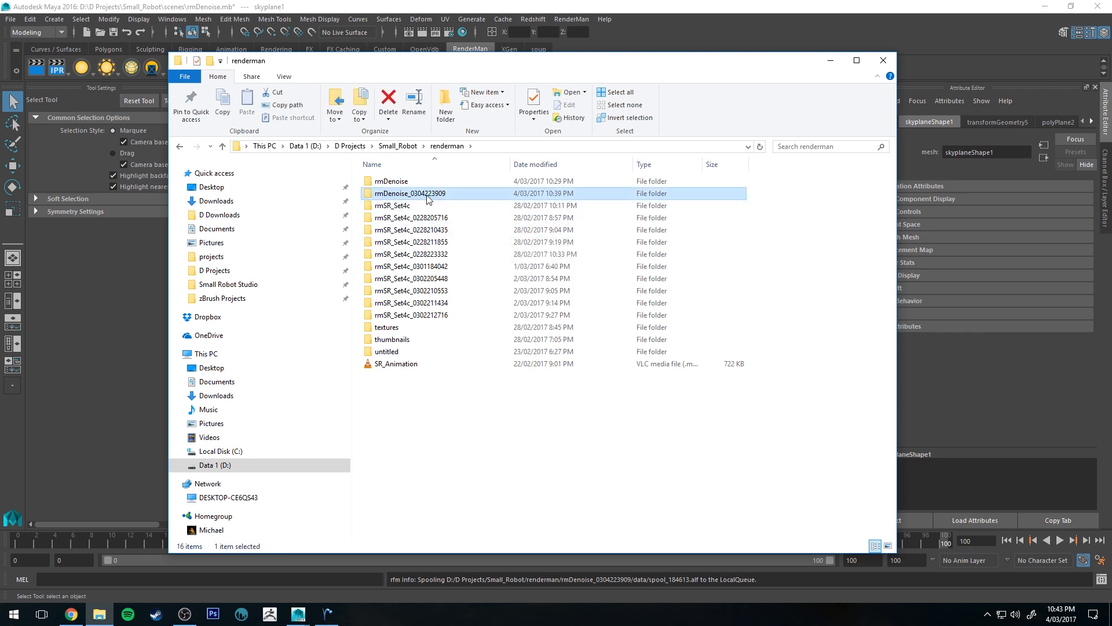
double_click(410, 192)
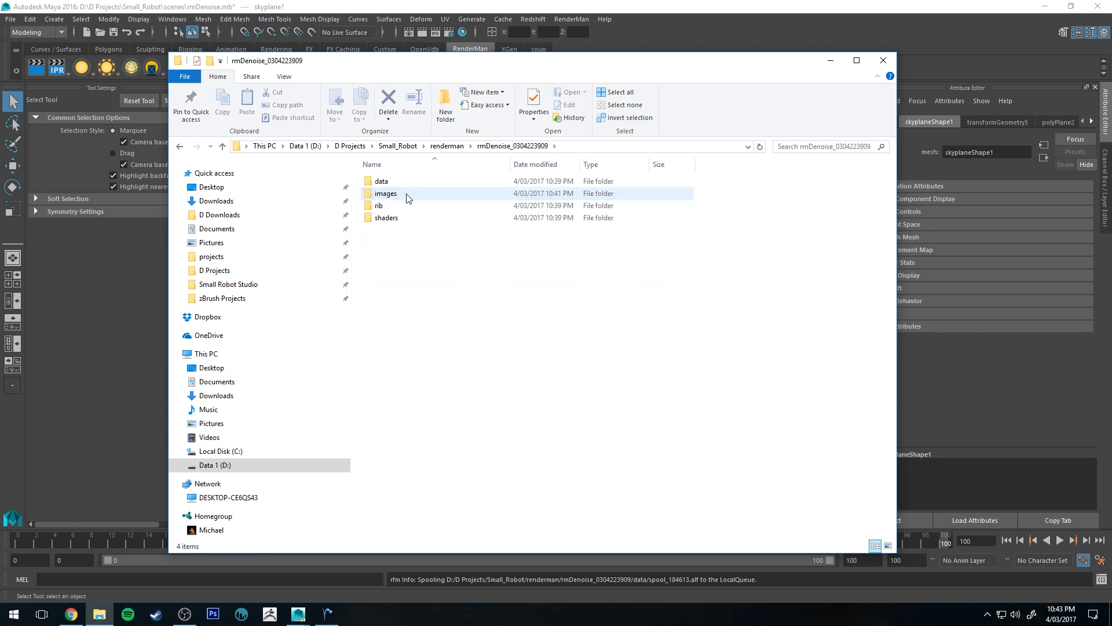
double_click(385, 193)
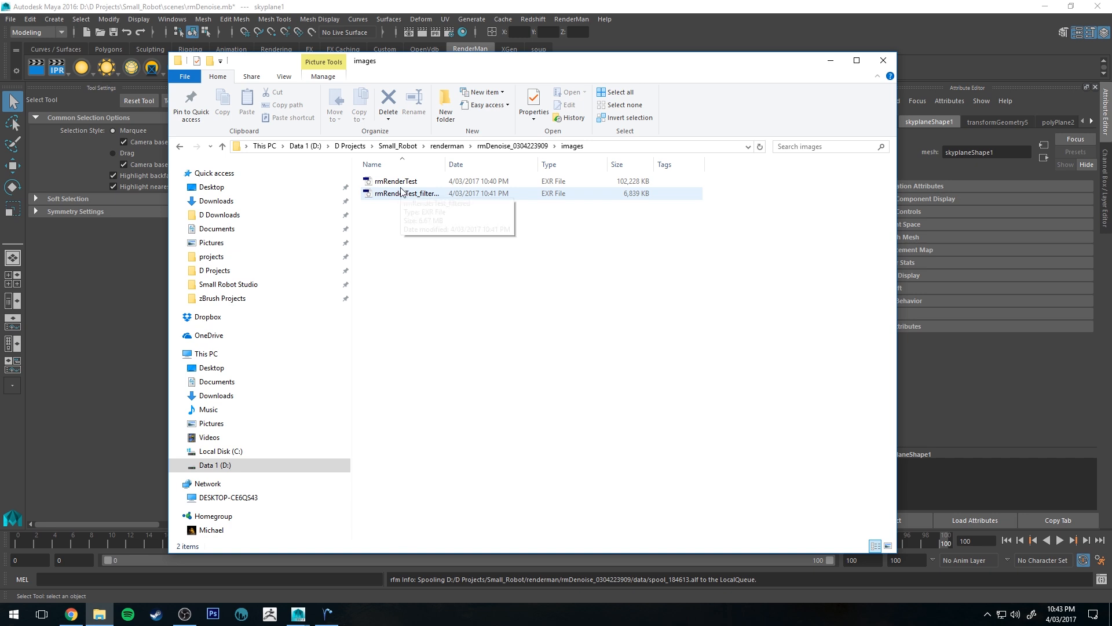
click(395, 180)
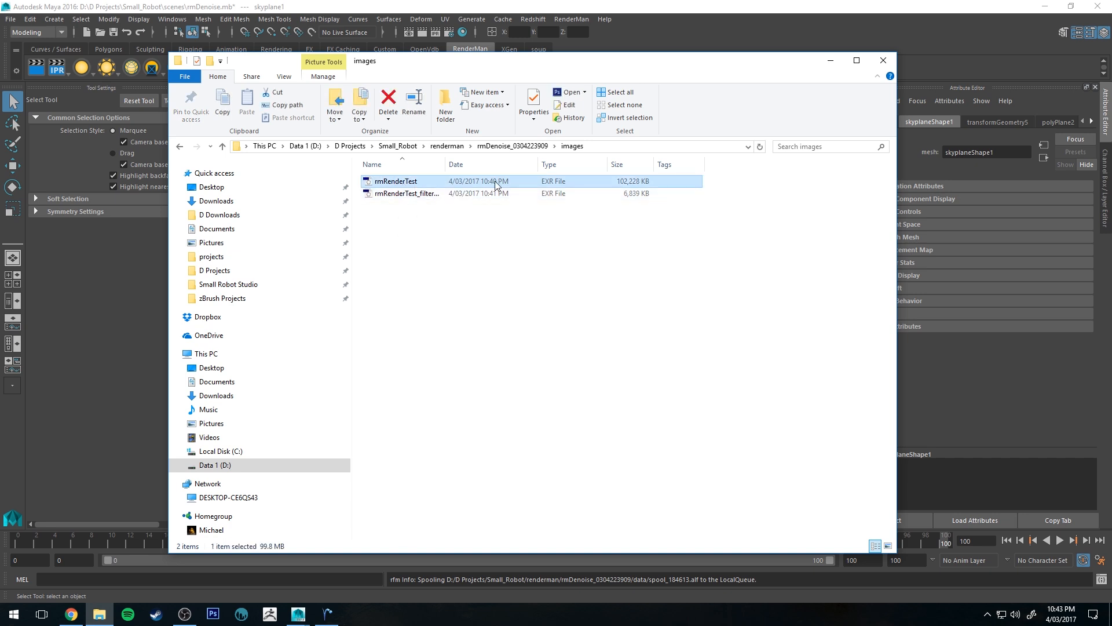
click(407, 193)
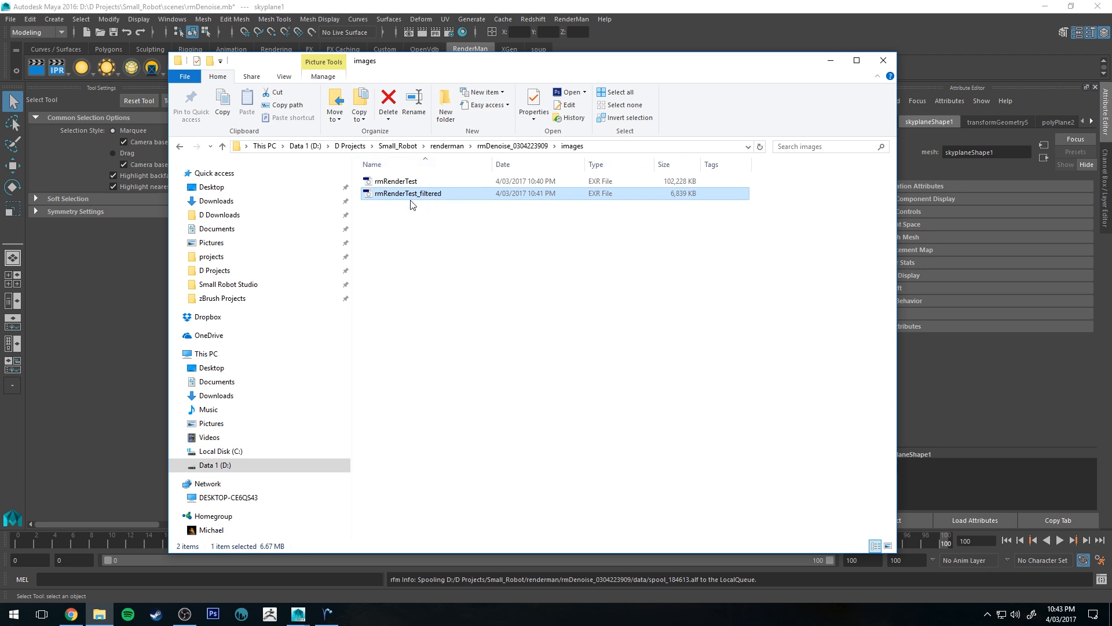
mouse_move(444, 202)
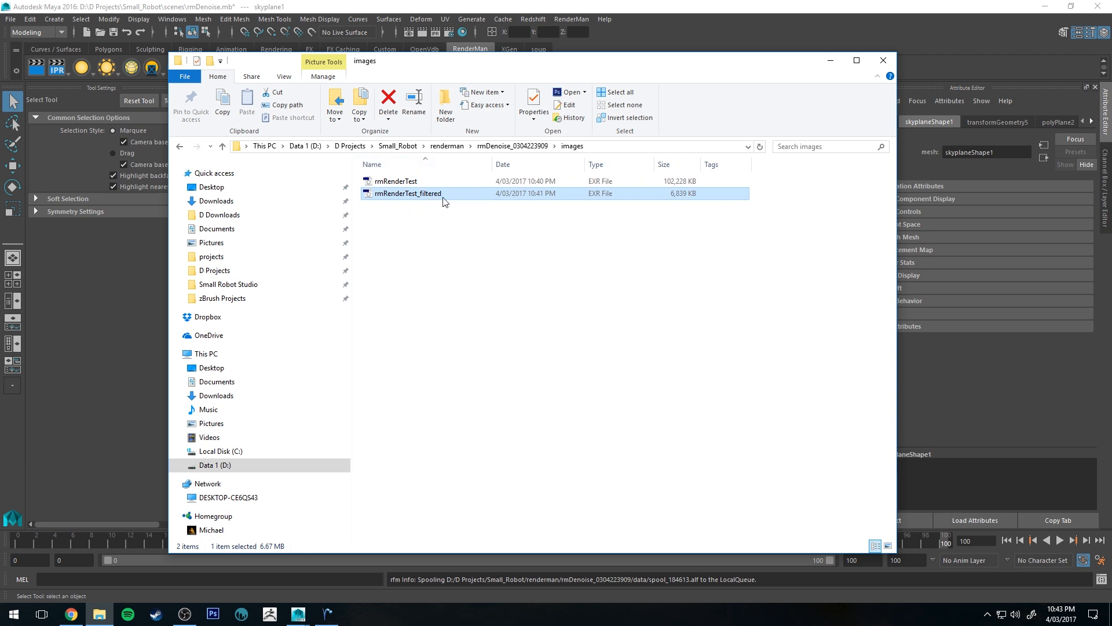
mouse_move(441, 198)
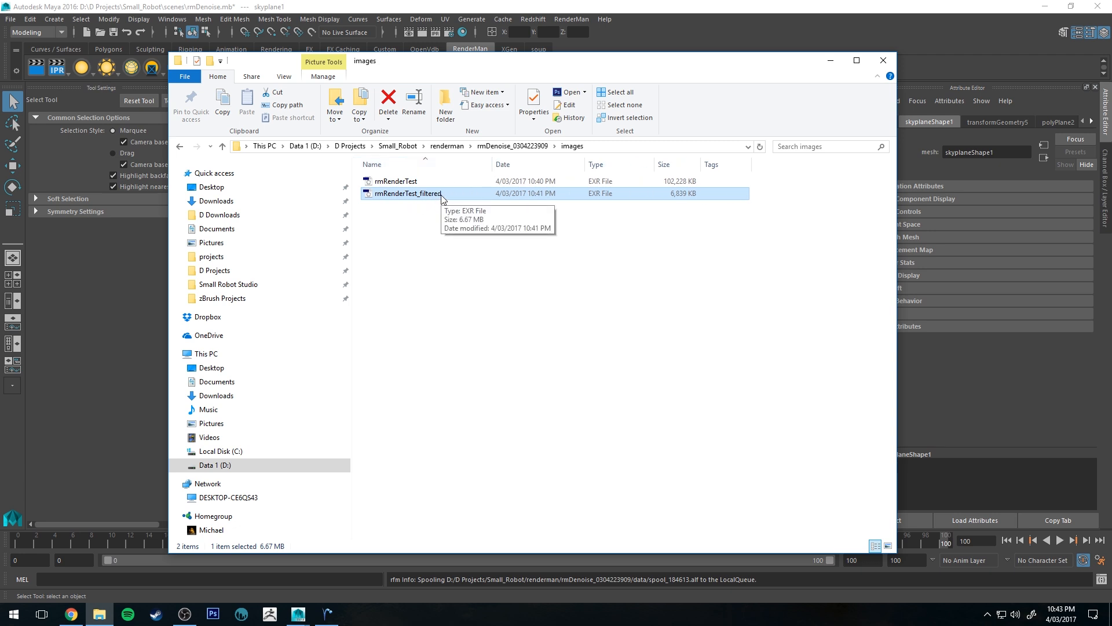
mouse_move(395, 181)
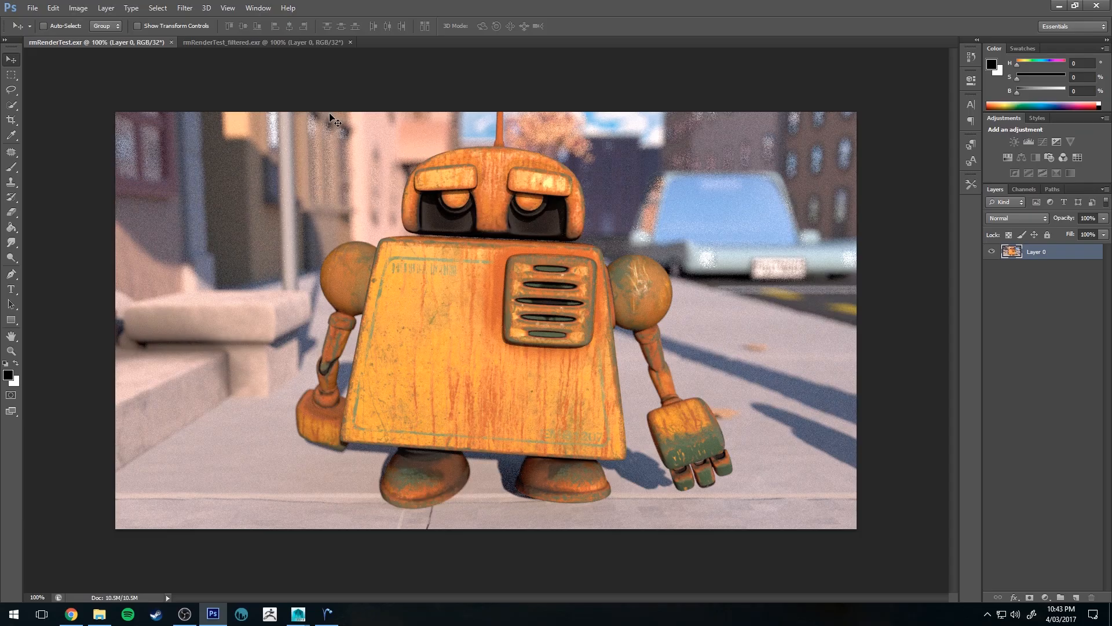
mouse_move(222, 115)
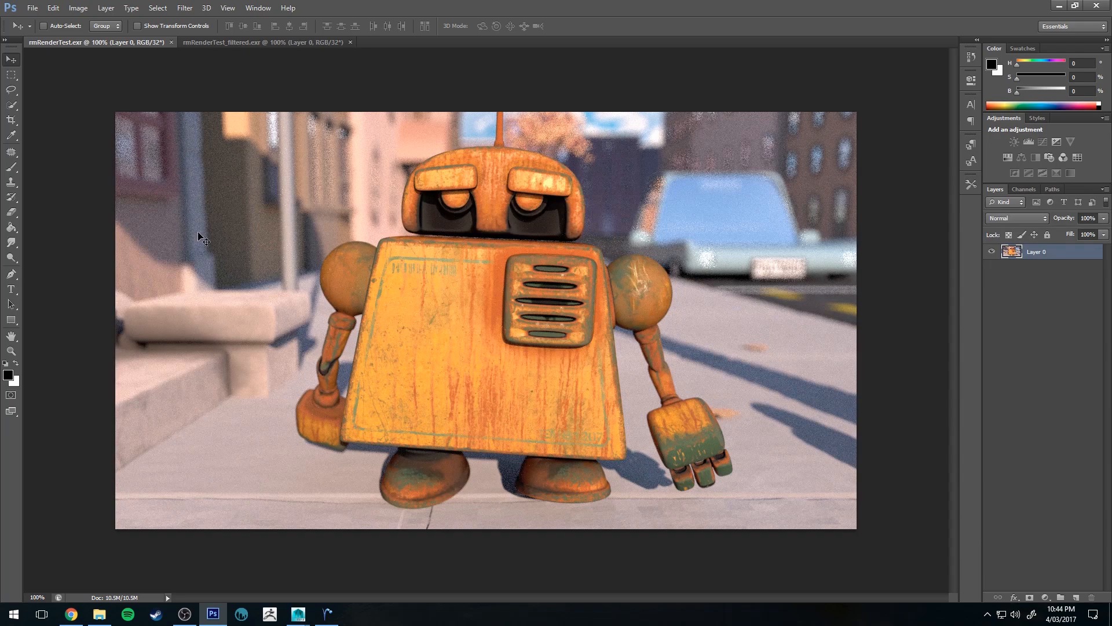
mouse_move(658, 235)
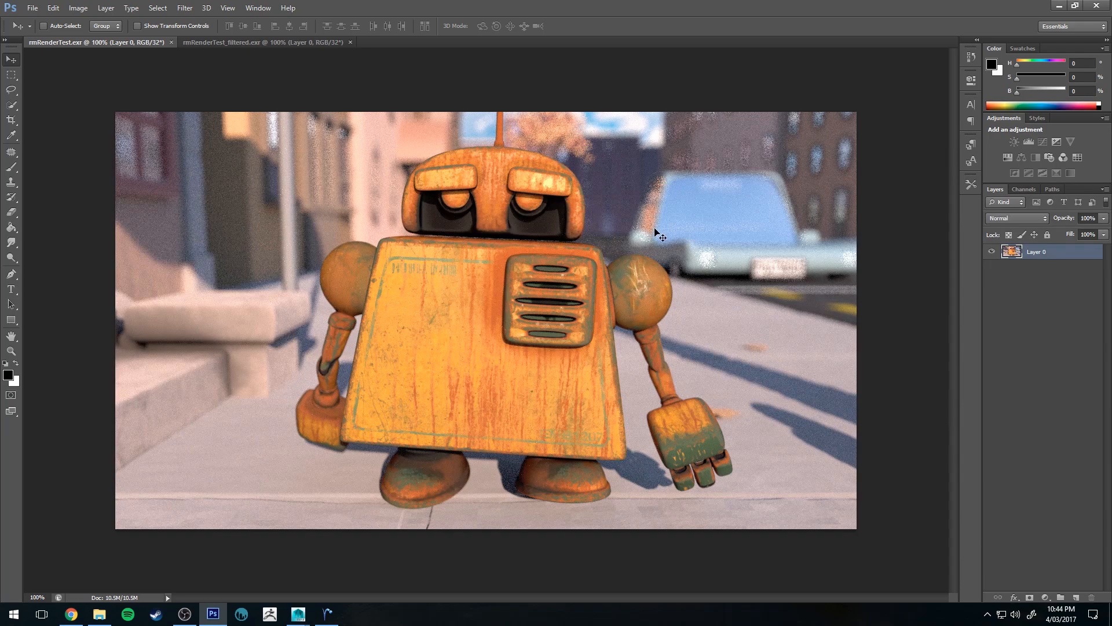
mouse_move(610, 219)
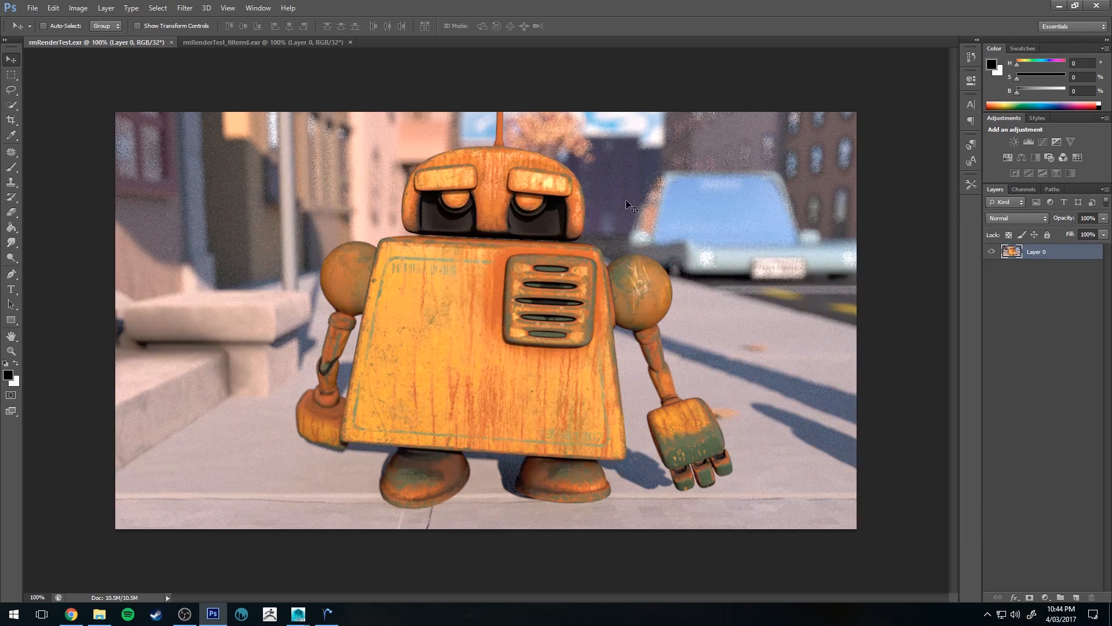
mouse_move(322, 173)
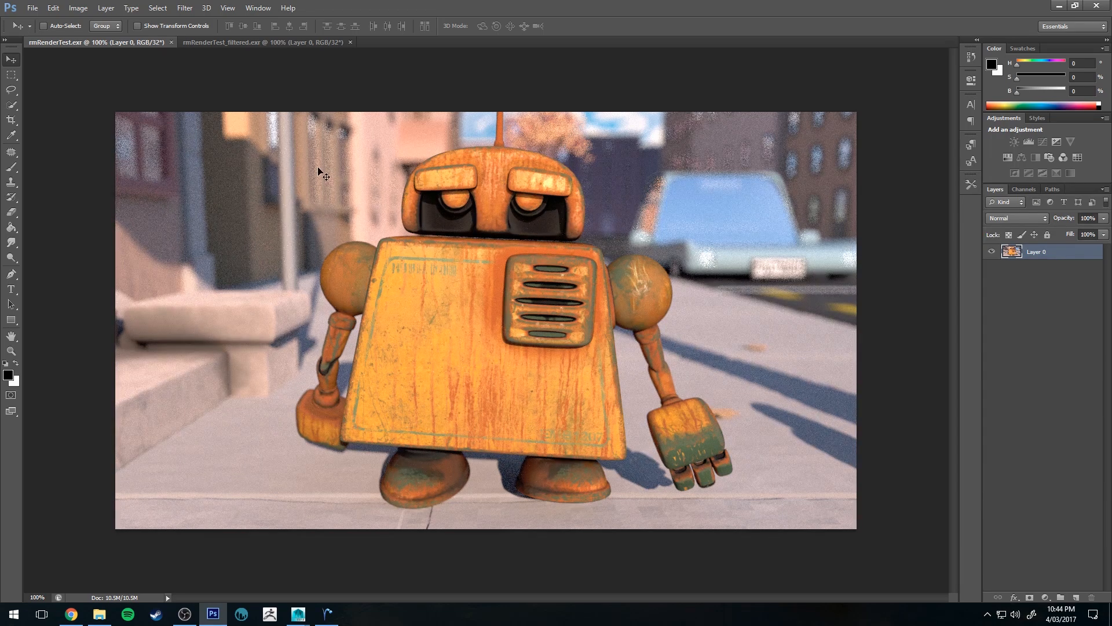
mouse_move(629, 154)
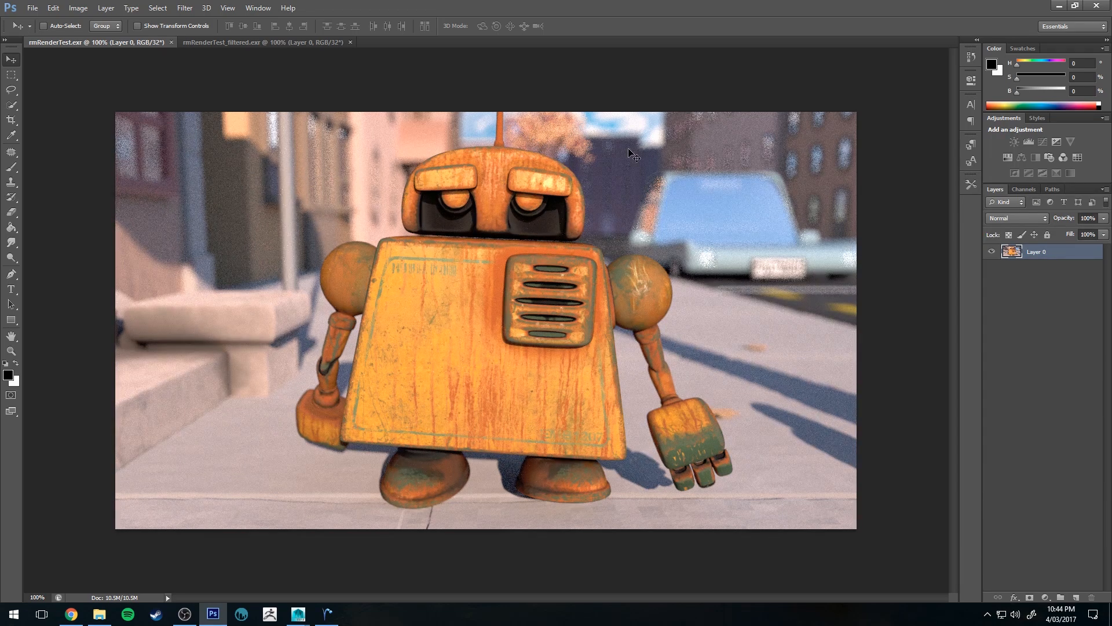
mouse_move(535, 139)
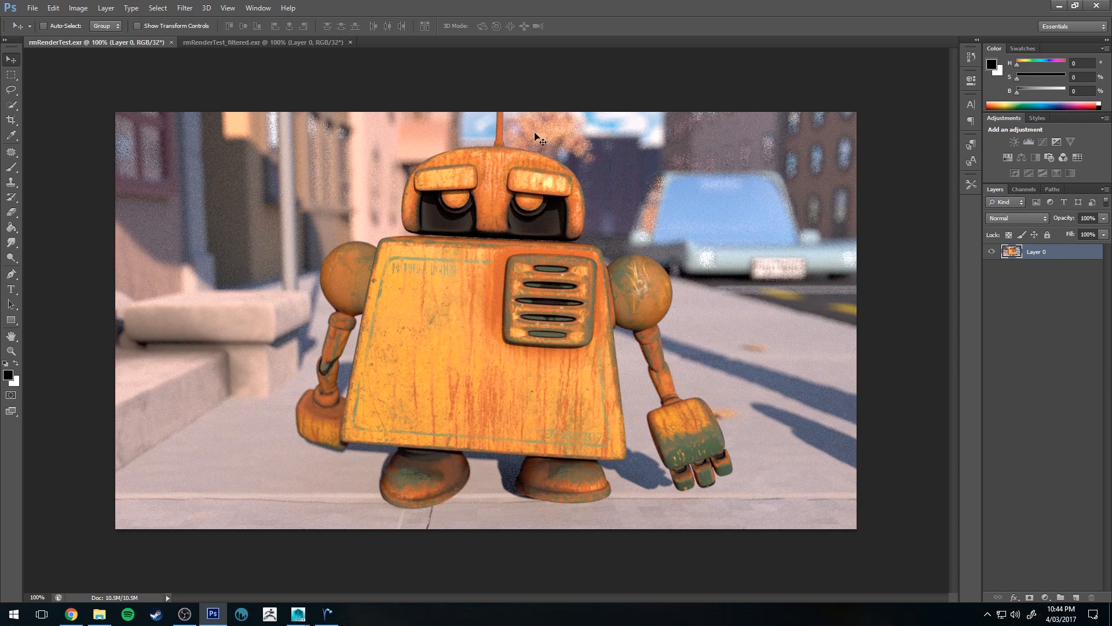
mouse_move(509, 243)
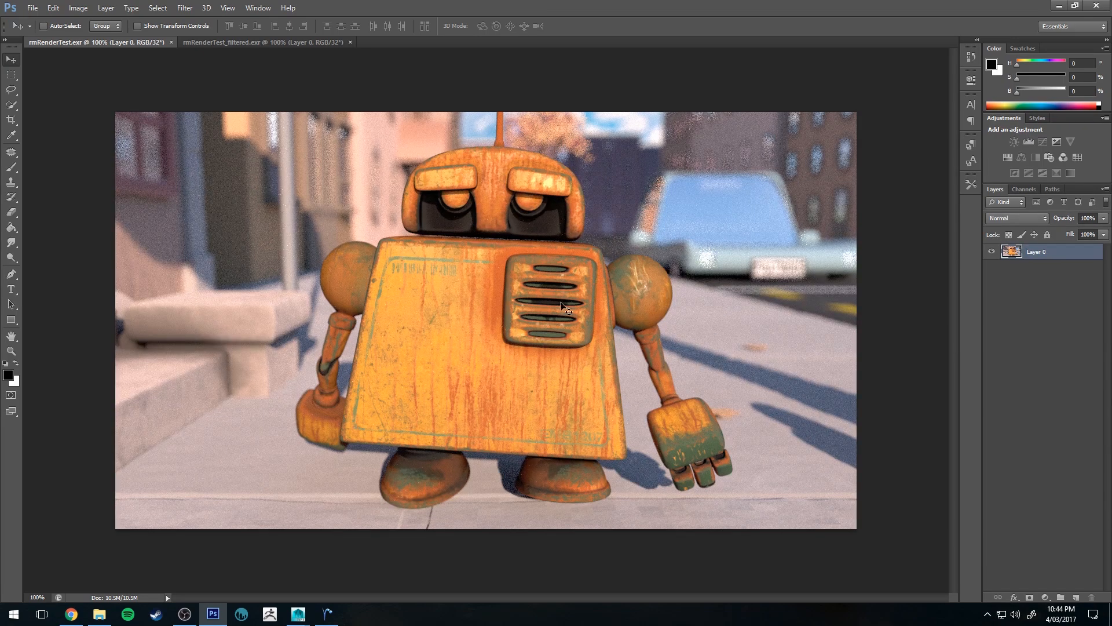
mouse_move(451, 133)
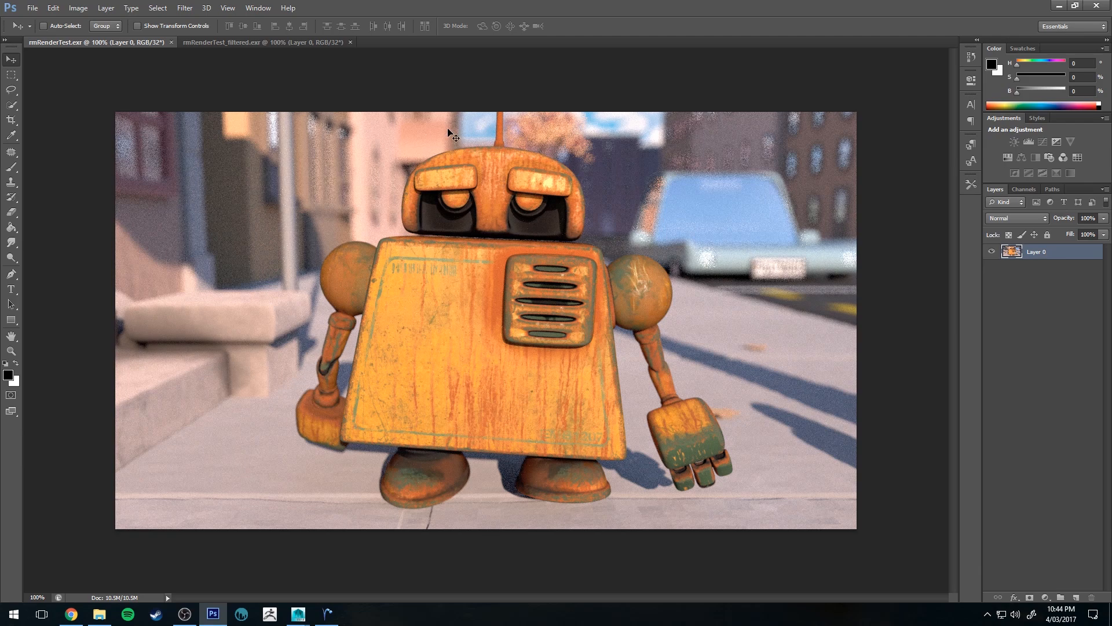
mouse_move(338, 243)
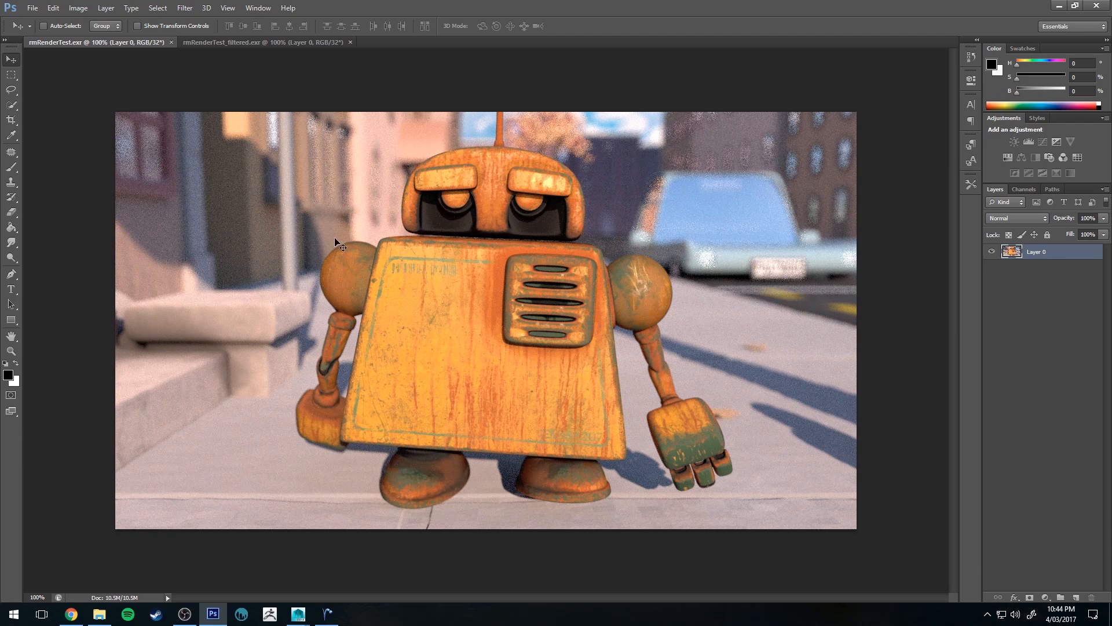
mouse_move(284, 306)
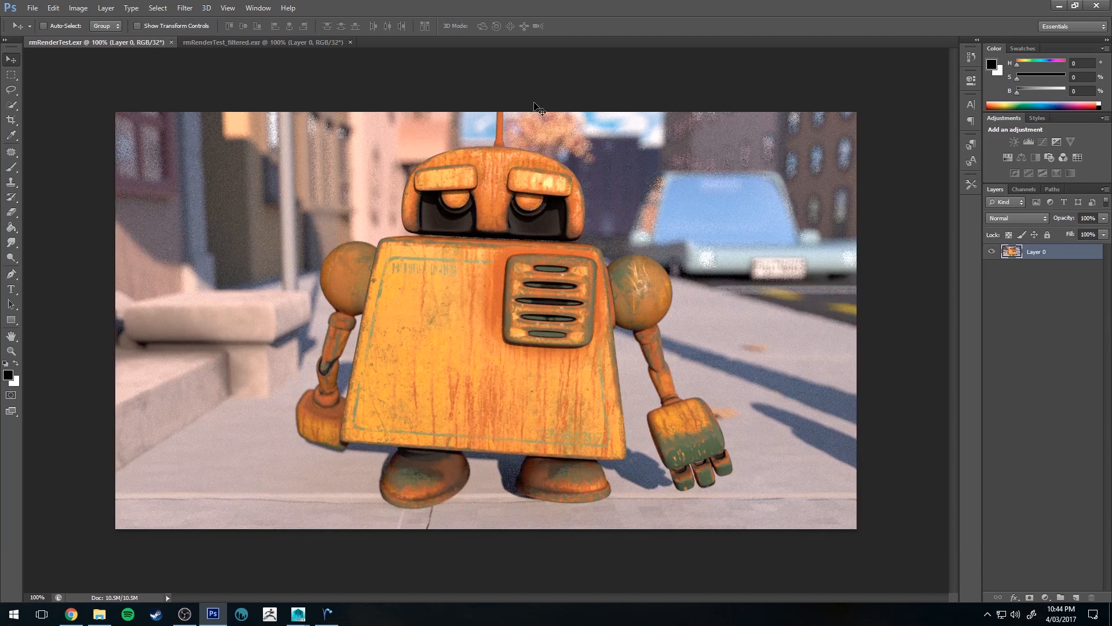
mouse_move(528, 218)
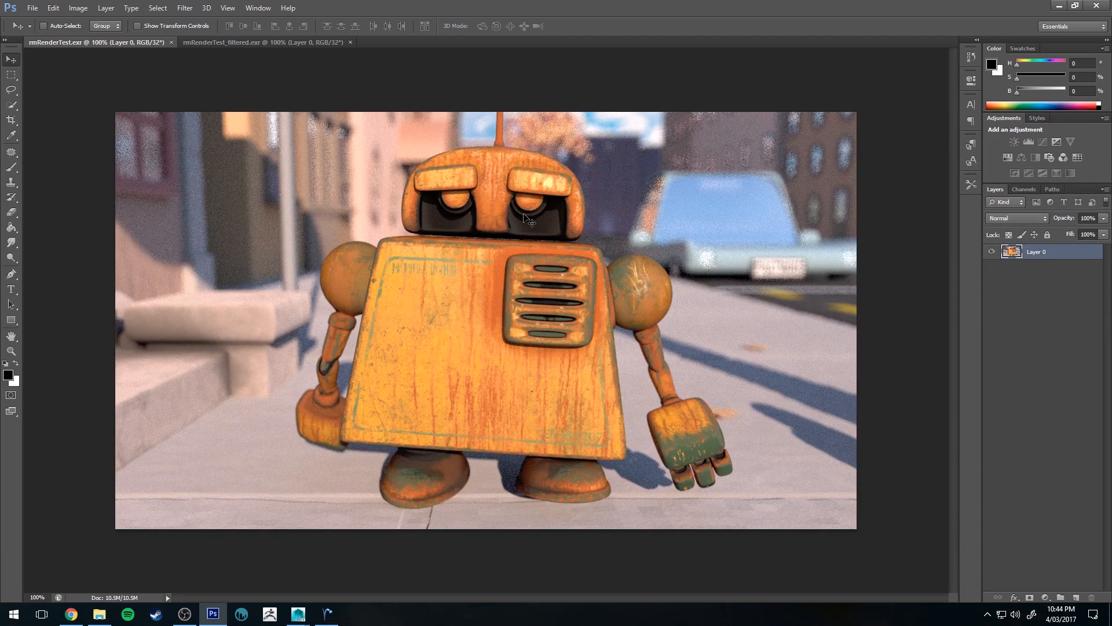
mouse_move(150, 122)
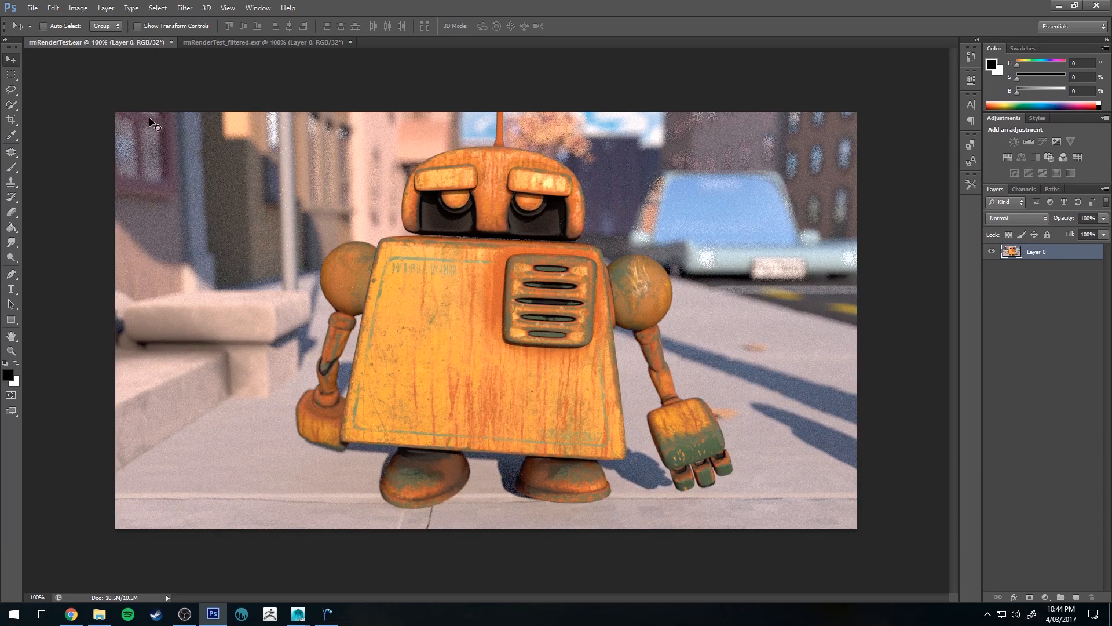
mouse_move(602, 118)
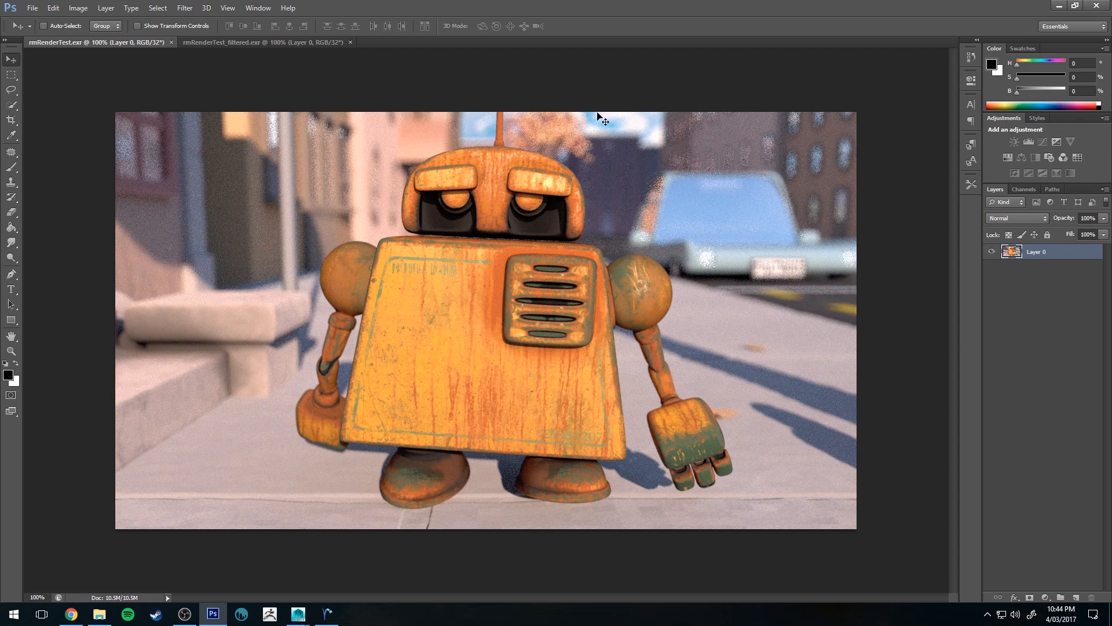
mouse_move(653, 212)
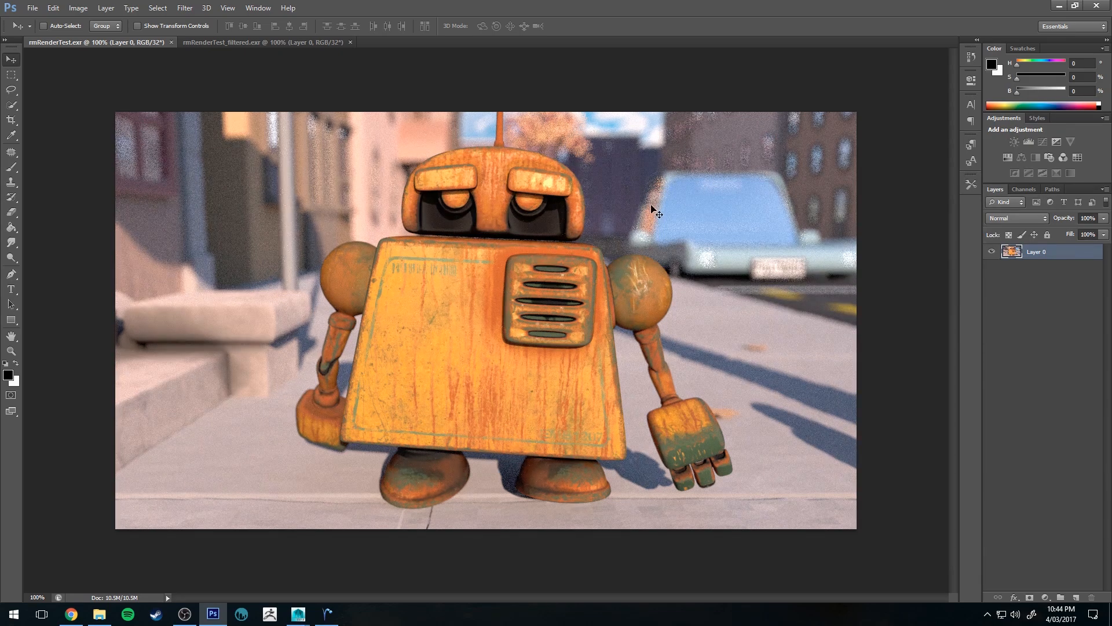
mouse_move(272, 61)
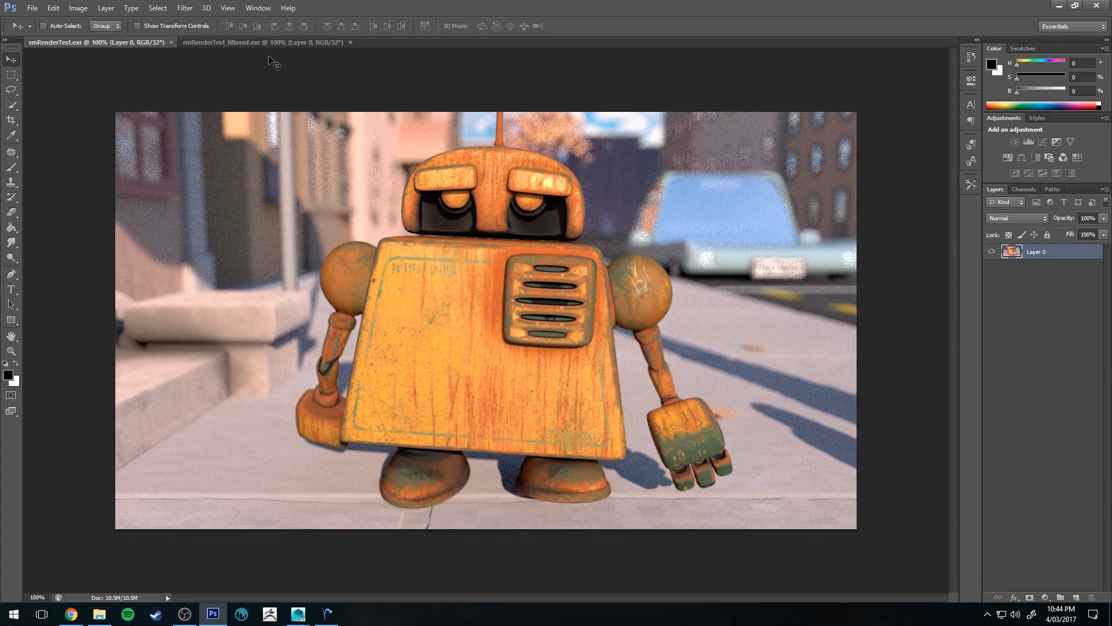
mouse_move(268, 44)
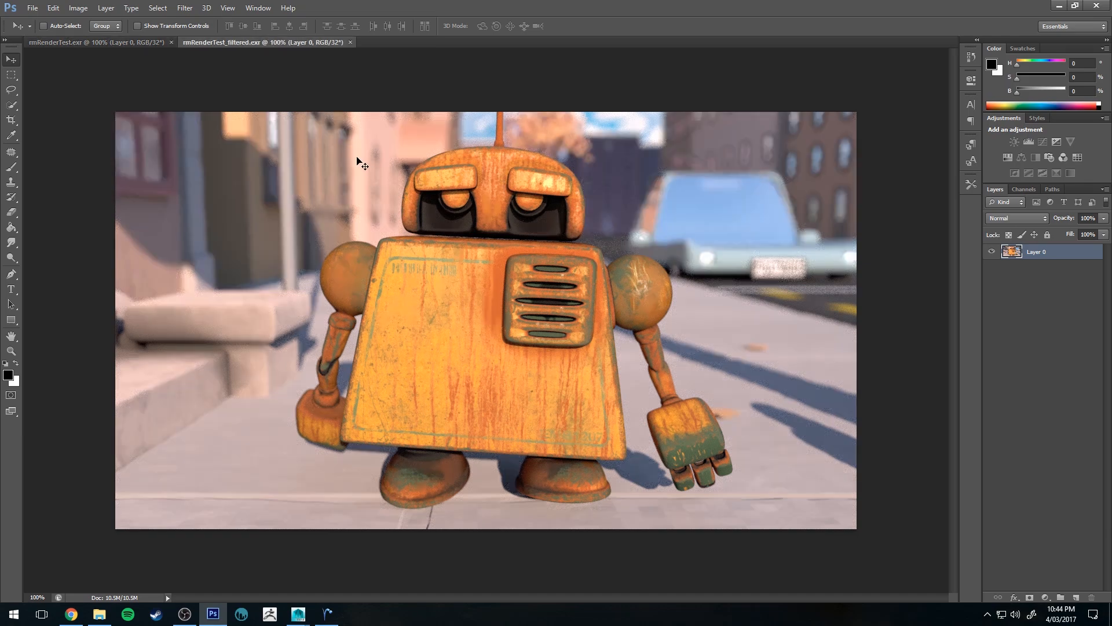
mouse_move(291, 154)
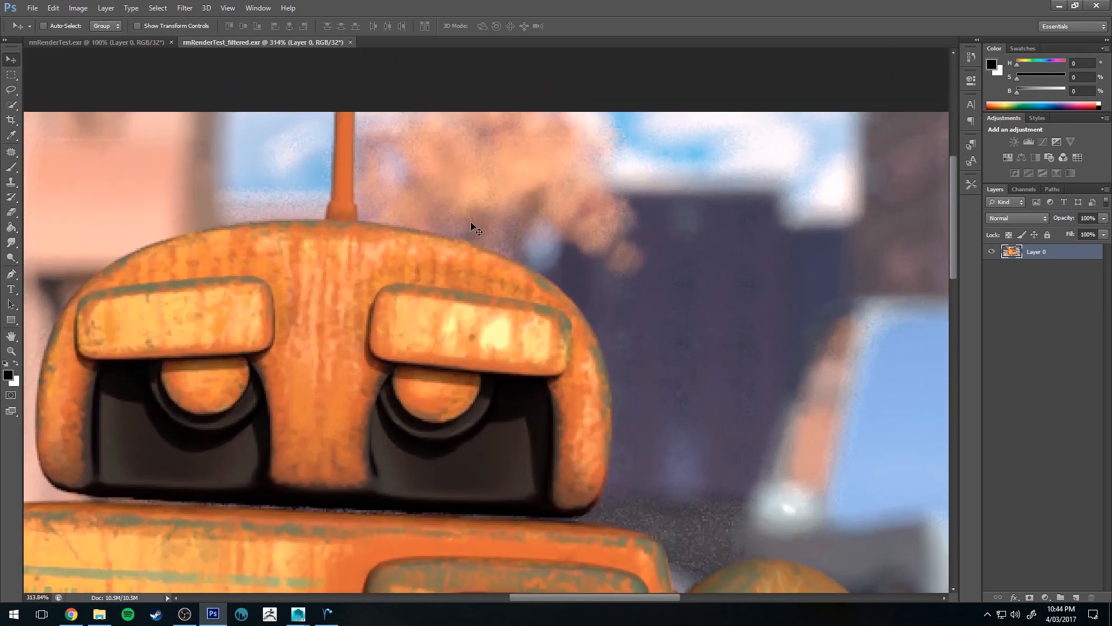
Step: Zoom in on the denoised rmRenderTest_filtered render to inspect the robot and street up close
scroll(down, 3)
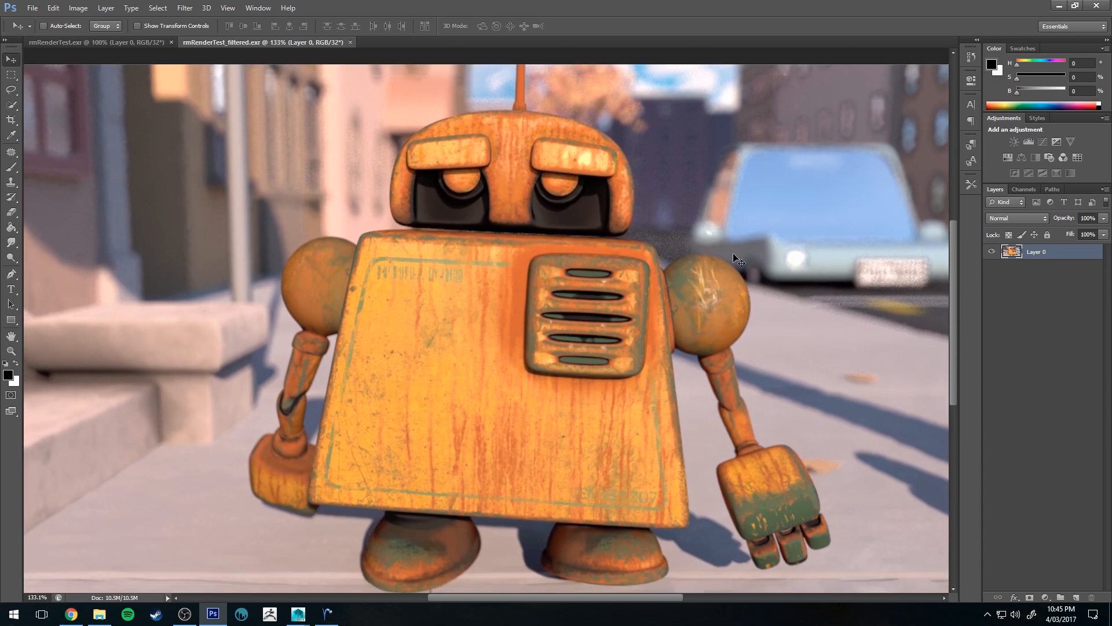
mouse_move(675, 192)
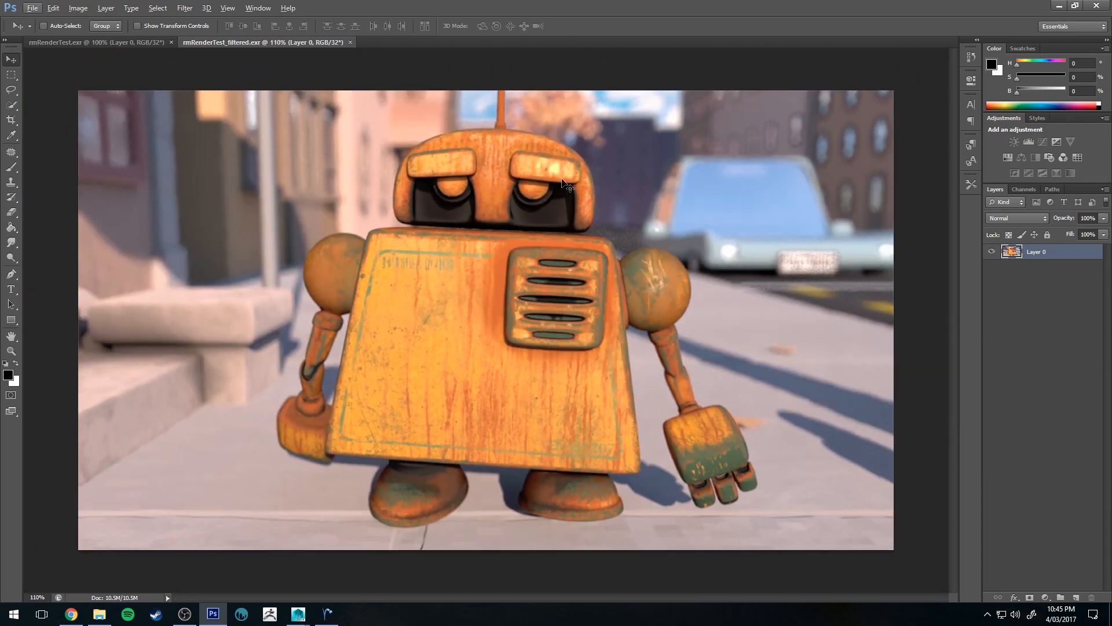
mouse_move(468, 180)
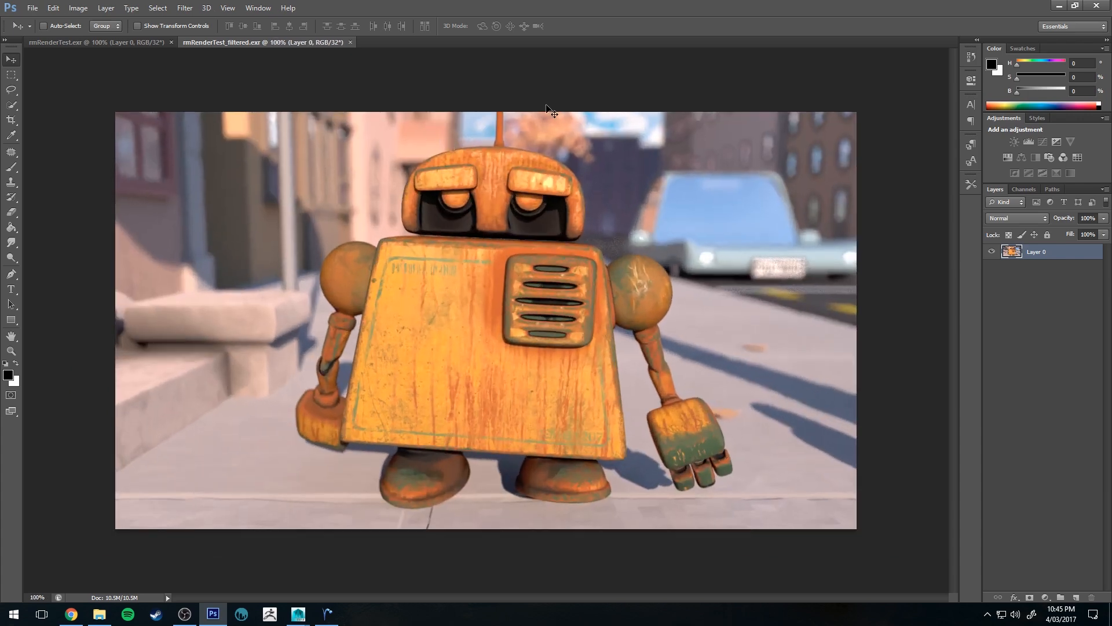
mouse_move(296, 149)
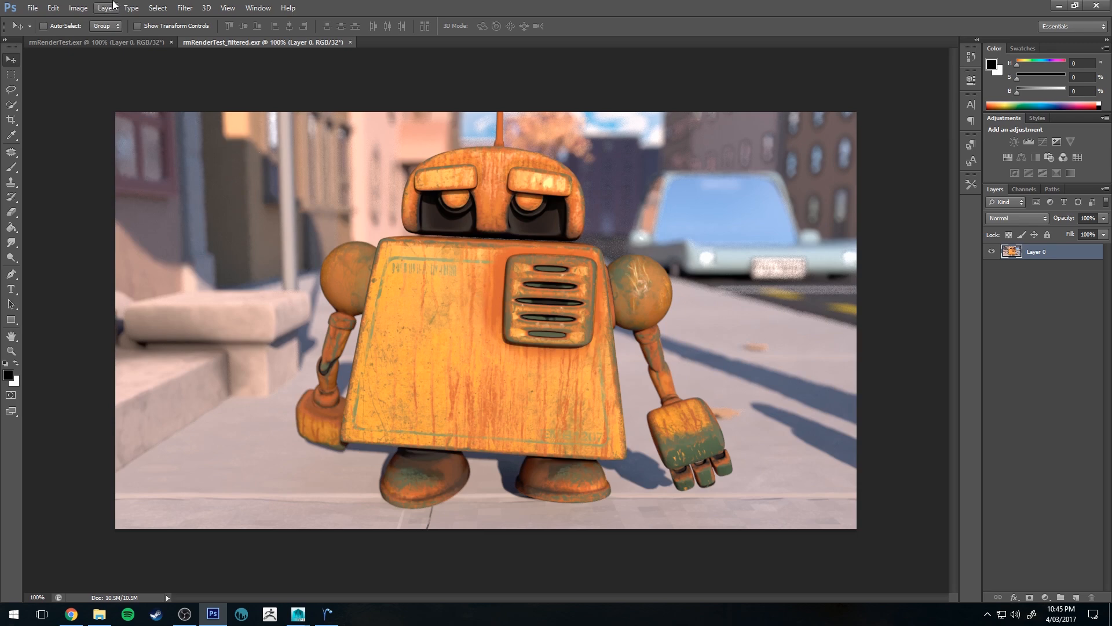
mouse_move(760, 193)
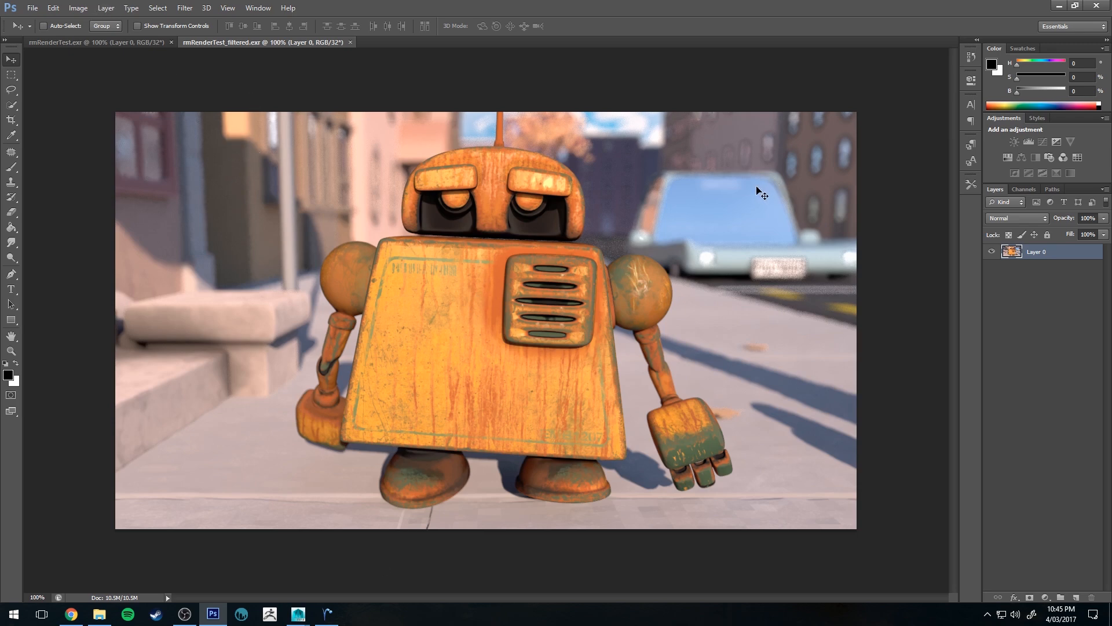
mouse_move(492, 99)
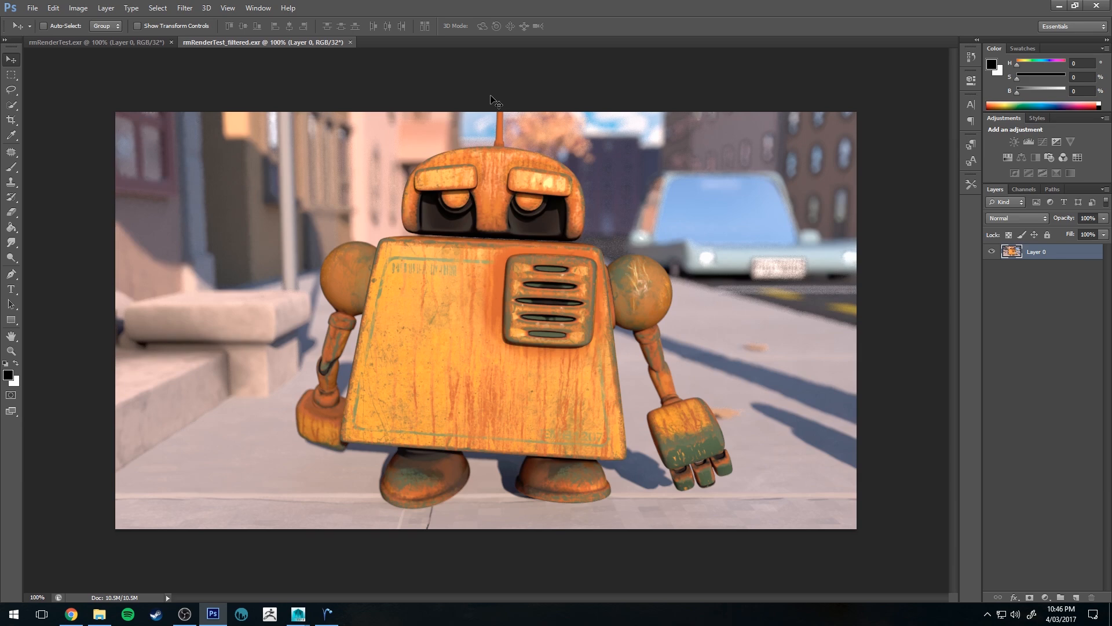
mouse_move(487, 98)
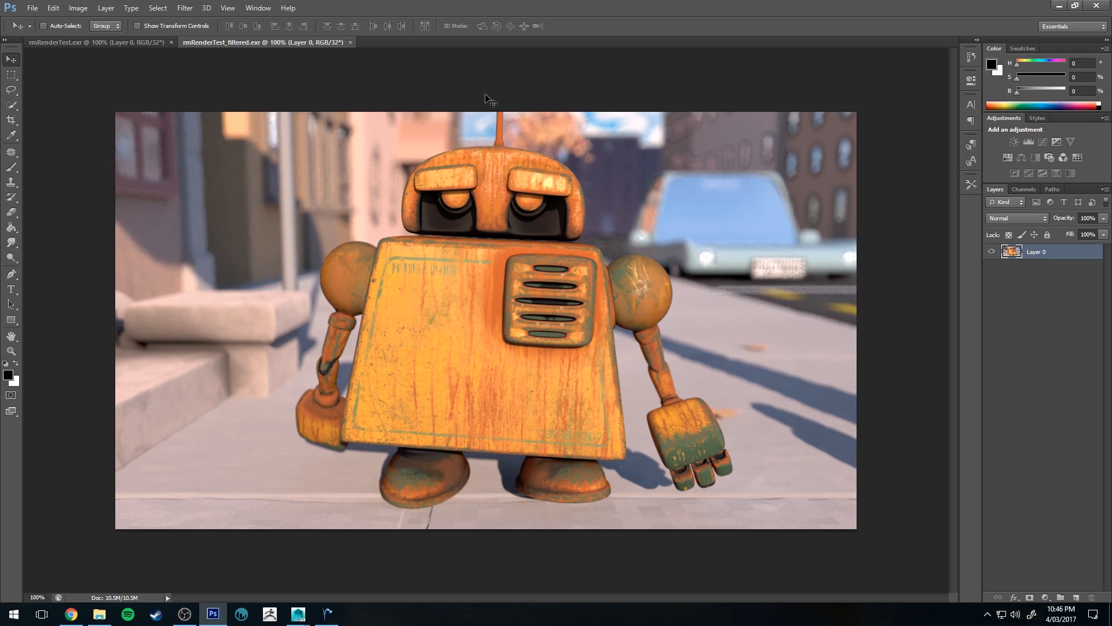